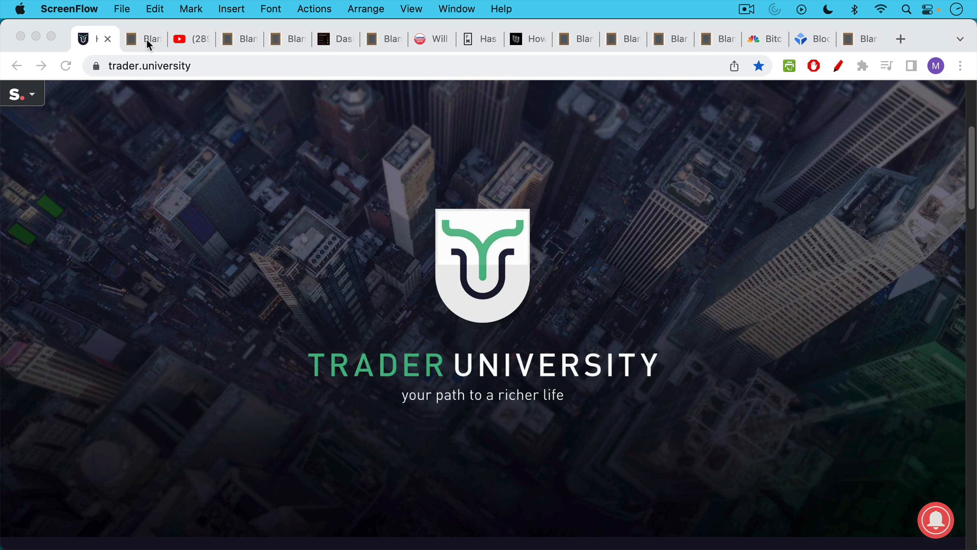
Show the 'Bitcoin Miner Death Spiral (Coming Soon?)' note, then the YouTube miners-quitting comment
left_click(142, 38)
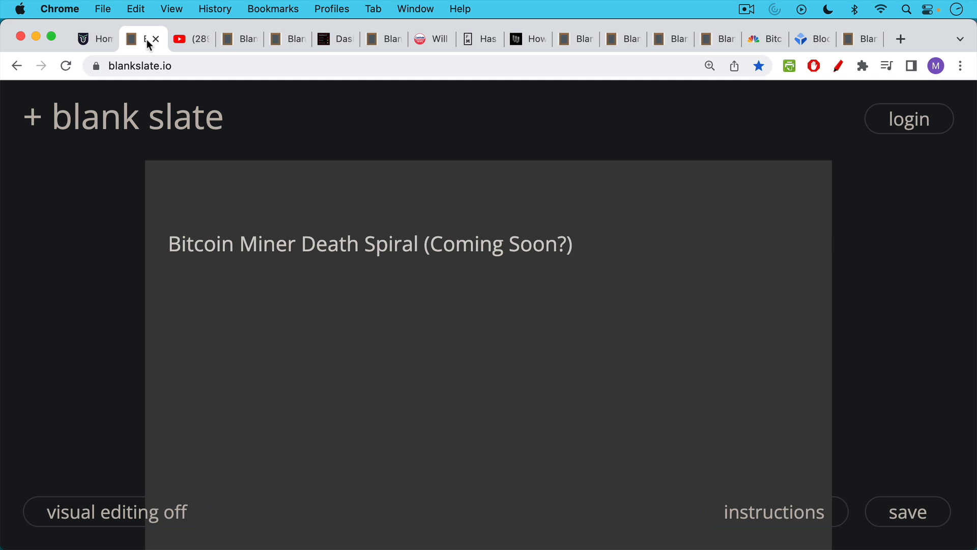
left_click(182, 39)
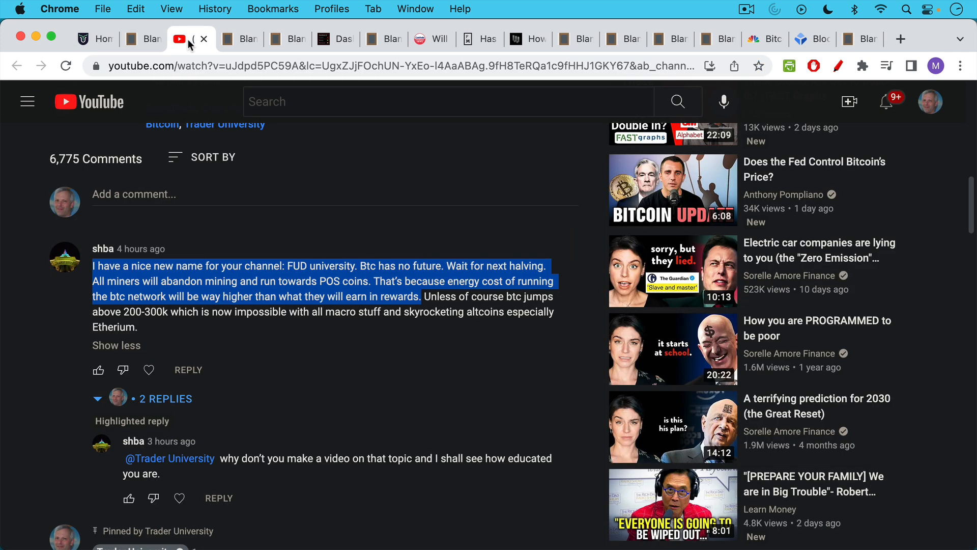
mouse_move(228, 168)
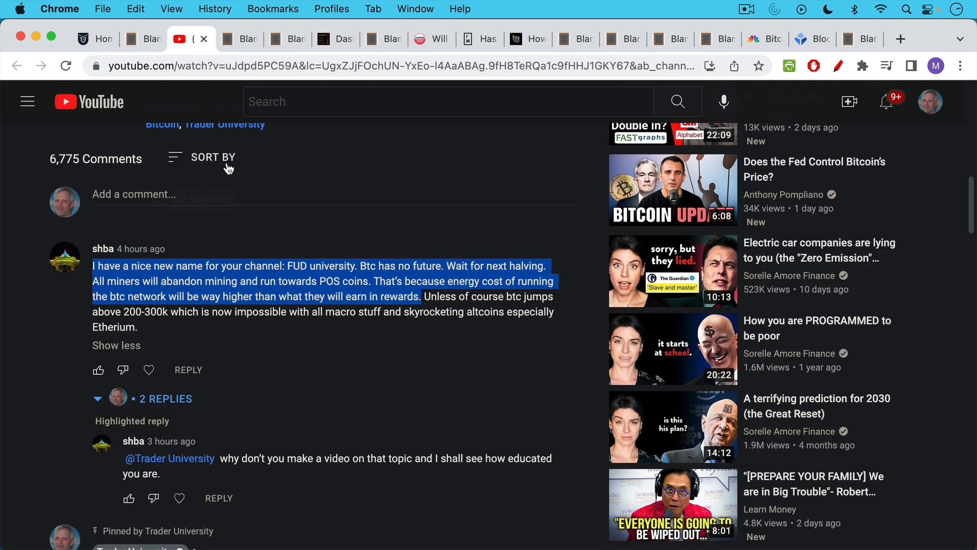
mouse_move(124, 234)
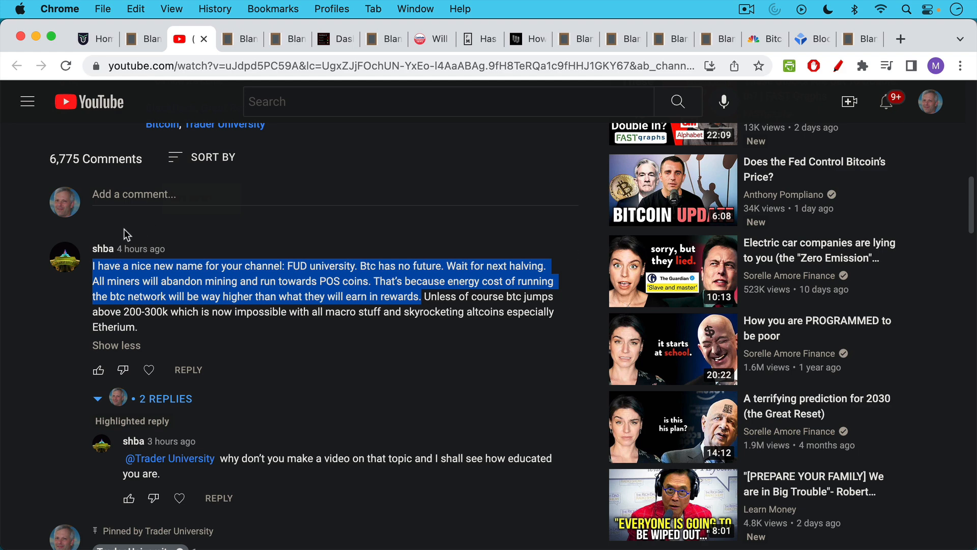
Switch to the note quoting the miners-quitting comment and the boiling-oceans reply
left_click(234, 39)
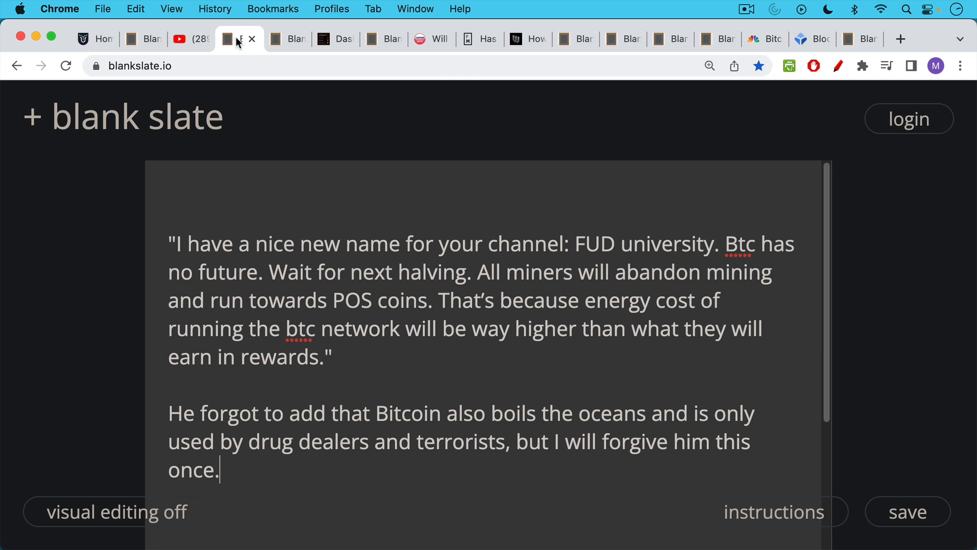
mouse_move(262, 113)
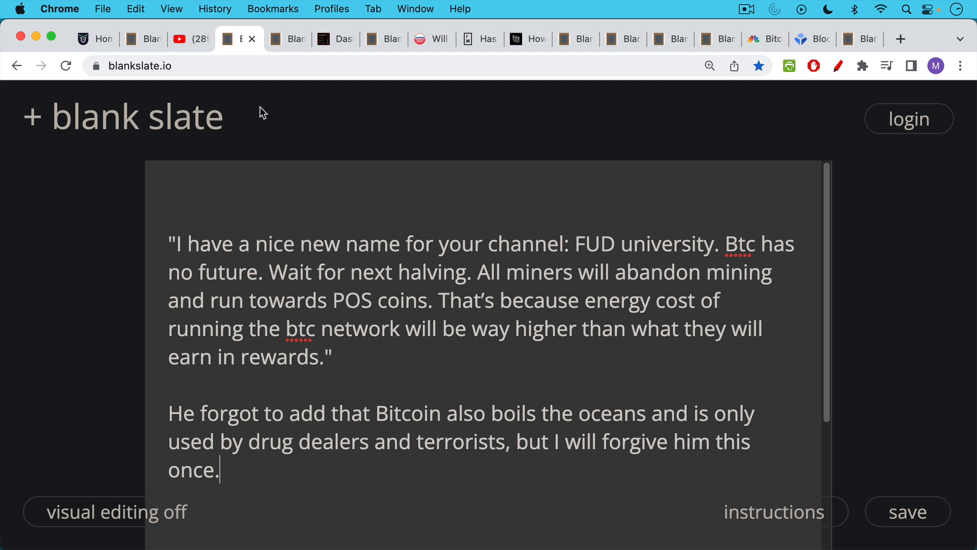
mouse_move(264, 141)
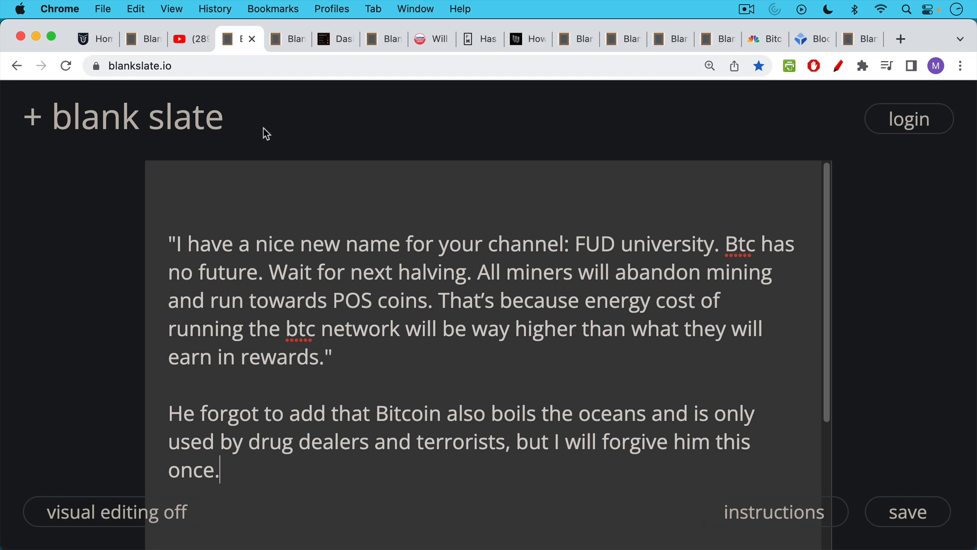
mouse_move(270, 101)
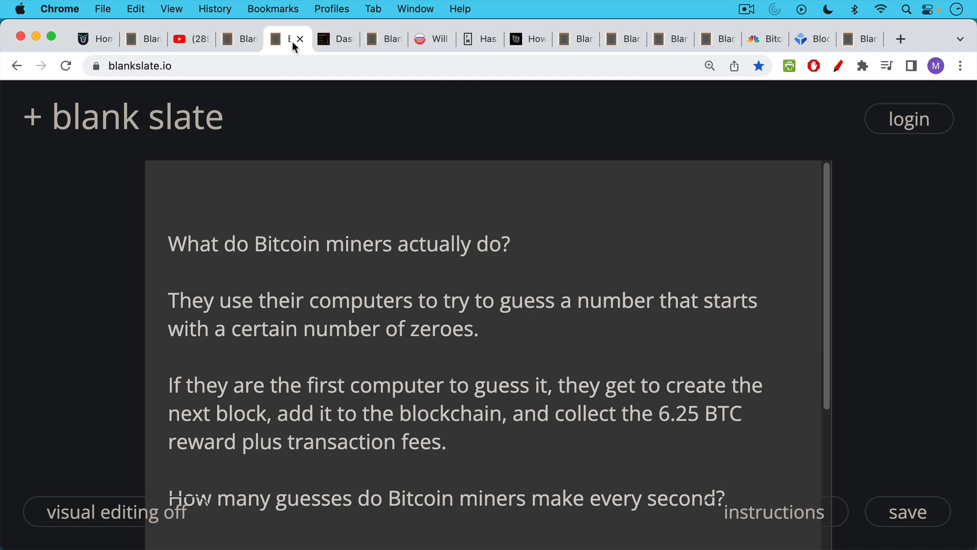
mouse_move(451, 275)
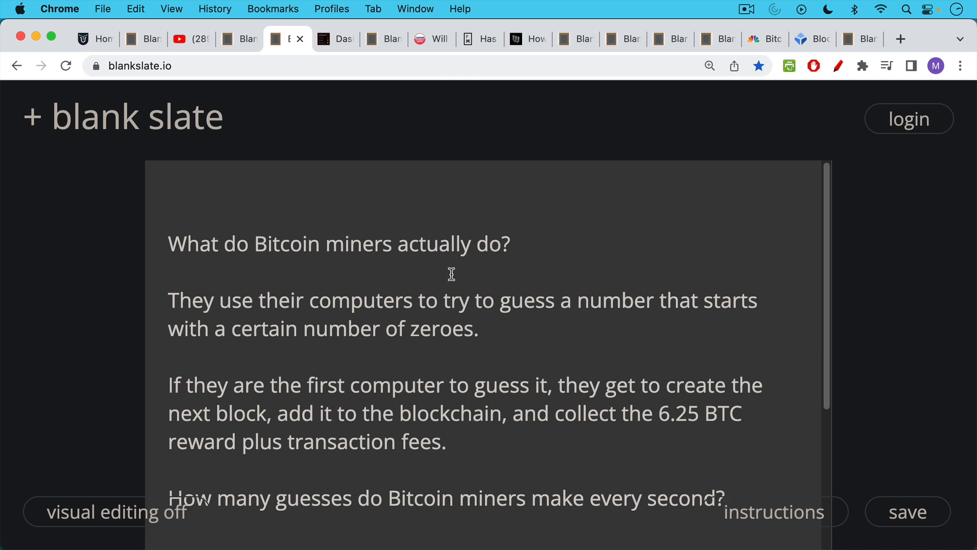
mouse_move(460, 295)
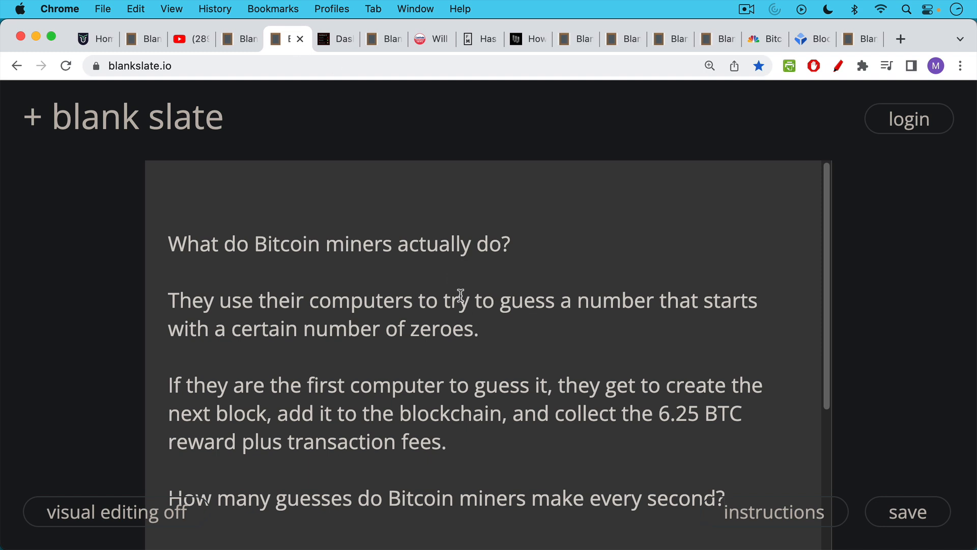
mouse_move(448, 328)
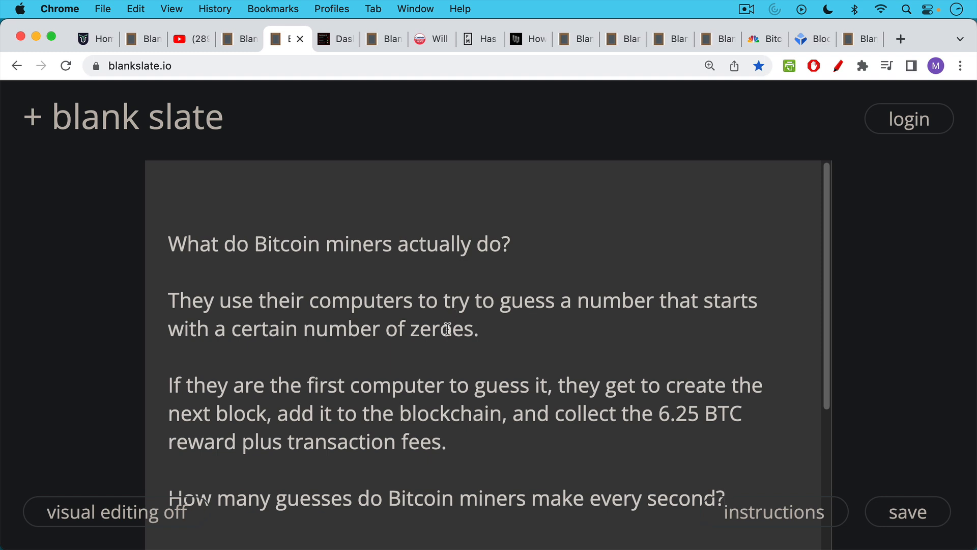
Scroll the miners note to the question of how many guesses per second they make
scroll("up", 3)
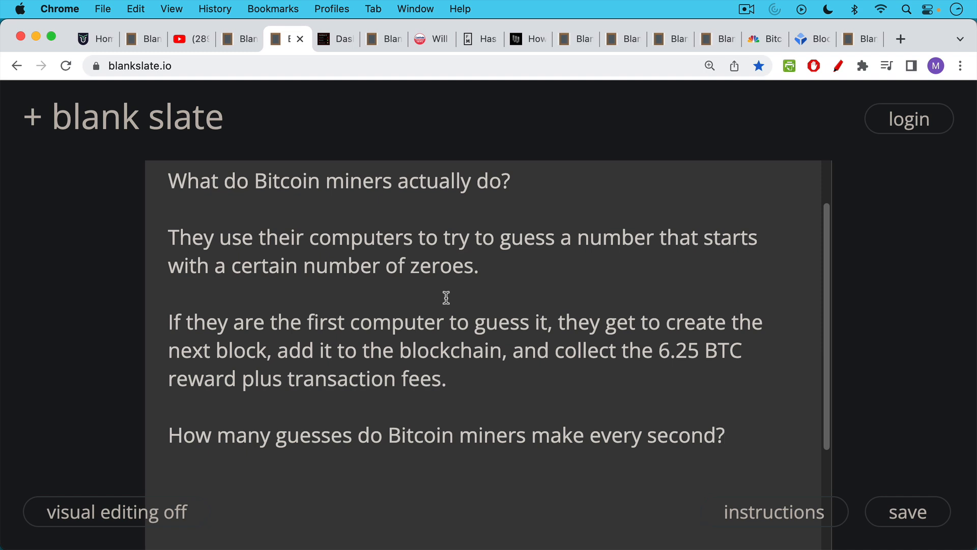
mouse_move(449, 319)
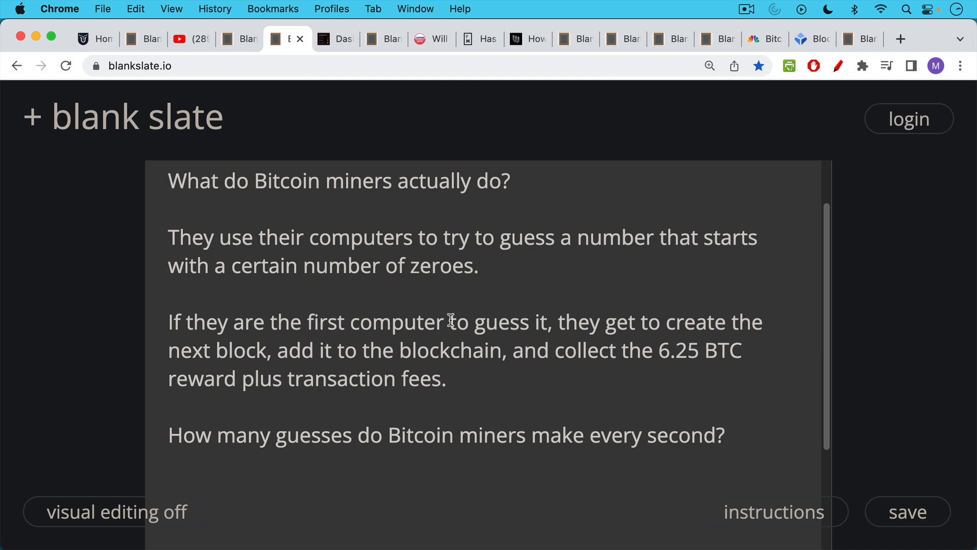
mouse_move(367, 160)
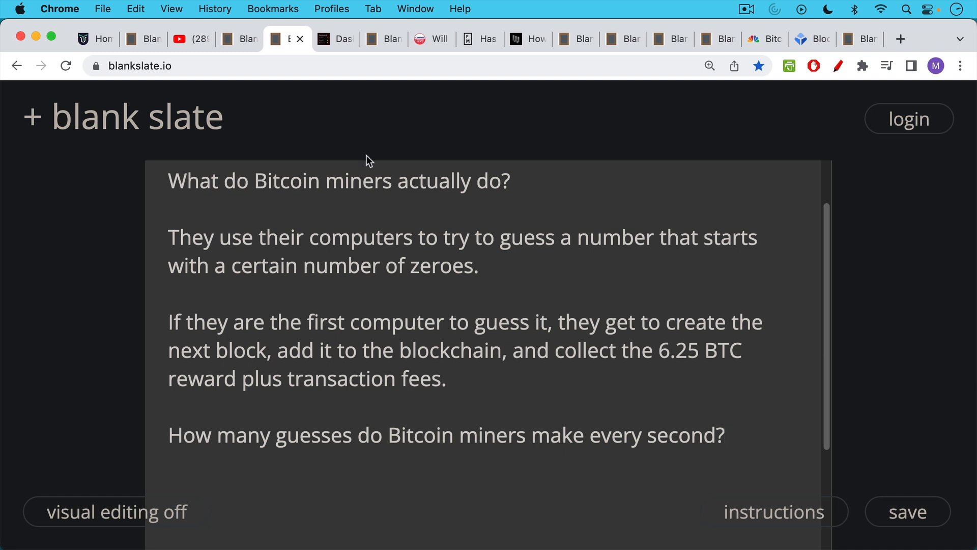
Switch to the Clark Moody Dashboard showing the 207.8 EH/s 90-day hash rate
left_click(335, 39)
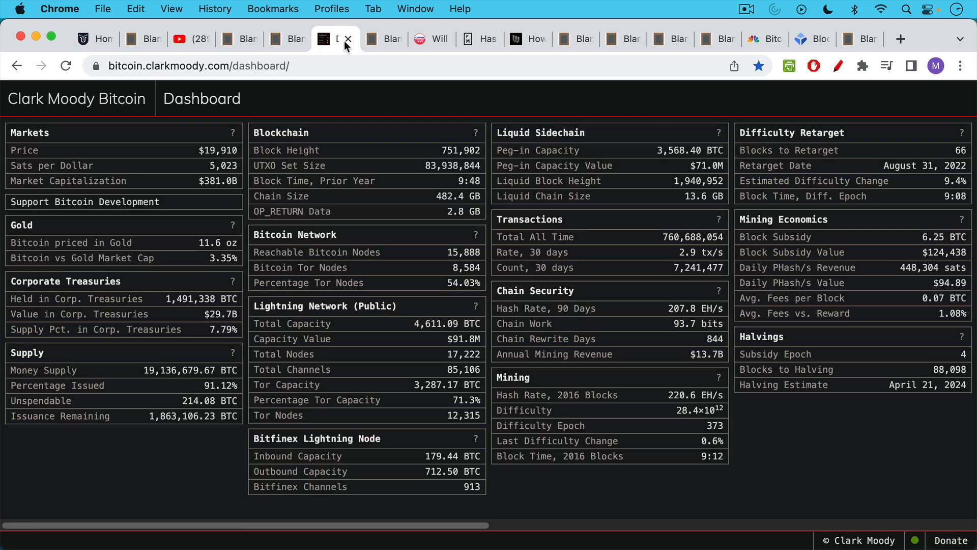
mouse_move(648, 311)
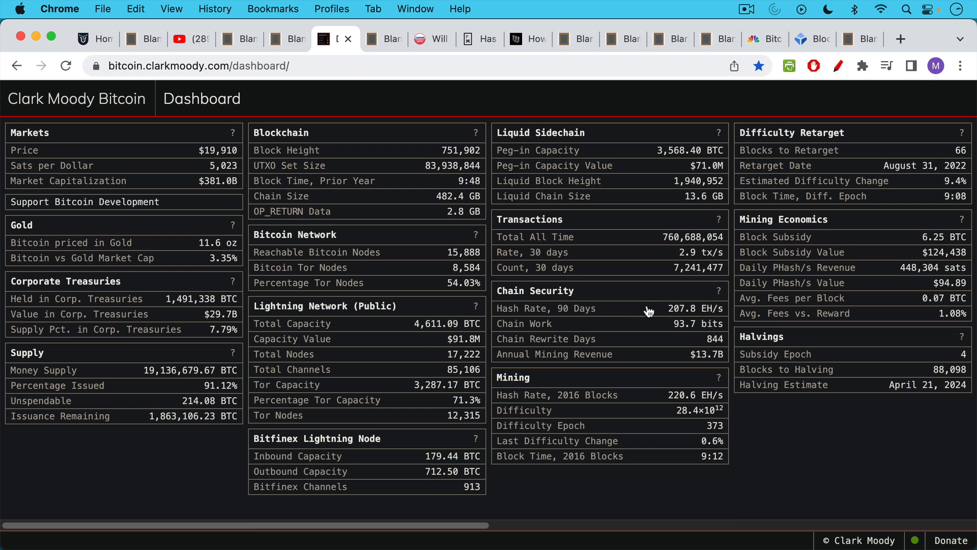
mouse_move(605, 319)
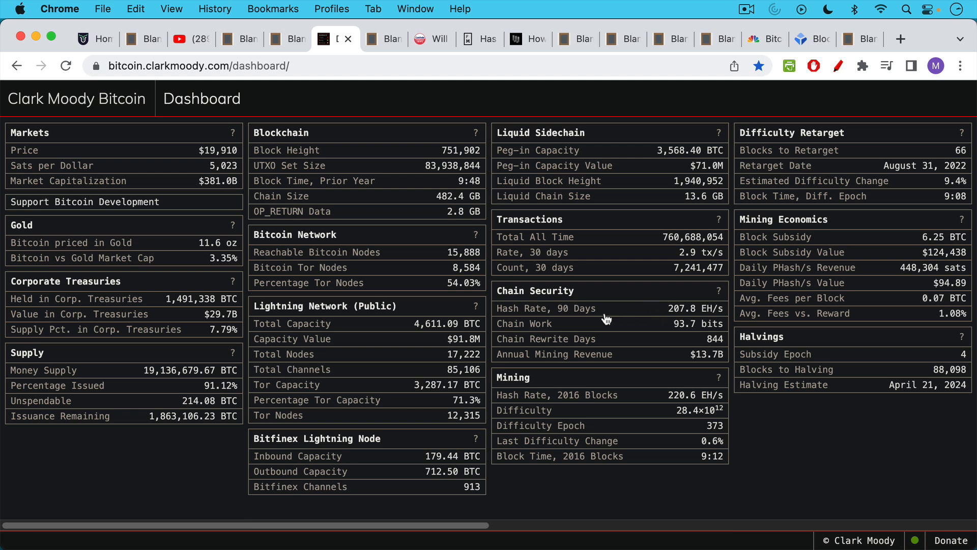
mouse_move(685, 316)
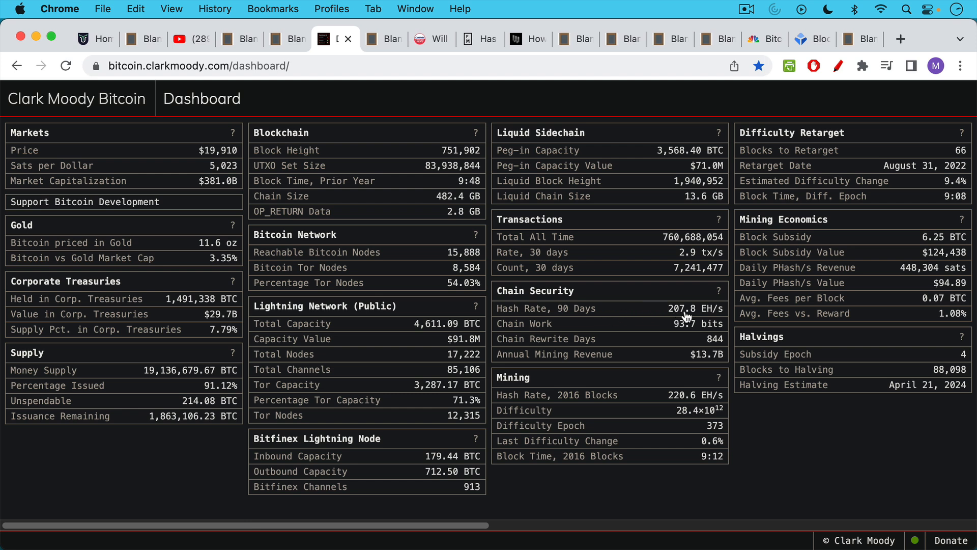
mouse_move(686, 319)
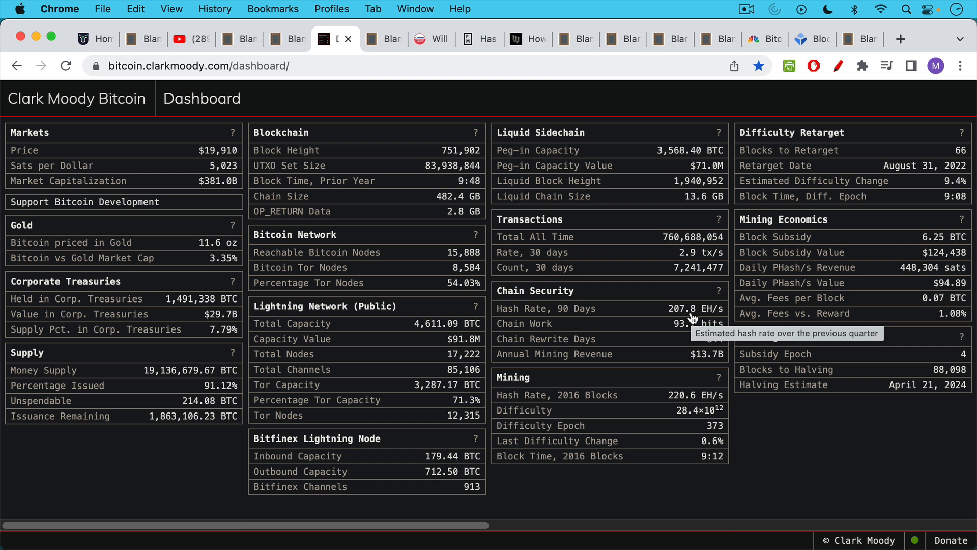
Show the note converting 207.8 EH/s into 208 quintillion guesses, then the CoinPedia article
left_click(385, 39)
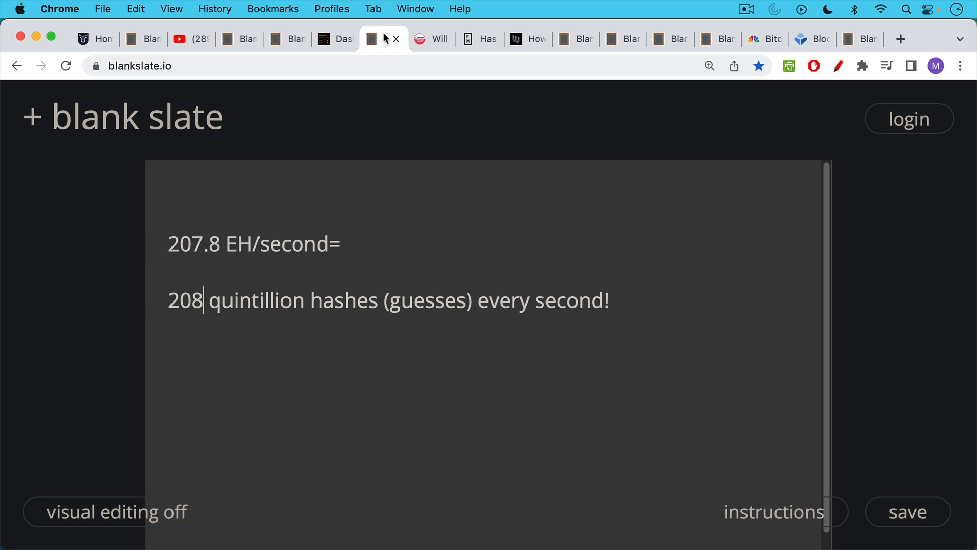
left_click(430, 39)
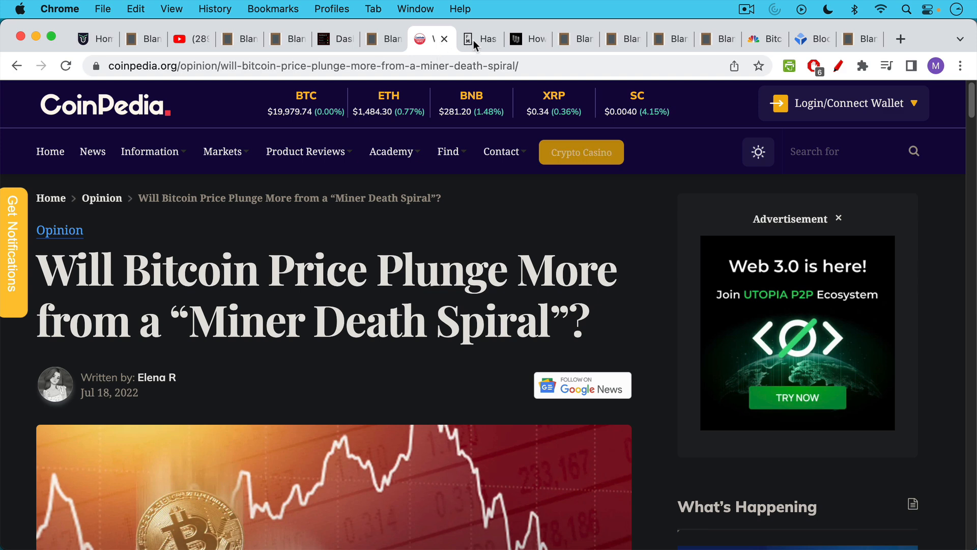
Browse the Finance Magnates death spiral piece, then Wired's bitcoin death spiral article
left_click(480, 39)
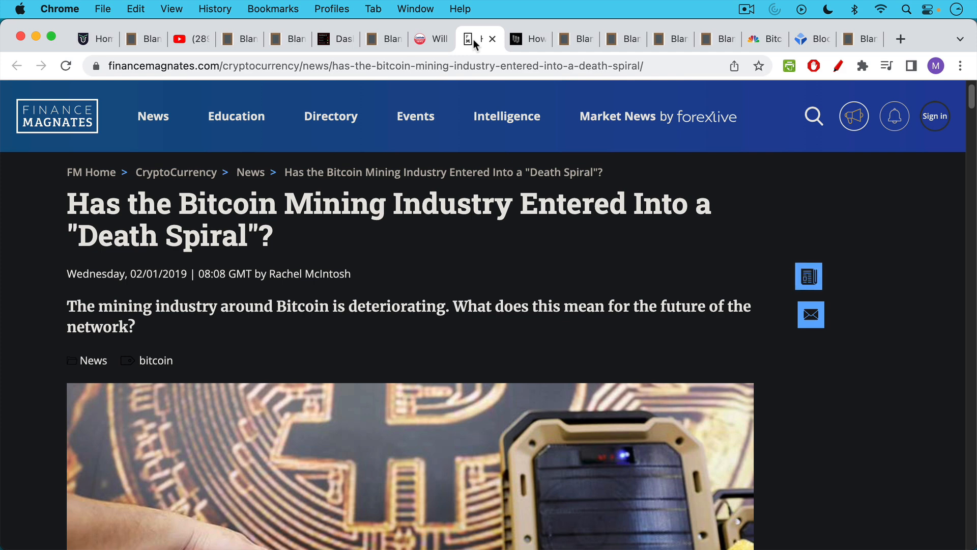
left_click(527, 38)
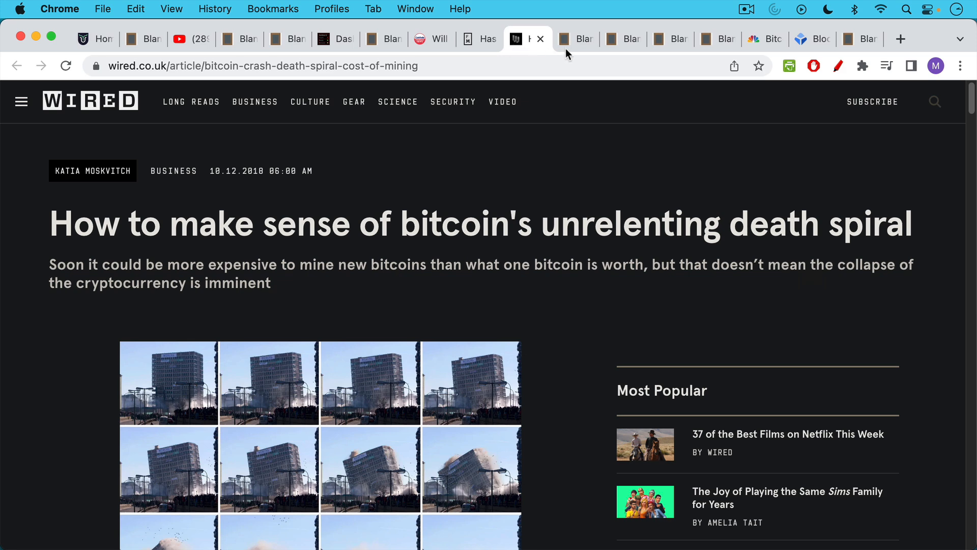
mouse_move(571, 49)
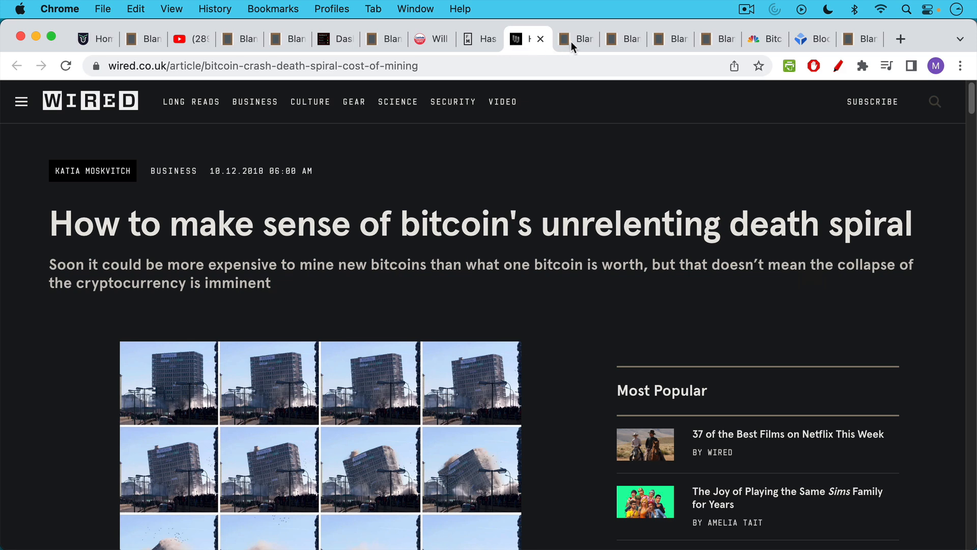
Open the death spiral scenario note and read down to falling hash rate, security and price
left_click(573, 39)
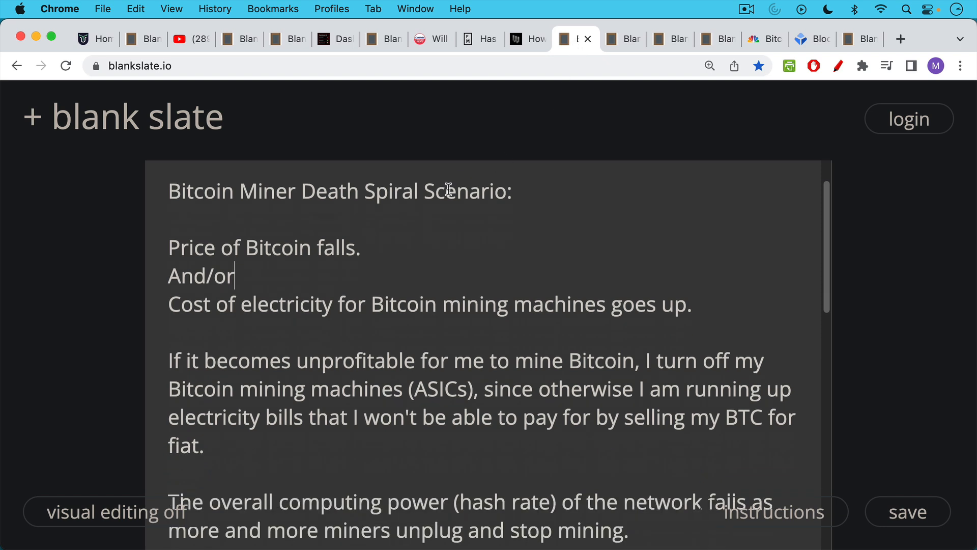
scroll("down", 3)
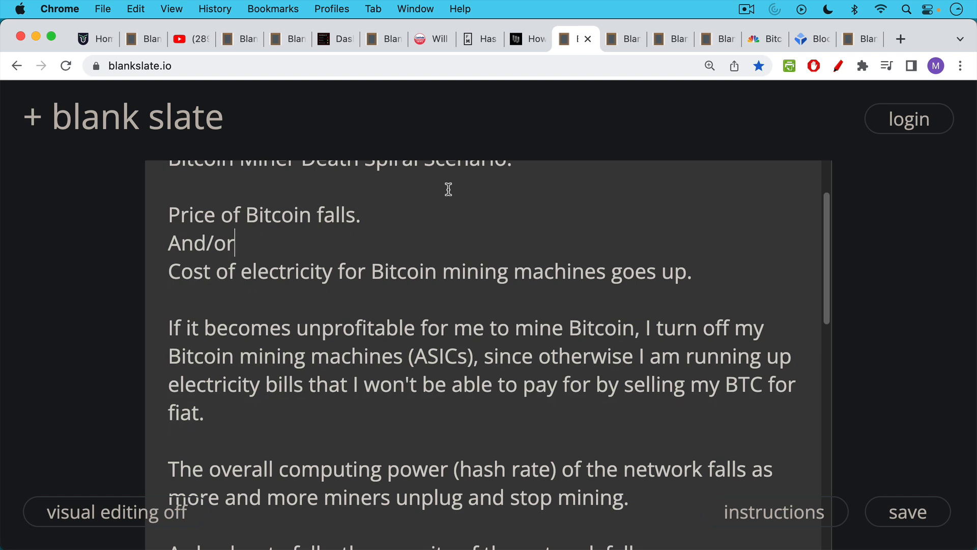
mouse_move(360, 271)
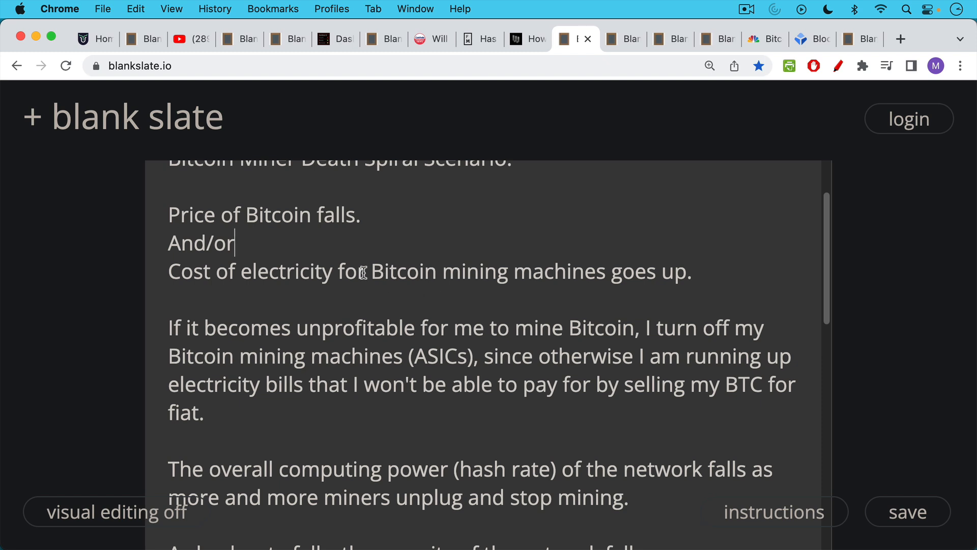
mouse_move(345, 282)
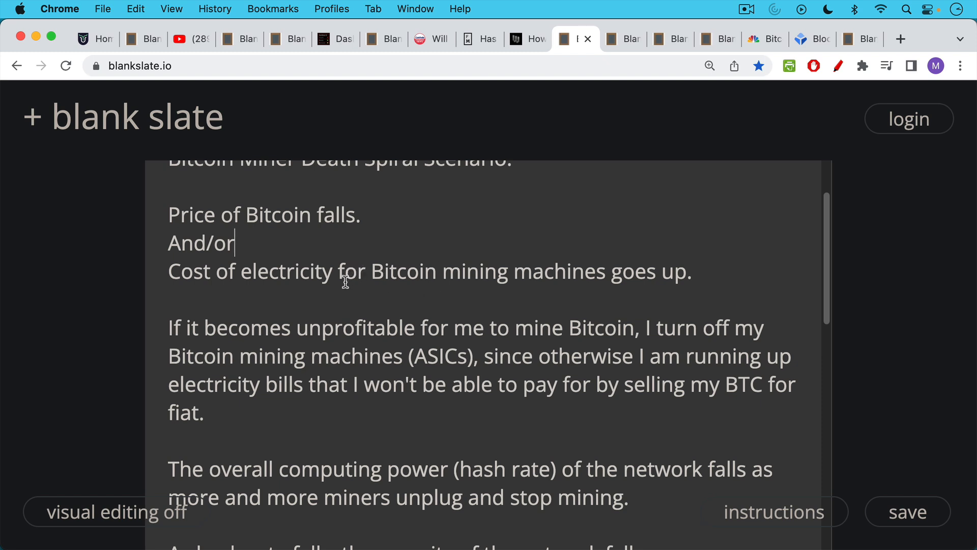
scroll("down", 3)
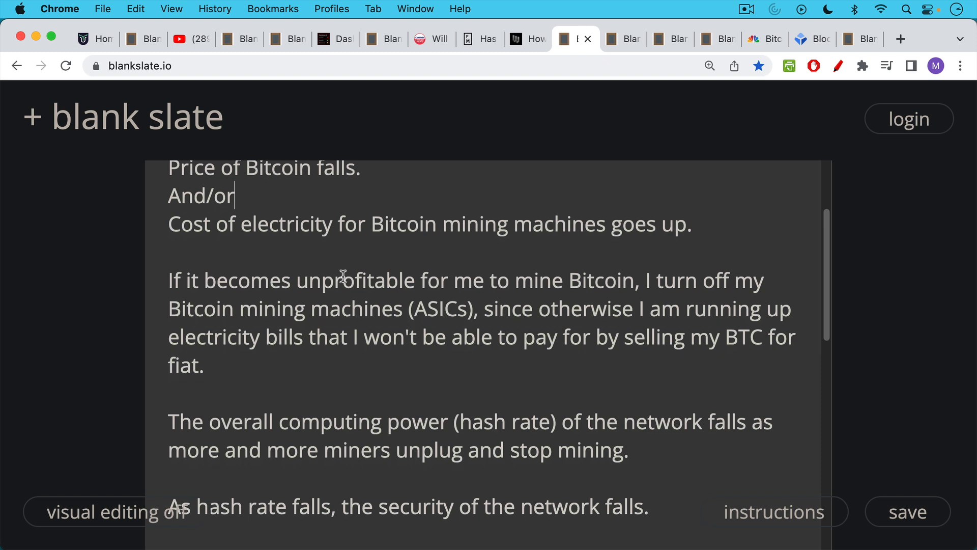
mouse_move(341, 285)
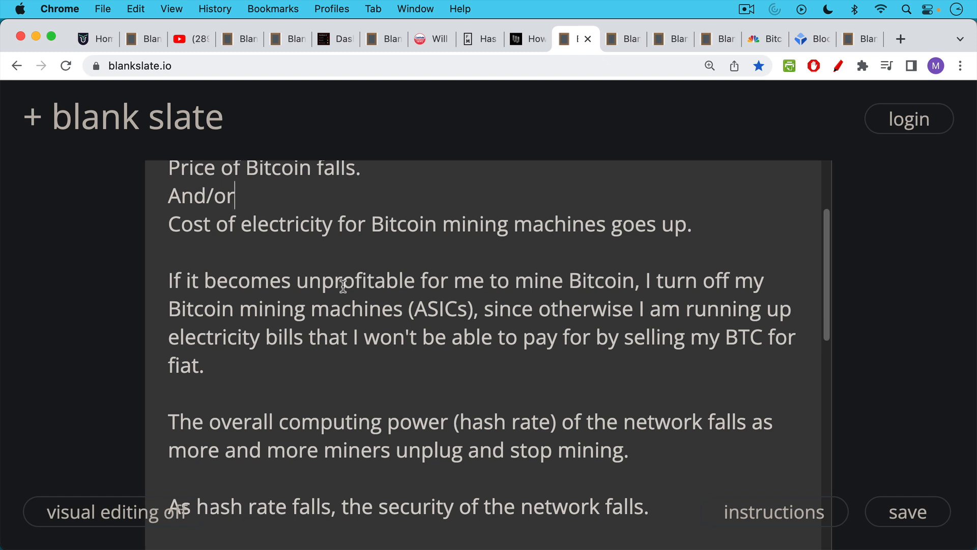
scroll("down", 3)
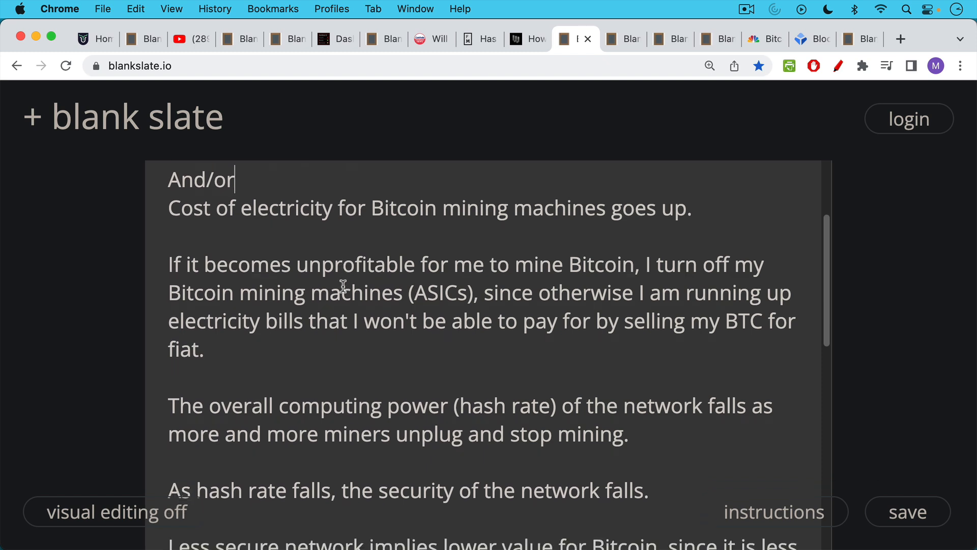
mouse_move(336, 293)
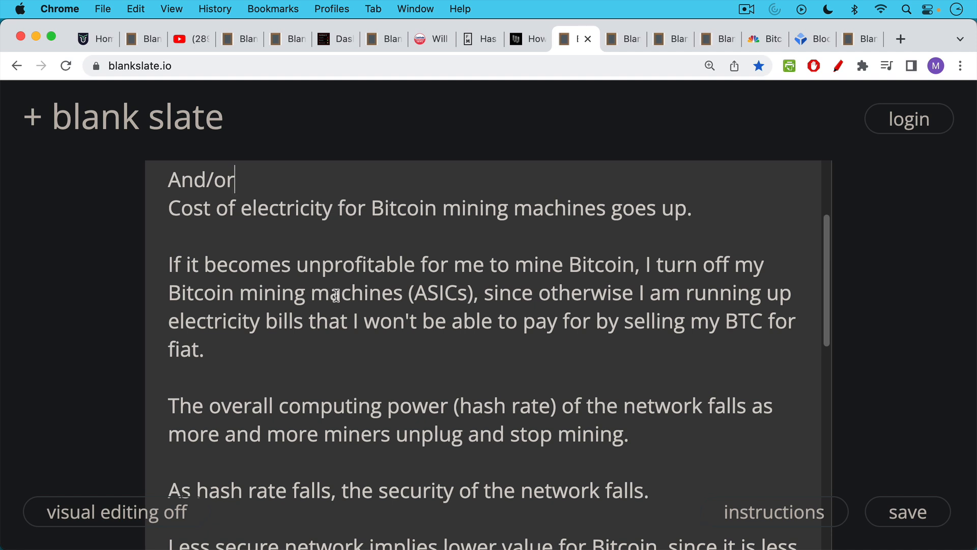
scroll("down", 3)
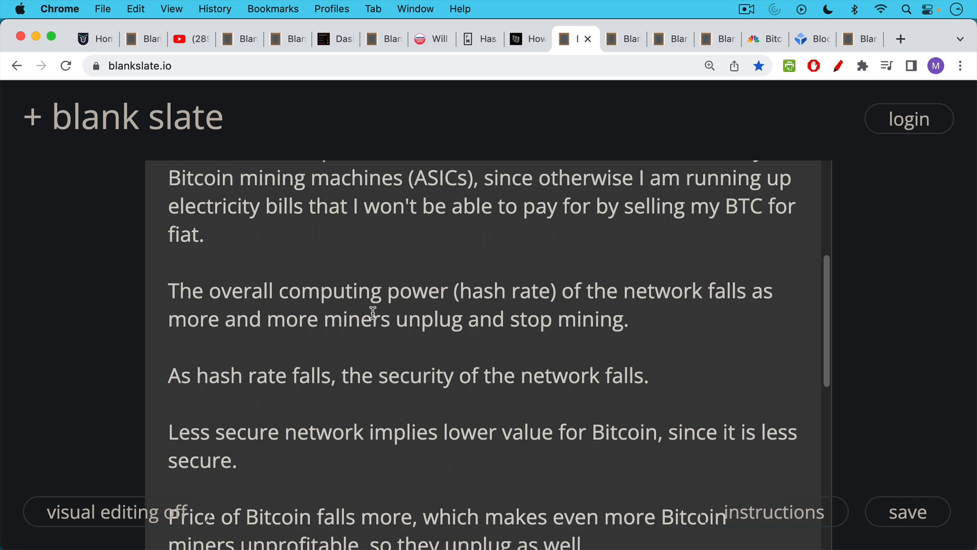
scroll("down", 3)
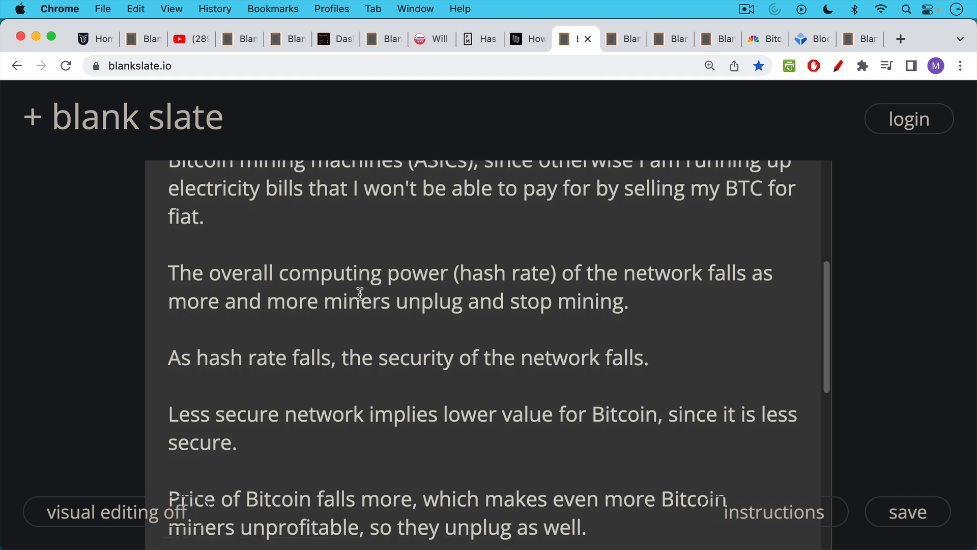
mouse_move(353, 307)
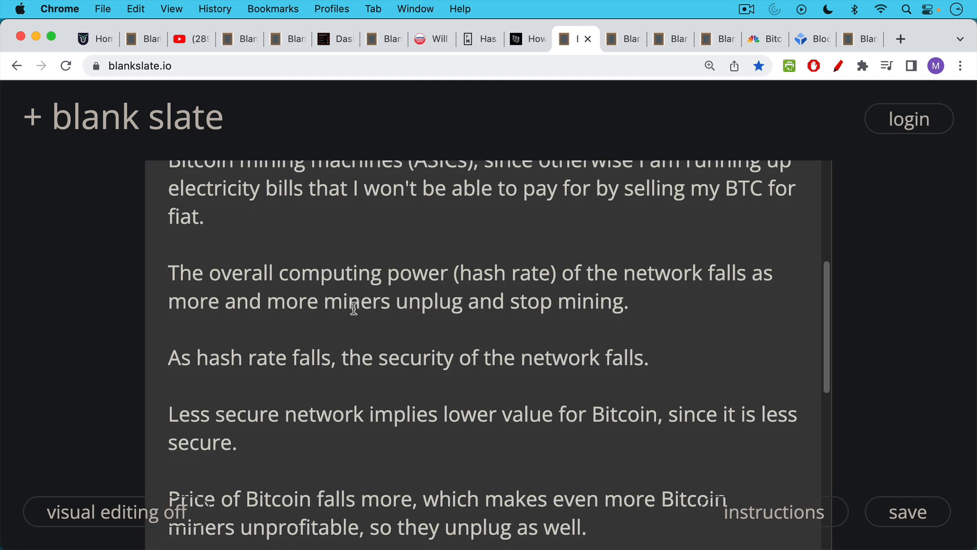
Scroll the note to the 'Another version of the death spiral' energy-cost paragraphs
scroll("down", 3)
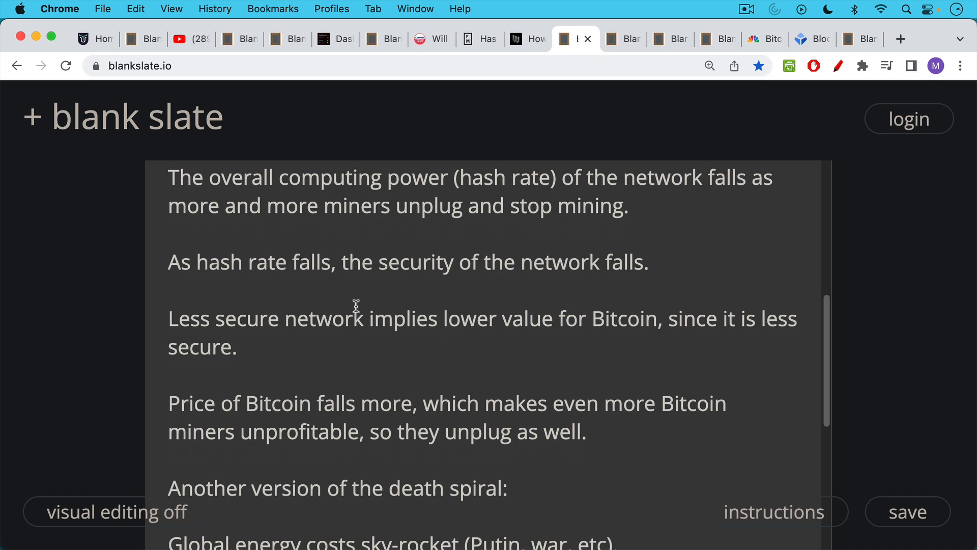
scroll("down", 3)
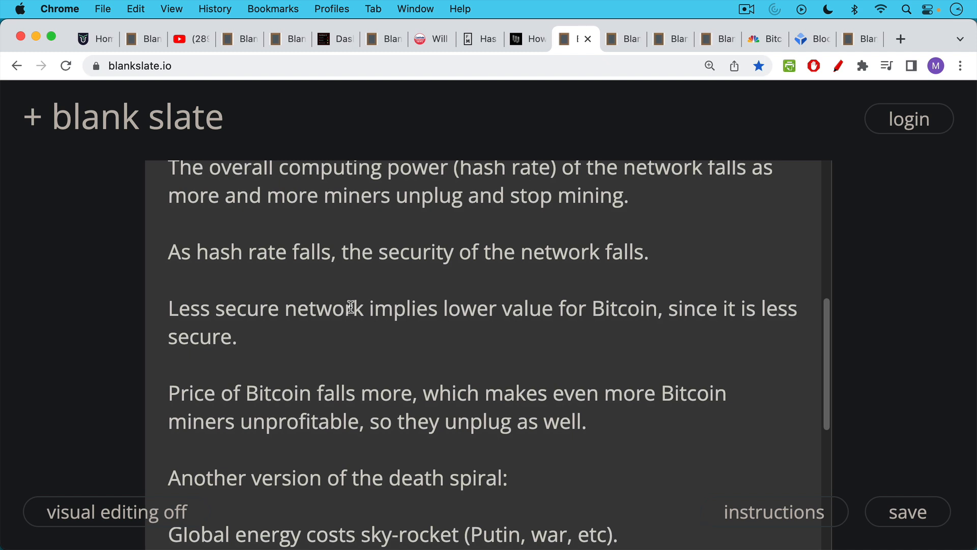
mouse_move(350, 324)
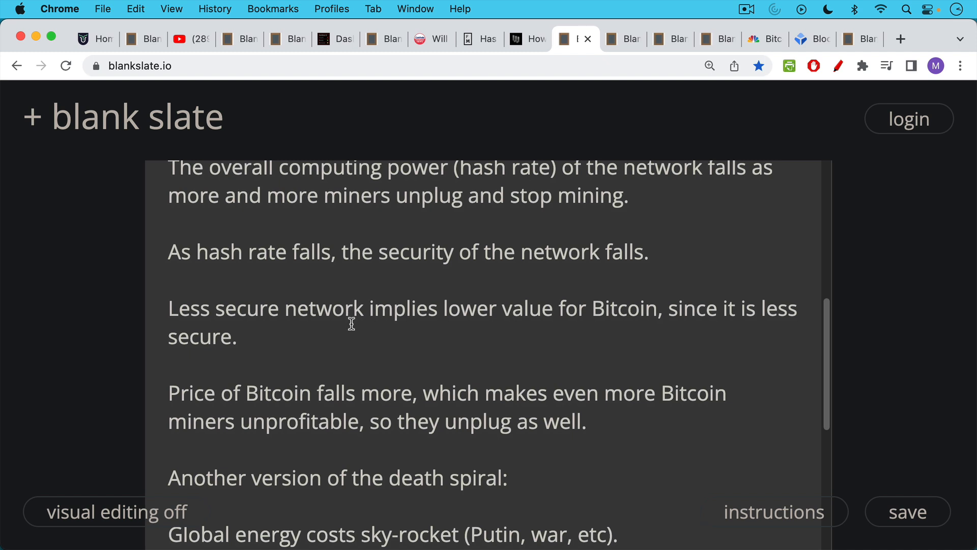
scroll("down", 3)
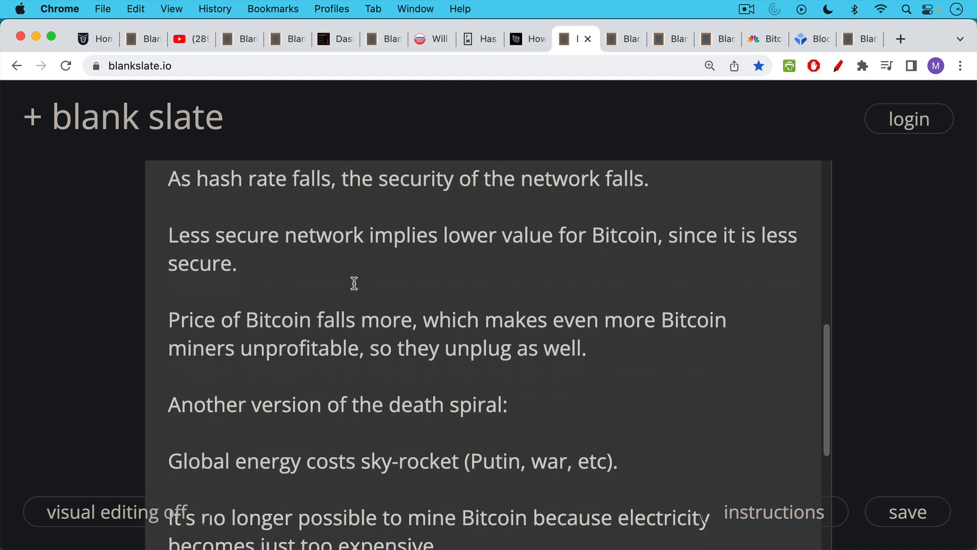
scroll("down", 3)
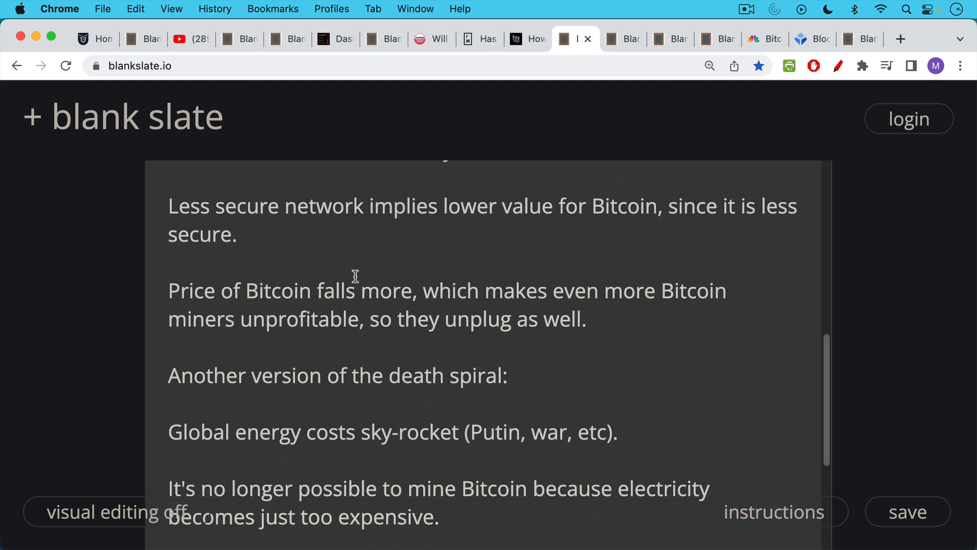
scroll("up", 3)
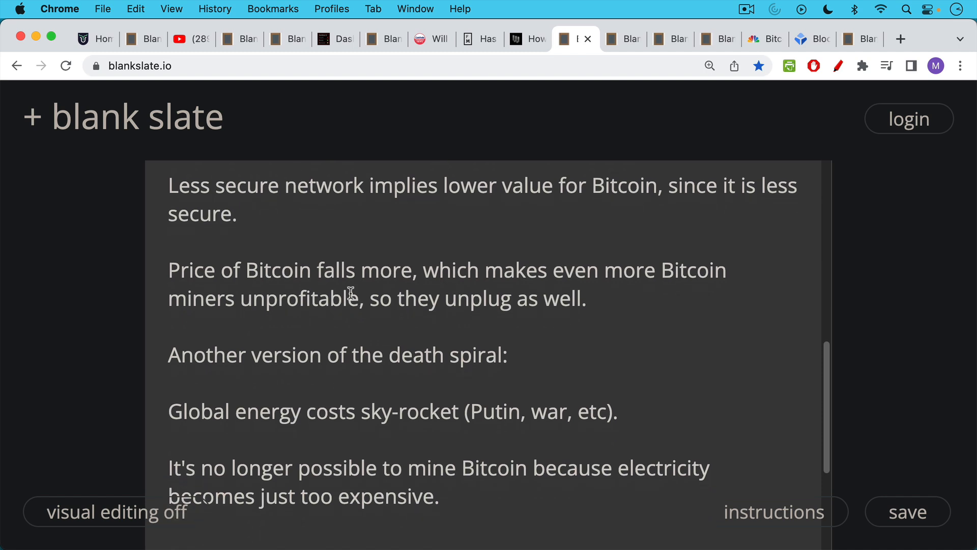
mouse_move(350, 300)
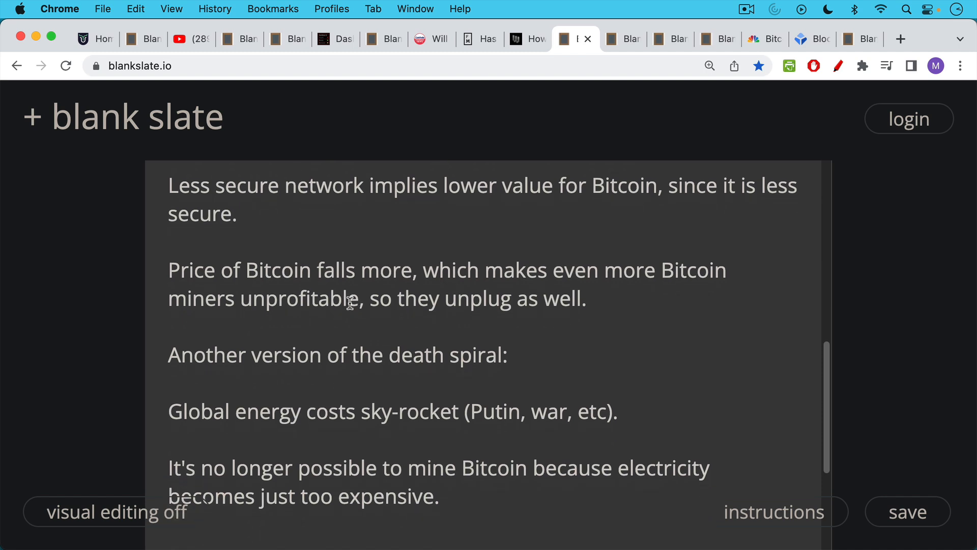
scroll("up", 3)
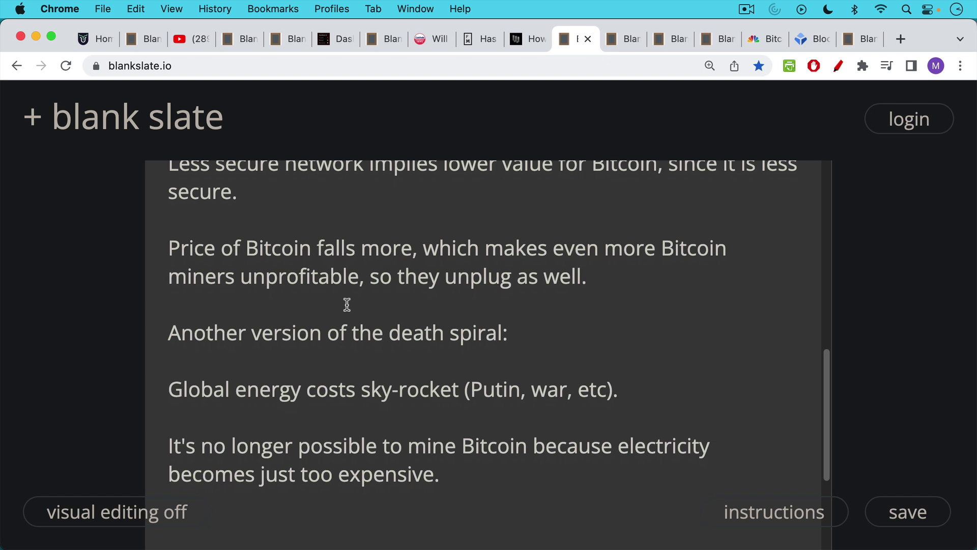
mouse_move(371, 183)
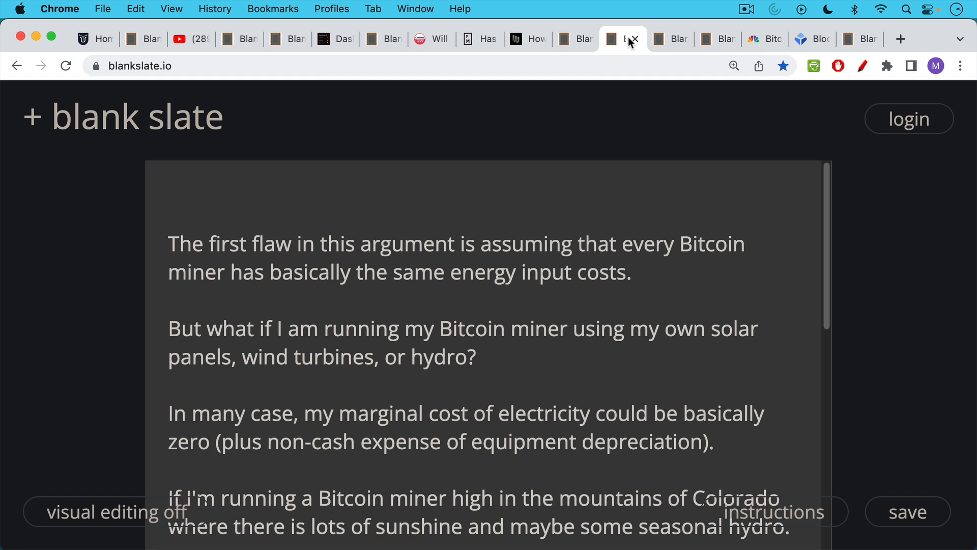
mouse_move(569, 149)
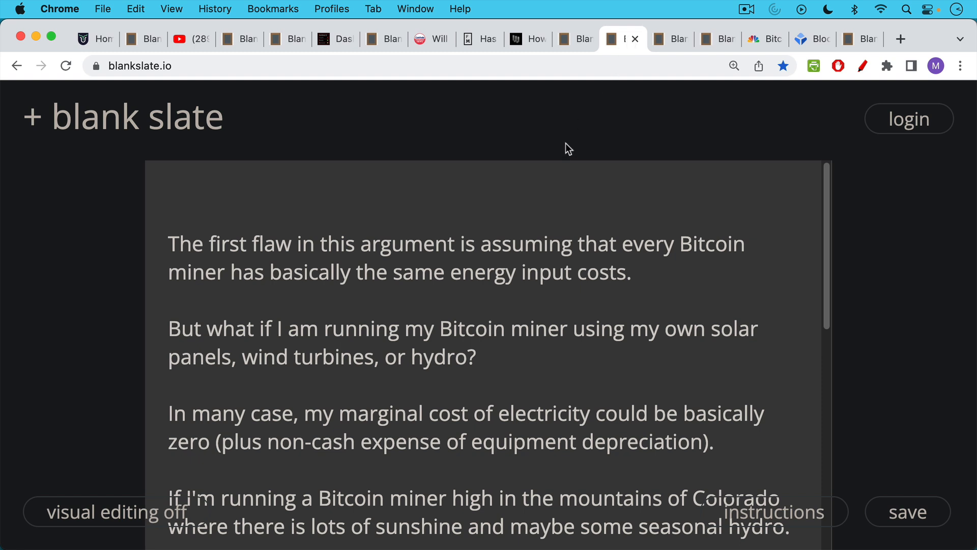
mouse_move(563, 156)
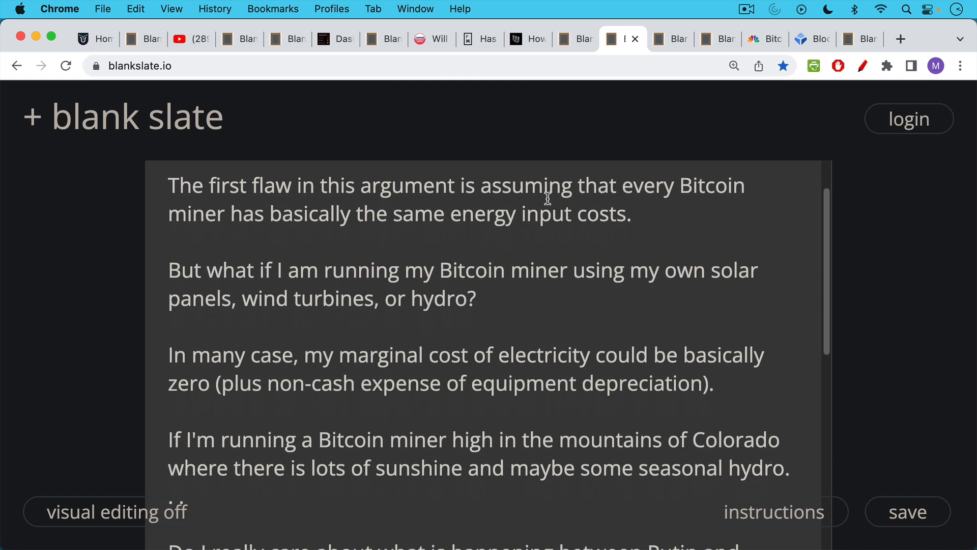
mouse_move(557, 279)
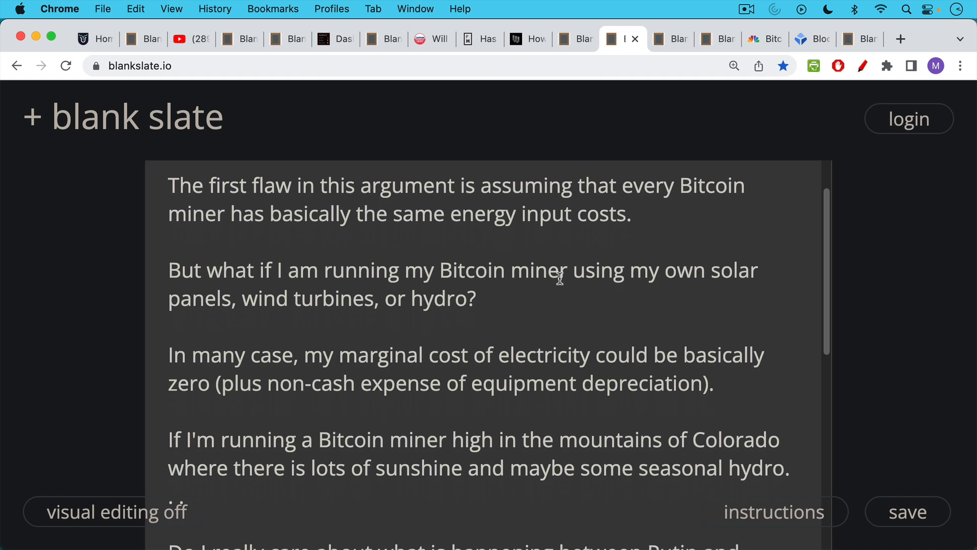
mouse_move(553, 264)
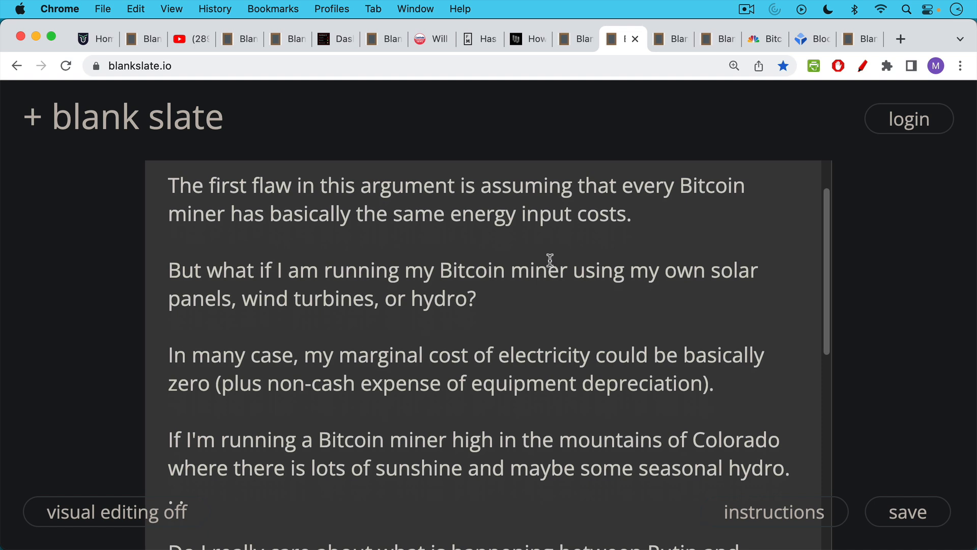
Read the self-powered-miners rebuttal note down to its closing Starlink remark
scroll("down", 3)
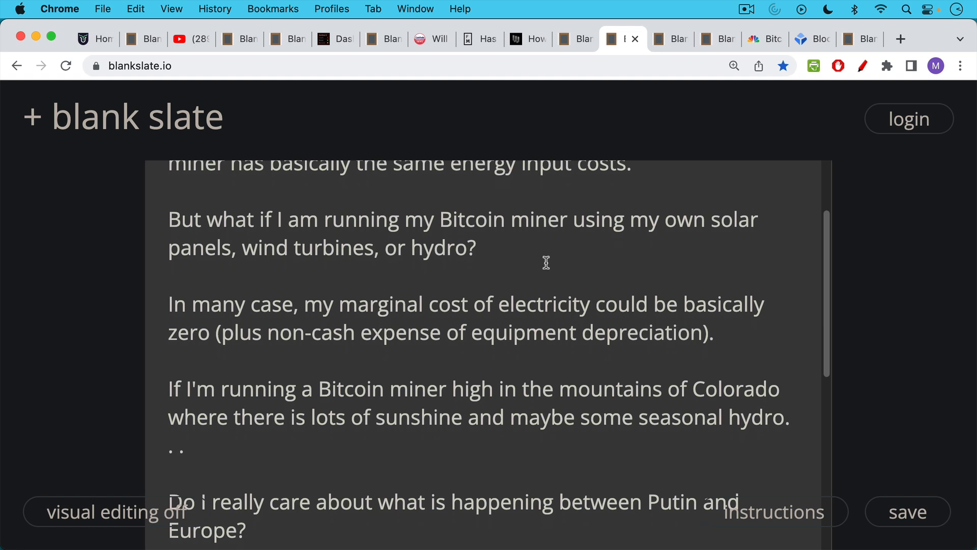
mouse_move(546, 253)
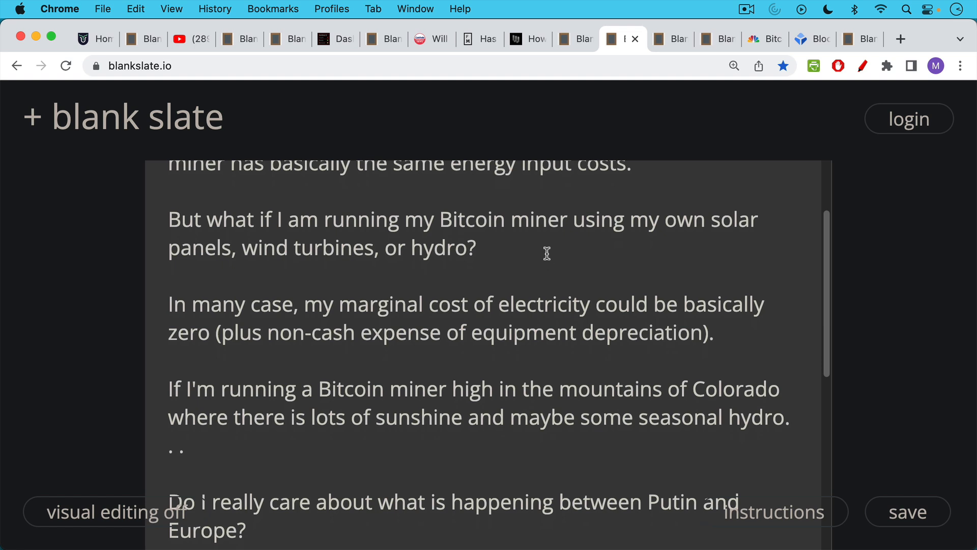
scroll("down", 3)
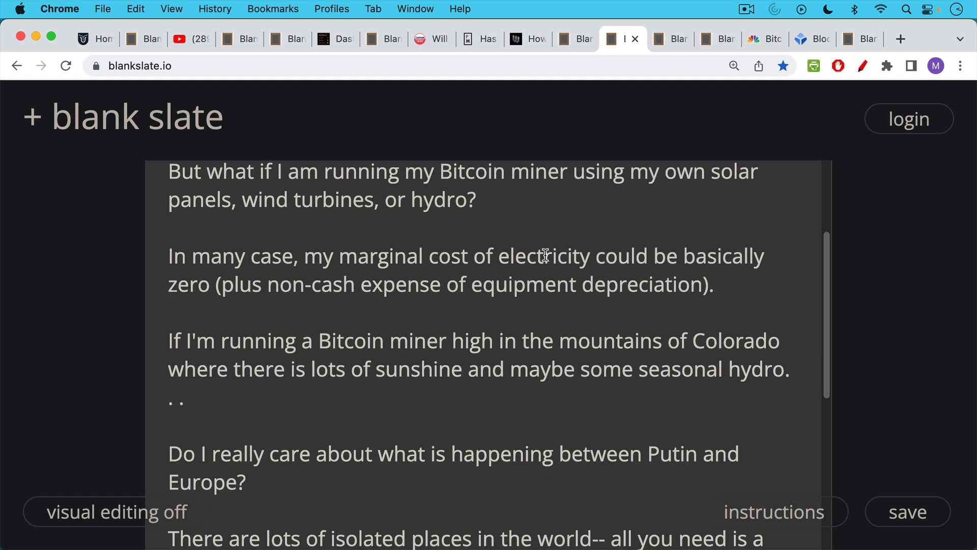
scroll("down", 3)
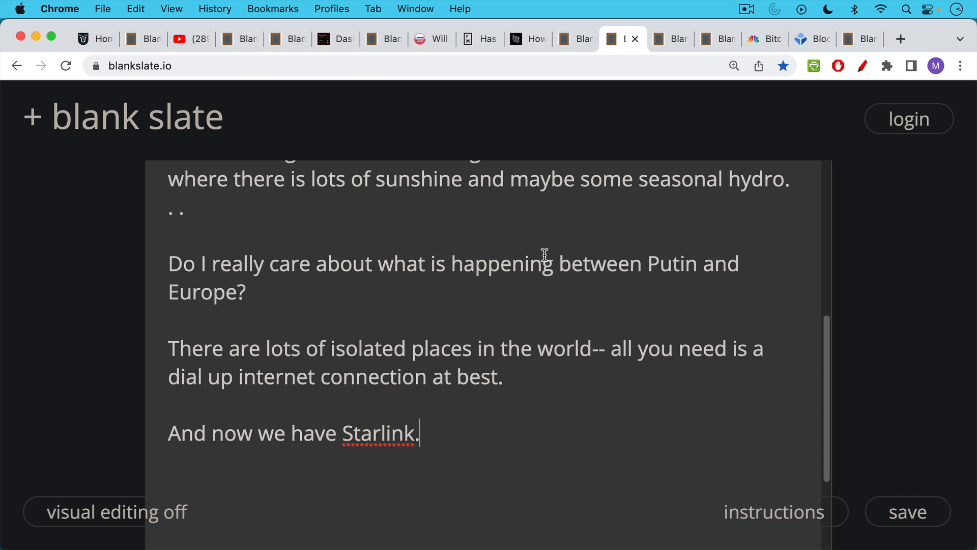
mouse_move(548, 247)
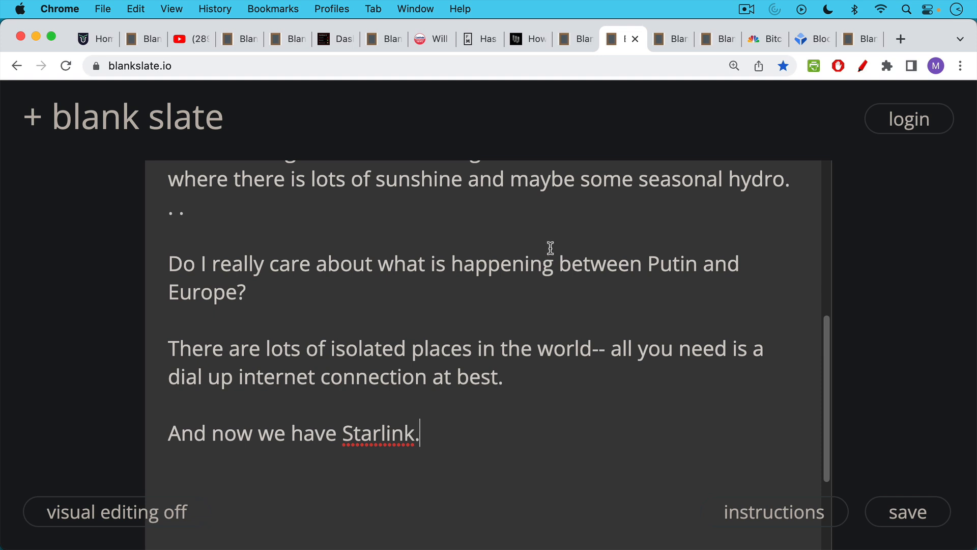
mouse_move(557, 239)
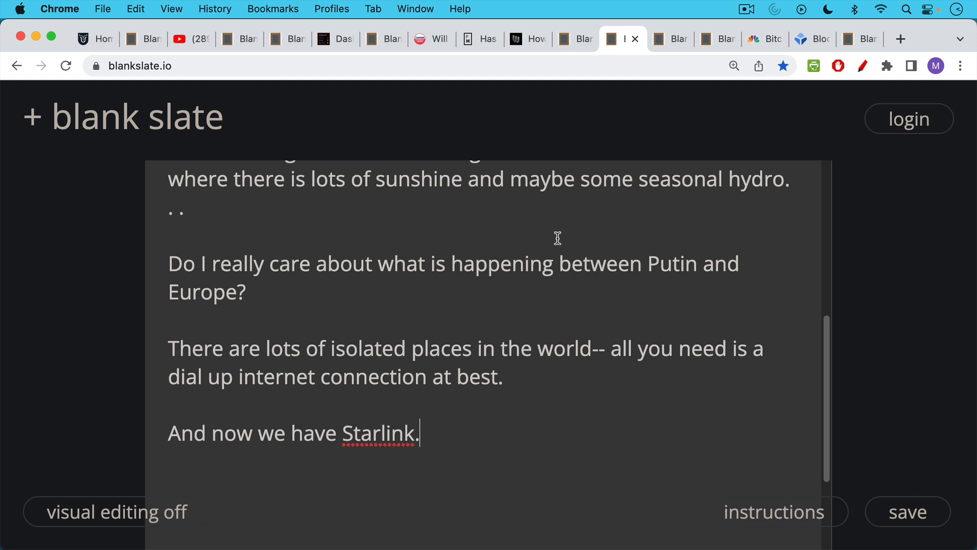
mouse_move(607, 147)
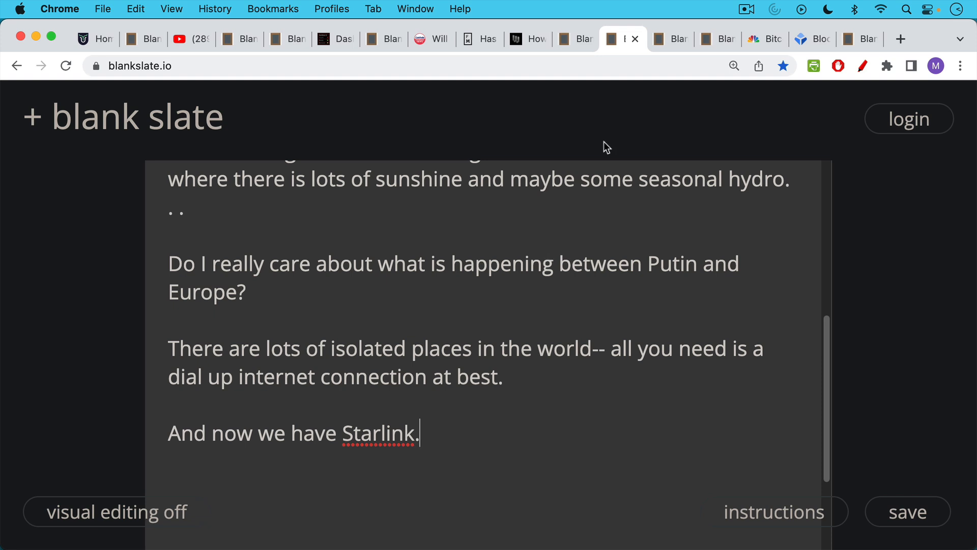
Open the second-flaw note and read down to difficulty dropping at 11-minute blocks
left_click(670, 38)
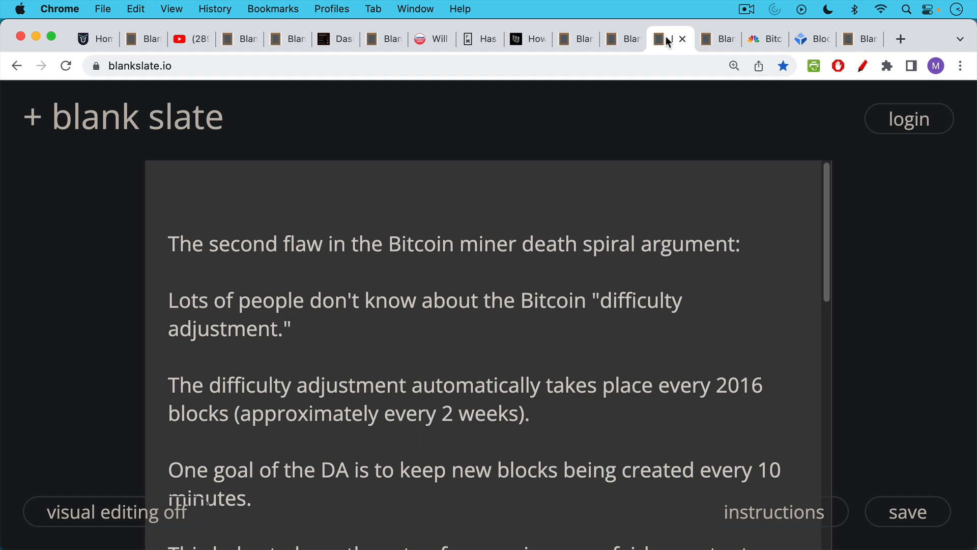
mouse_move(652, 194)
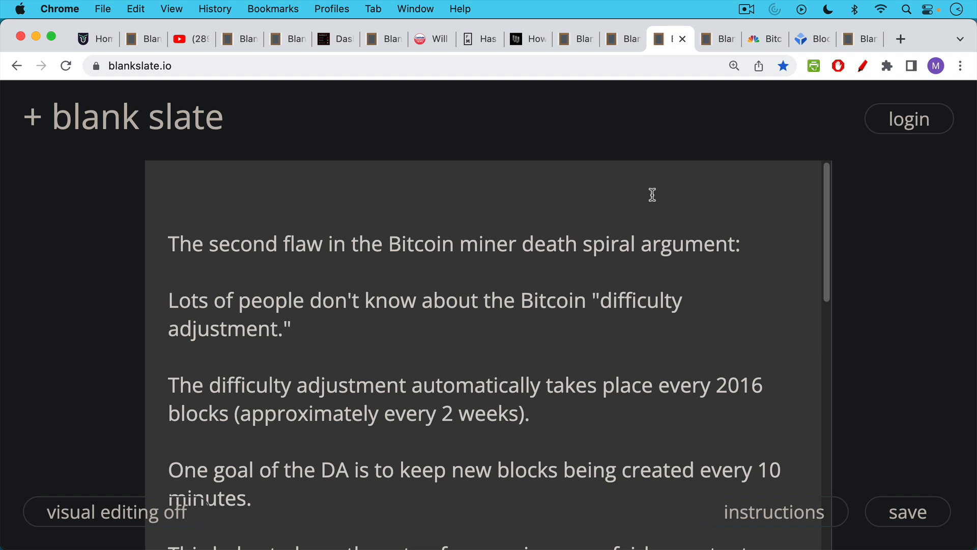
mouse_move(646, 184)
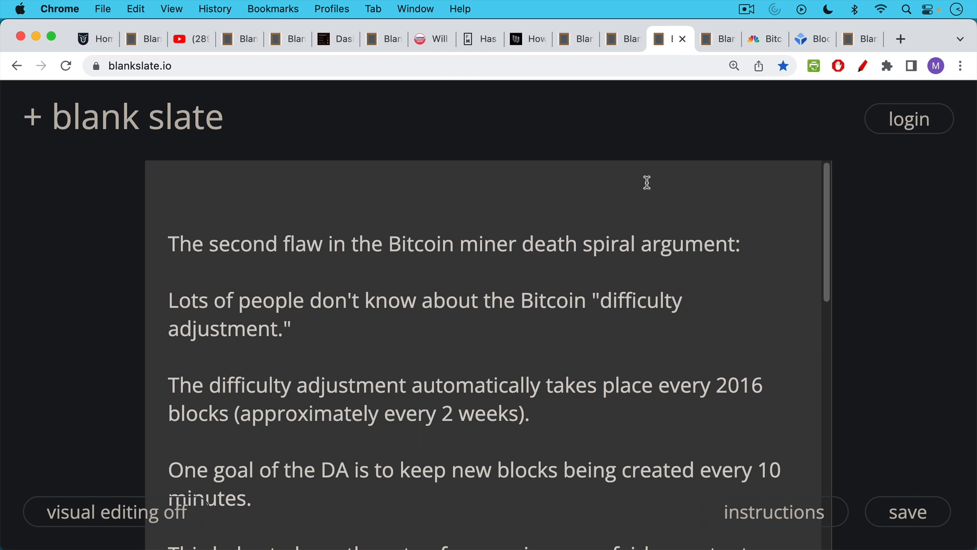
scroll("down", 3)
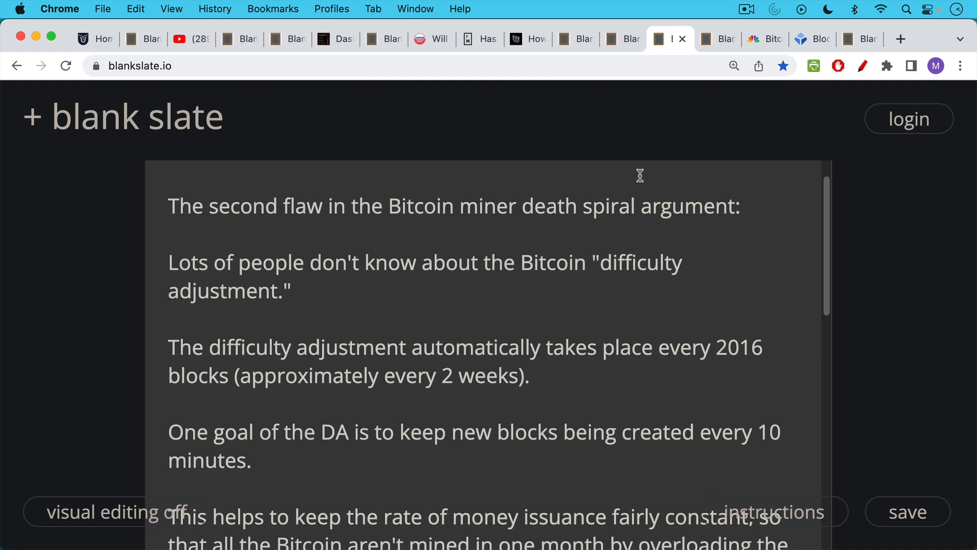
mouse_move(639, 190)
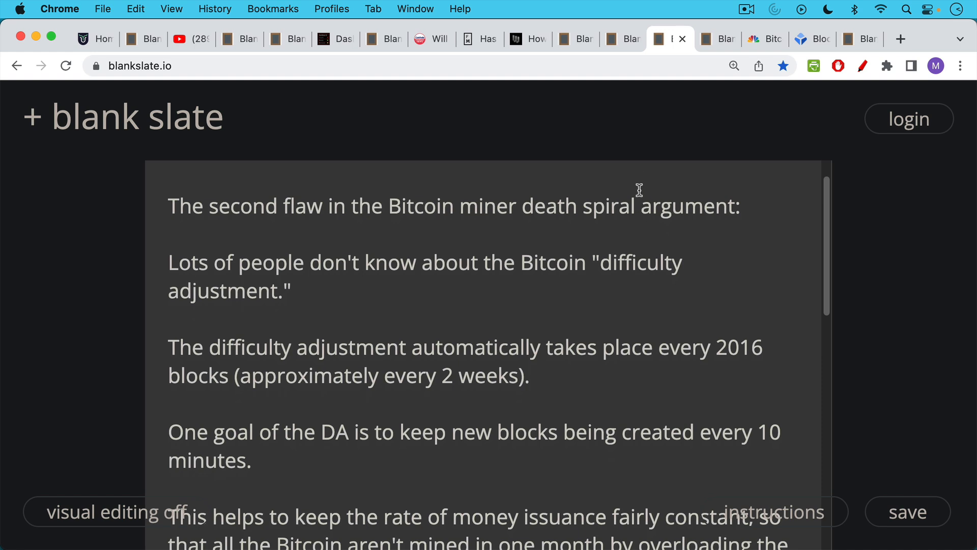
scroll("down", 3)
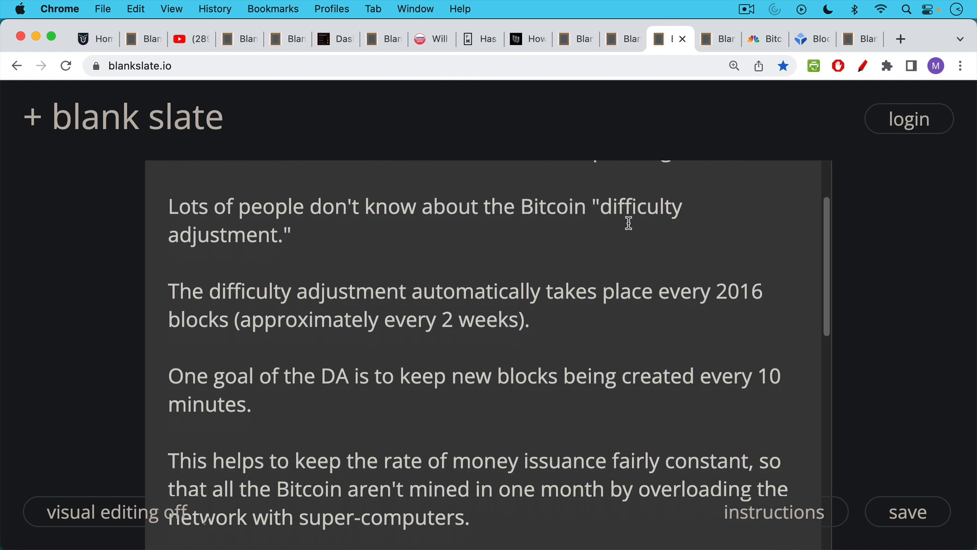
mouse_move(628, 215)
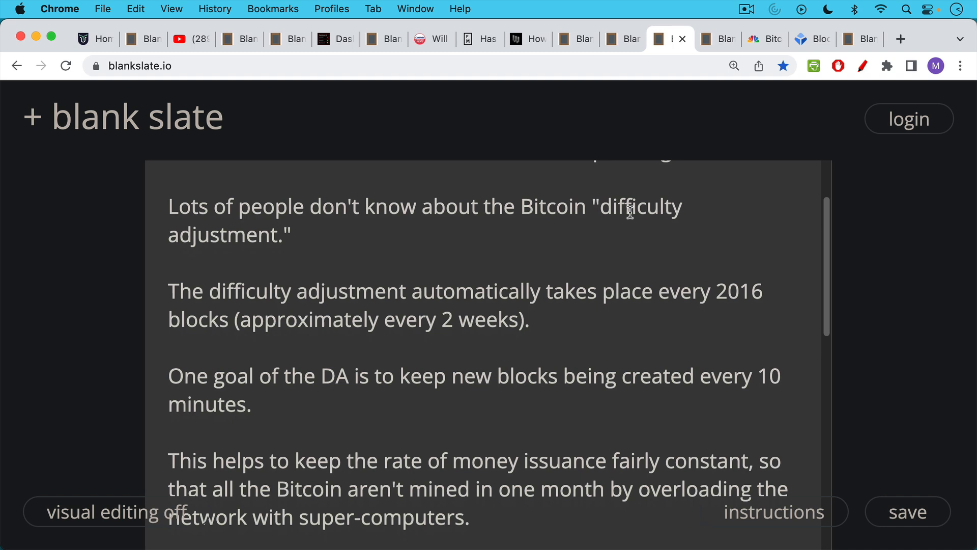
mouse_move(625, 256)
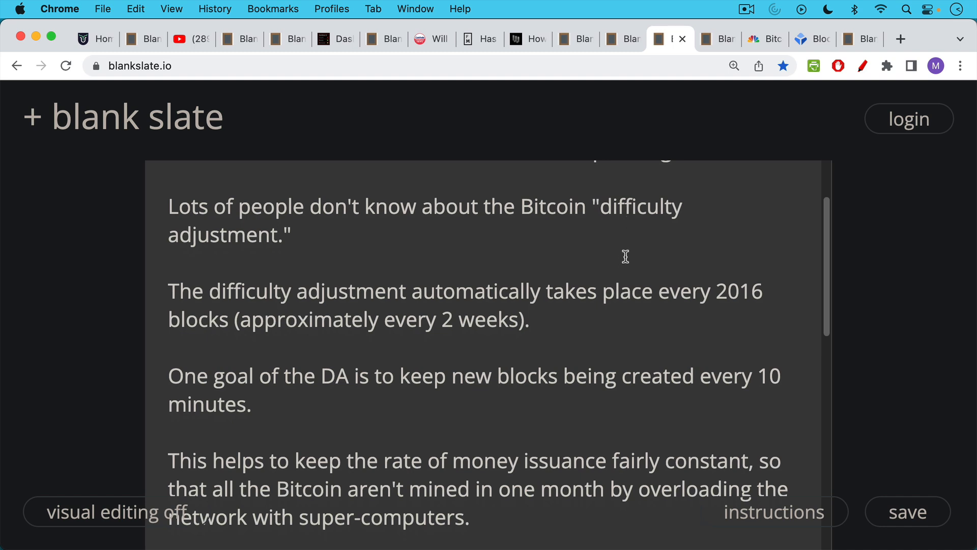
scroll("up", 3)
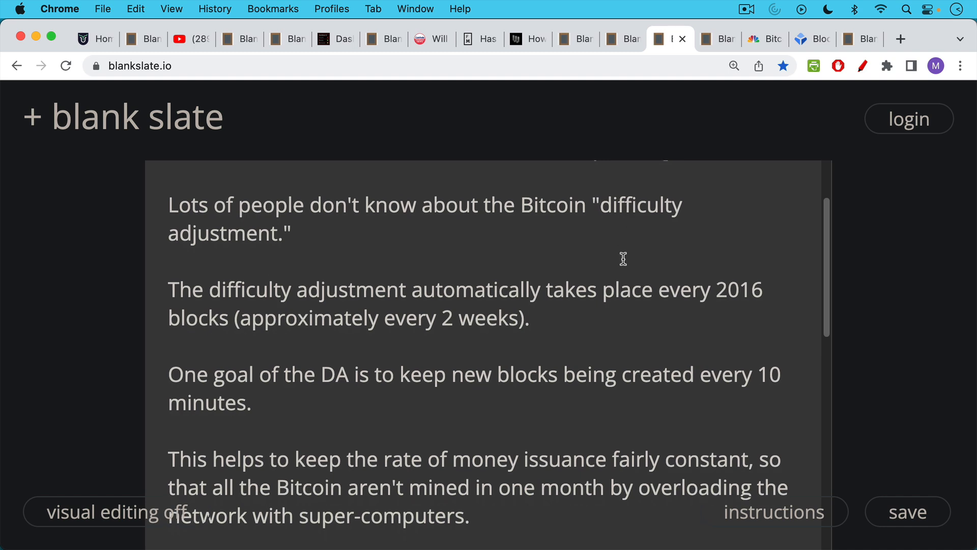
scroll("down", 3)
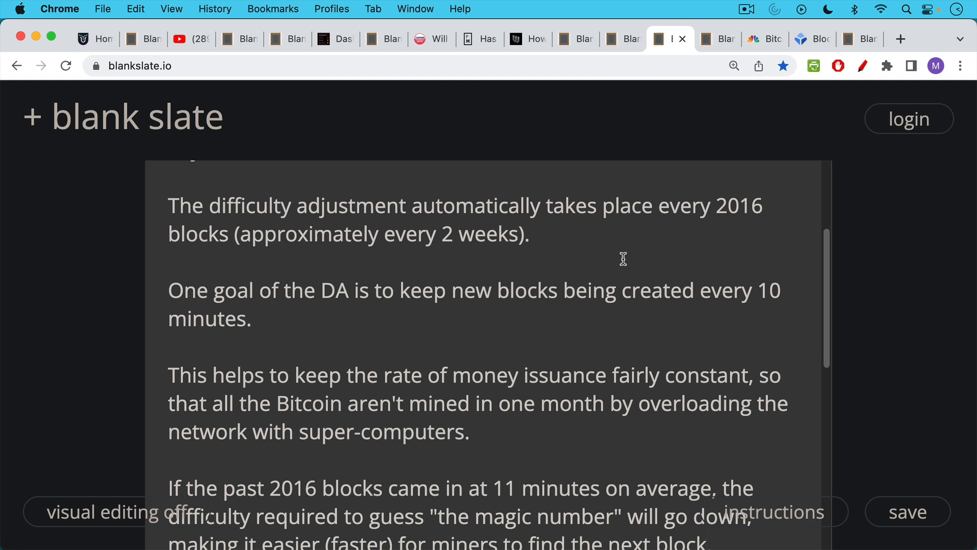
mouse_move(618, 261)
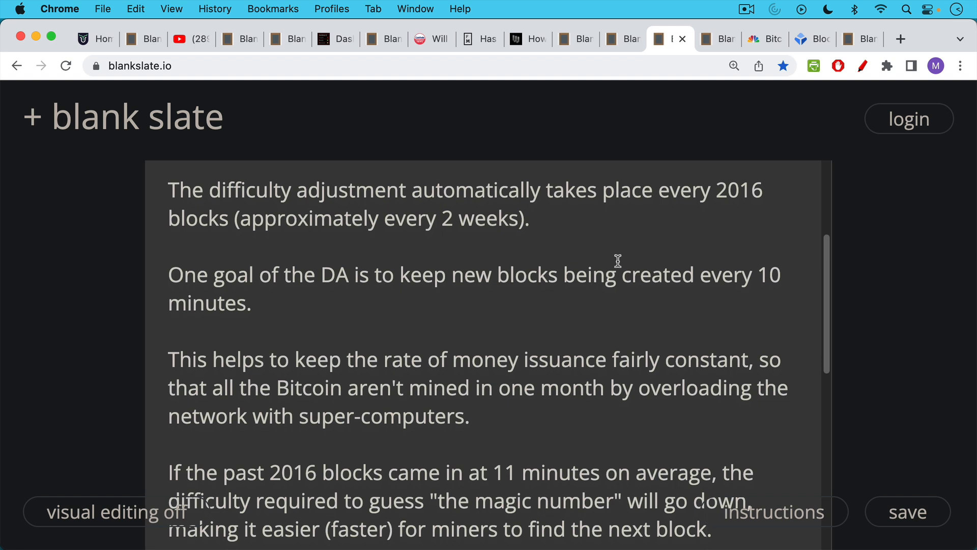
mouse_move(613, 274)
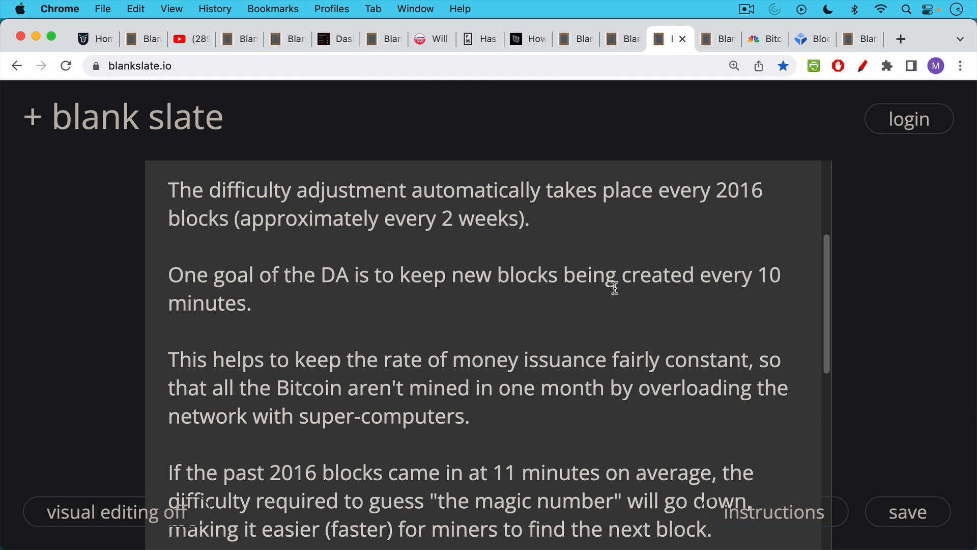
scroll("down", 3)
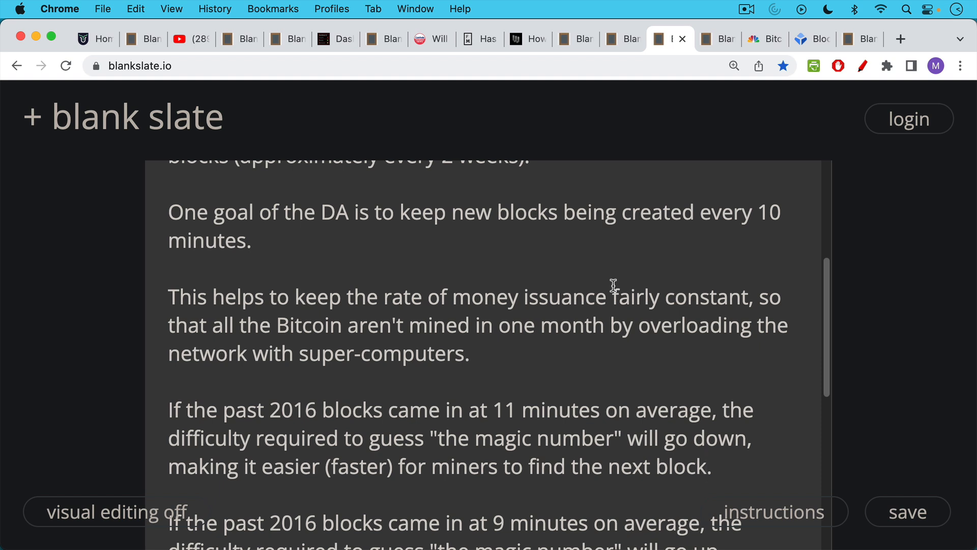
Scroll to the note's last paragraphs on 11-minute and 9-minute block averages
scroll("down", 3)
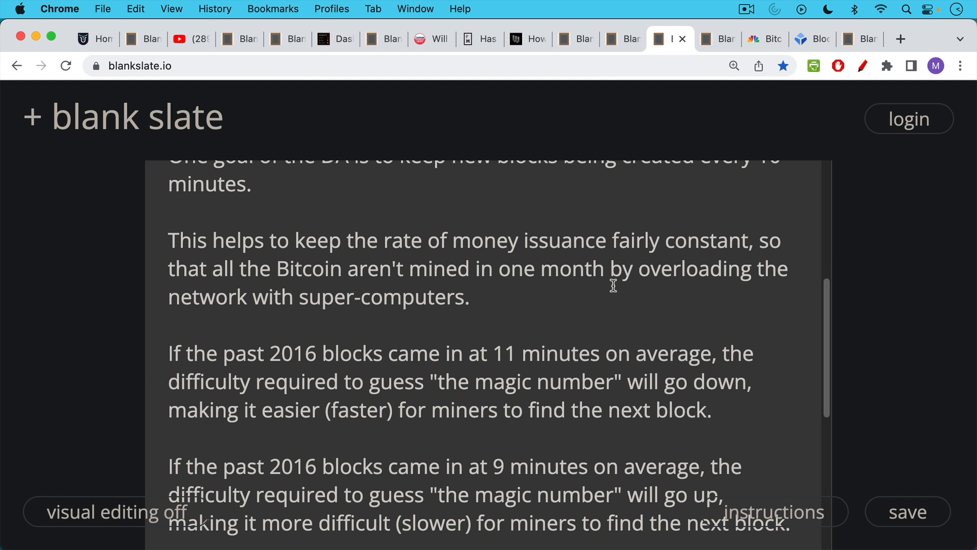
mouse_move(621, 320)
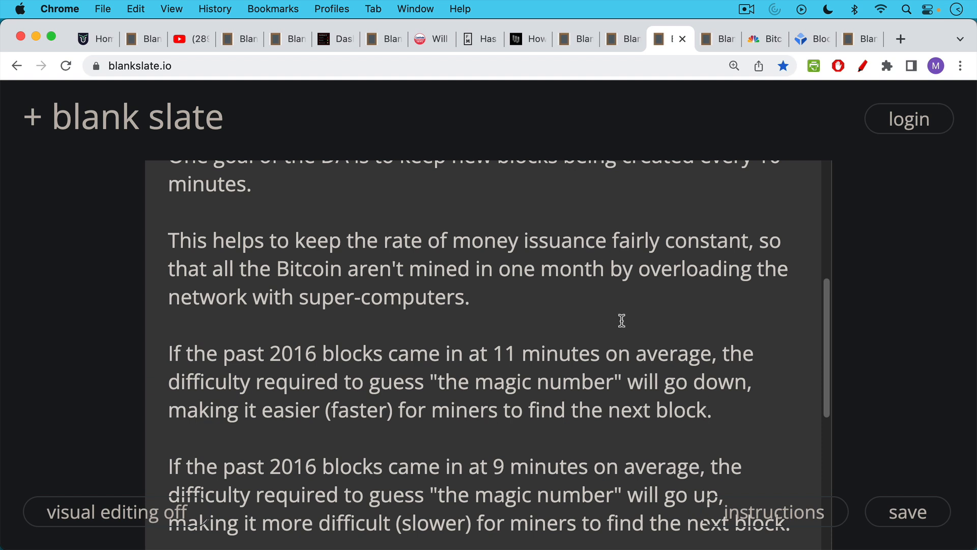
mouse_move(615, 352)
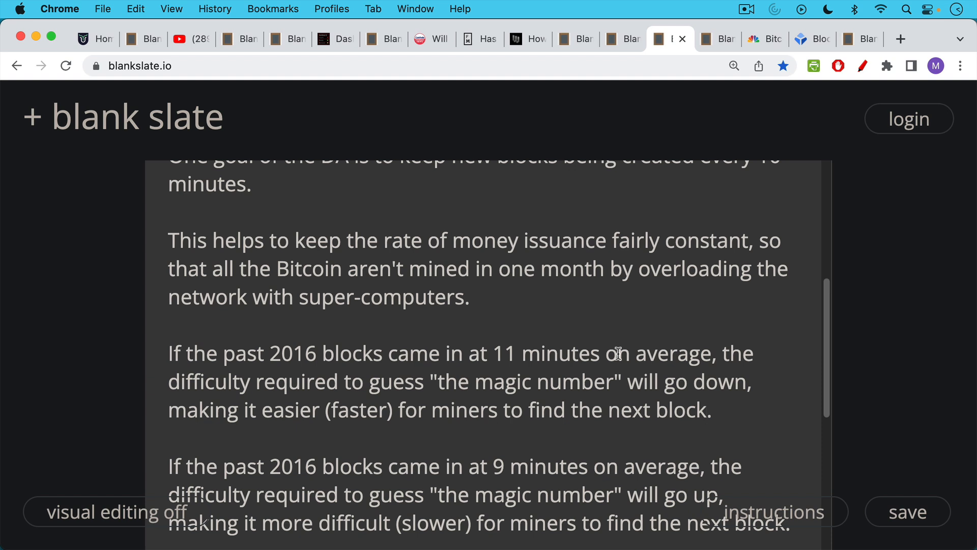
scroll("down", 3)
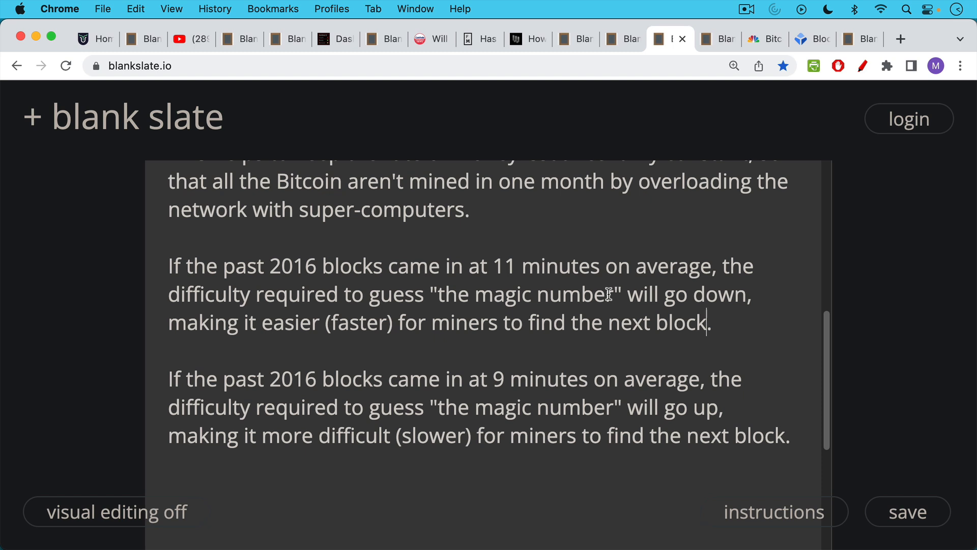
mouse_move(600, 333)
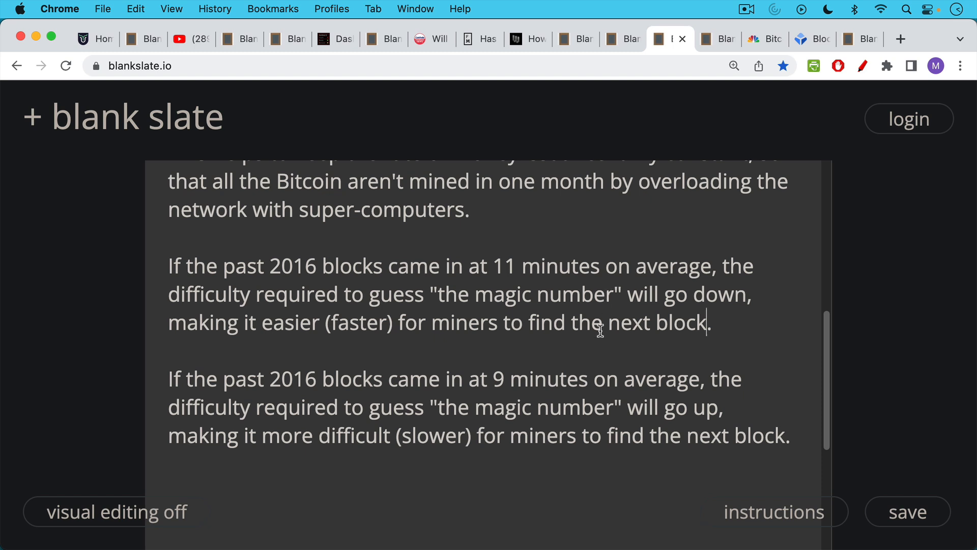
mouse_move(594, 330)
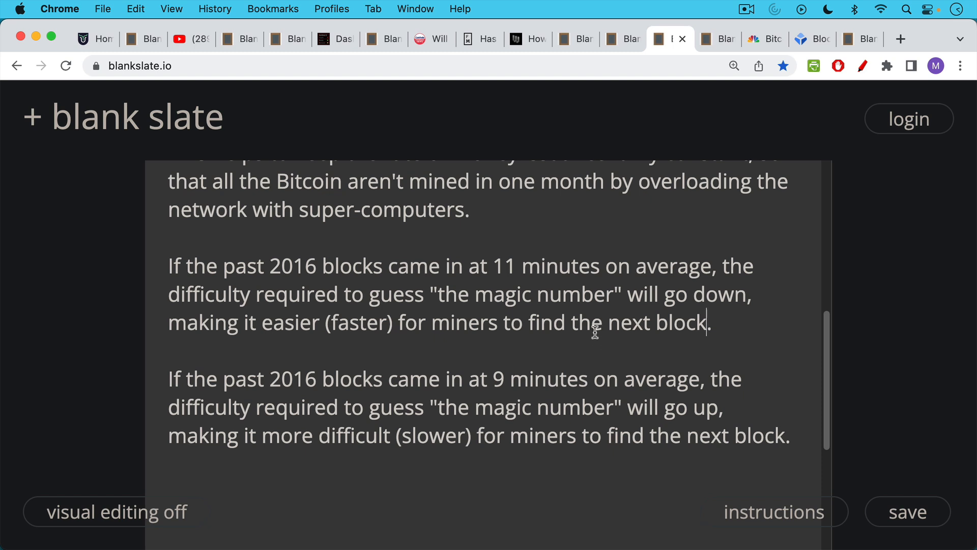
mouse_move(595, 354)
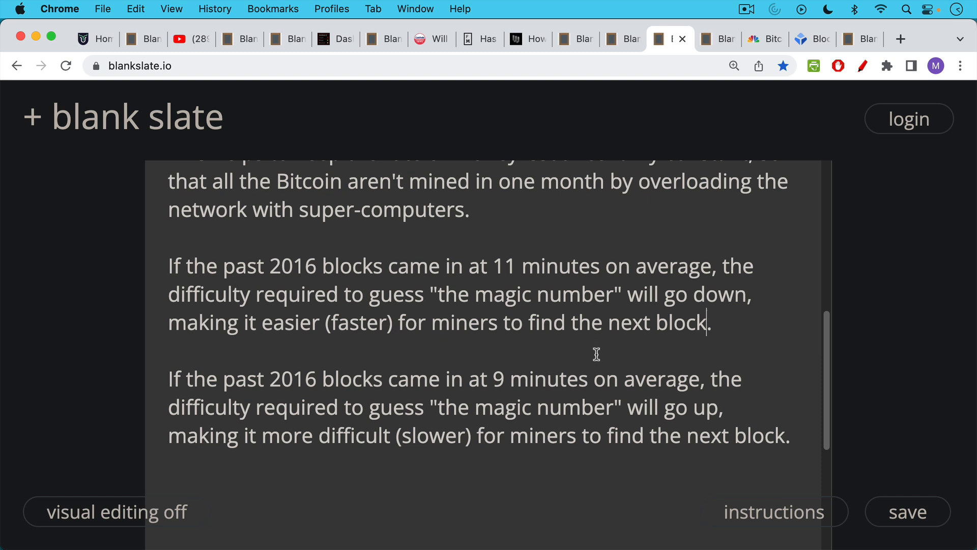
mouse_move(598, 337)
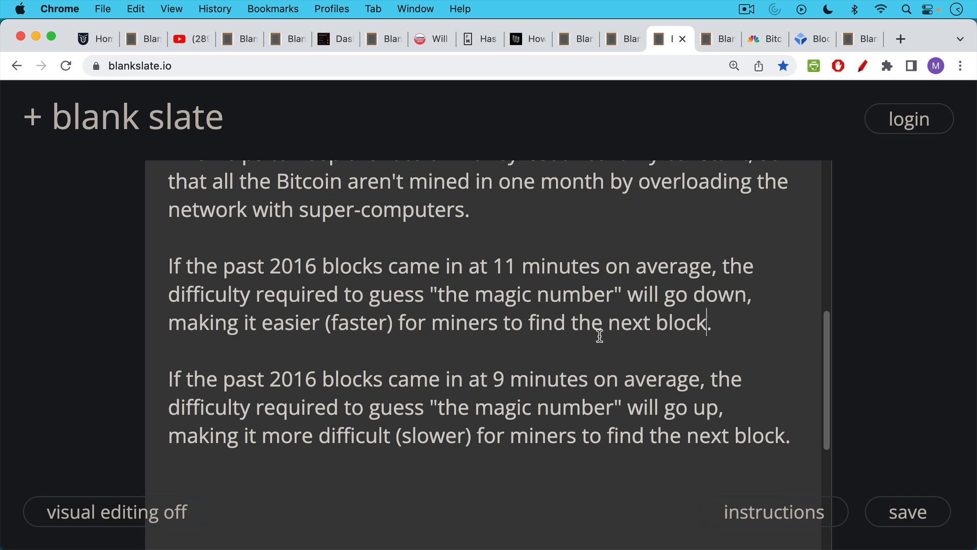
mouse_move(579, 298)
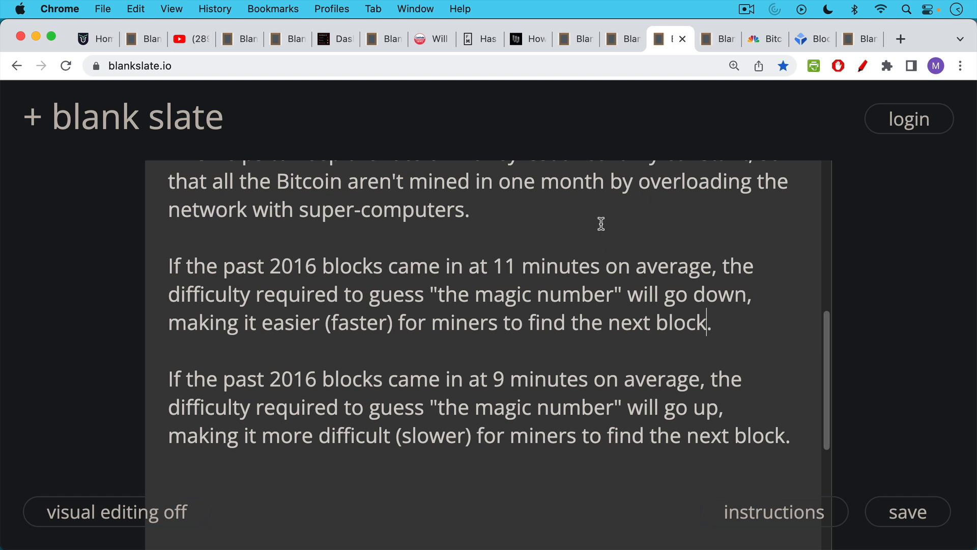
mouse_move(605, 202)
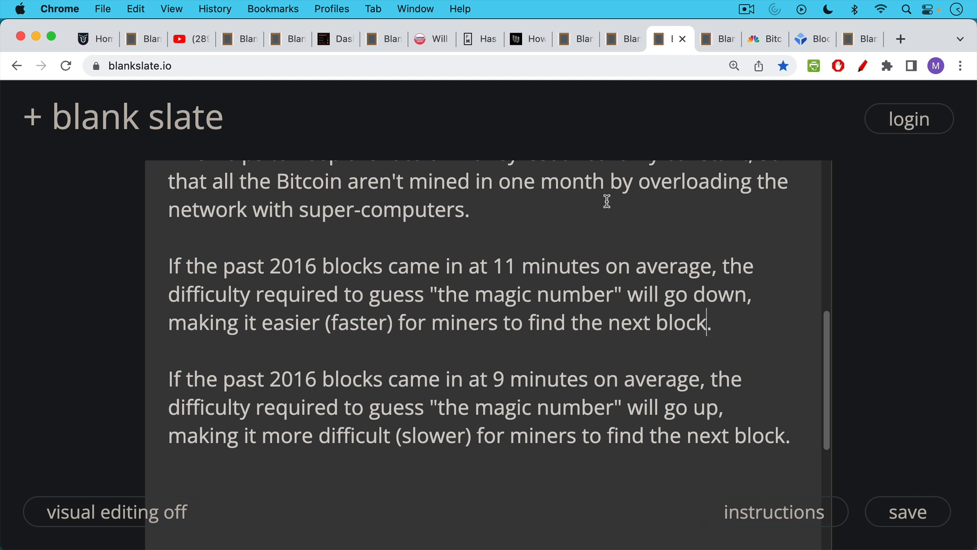
scroll("up", 3)
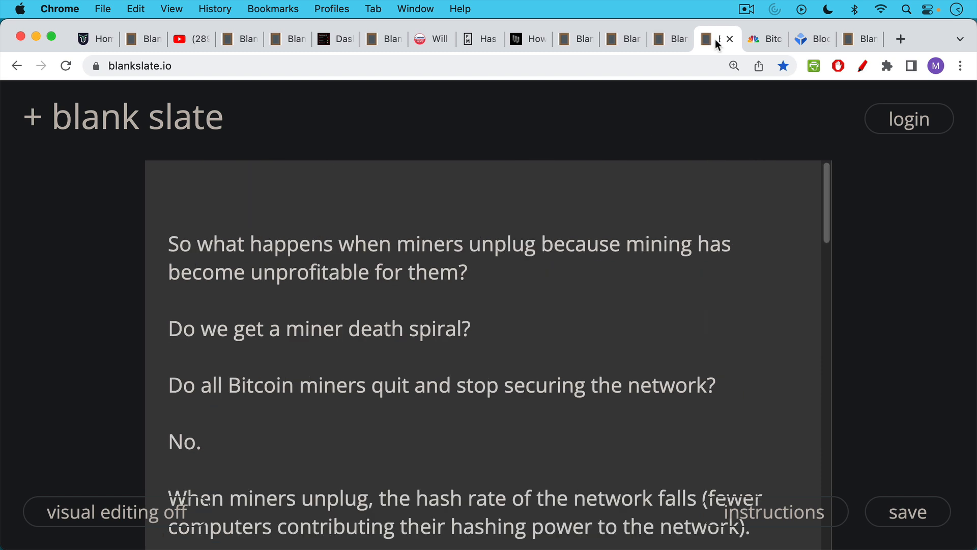
mouse_move(678, 188)
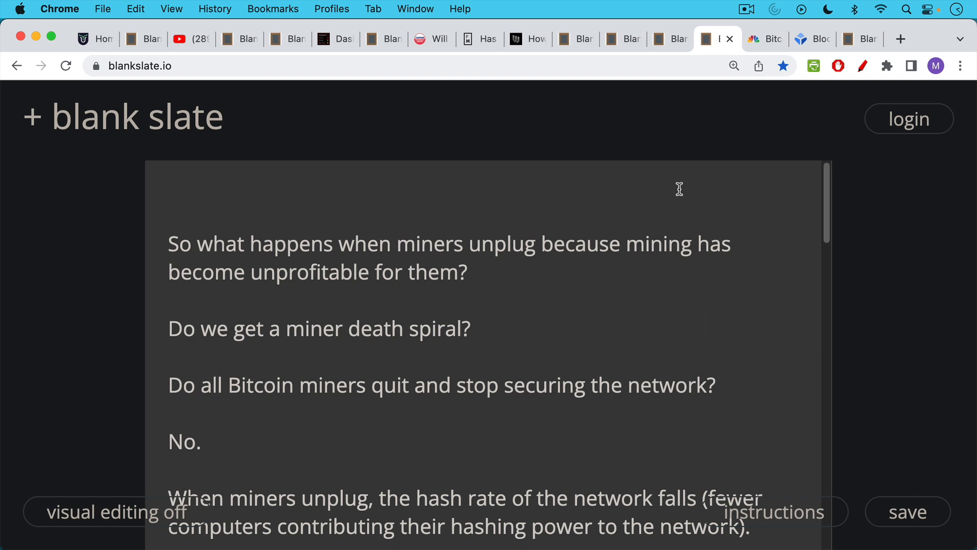
mouse_move(674, 204)
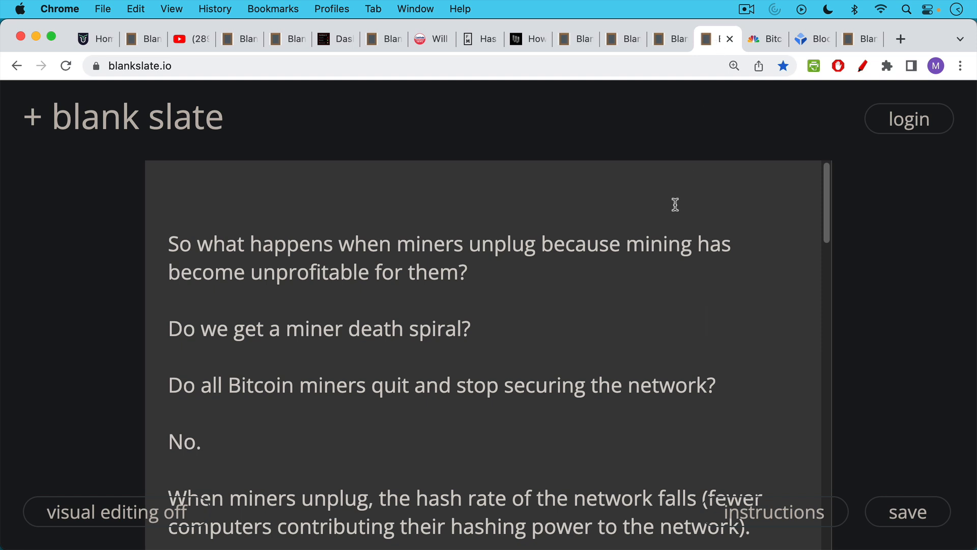
mouse_move(657, 226)
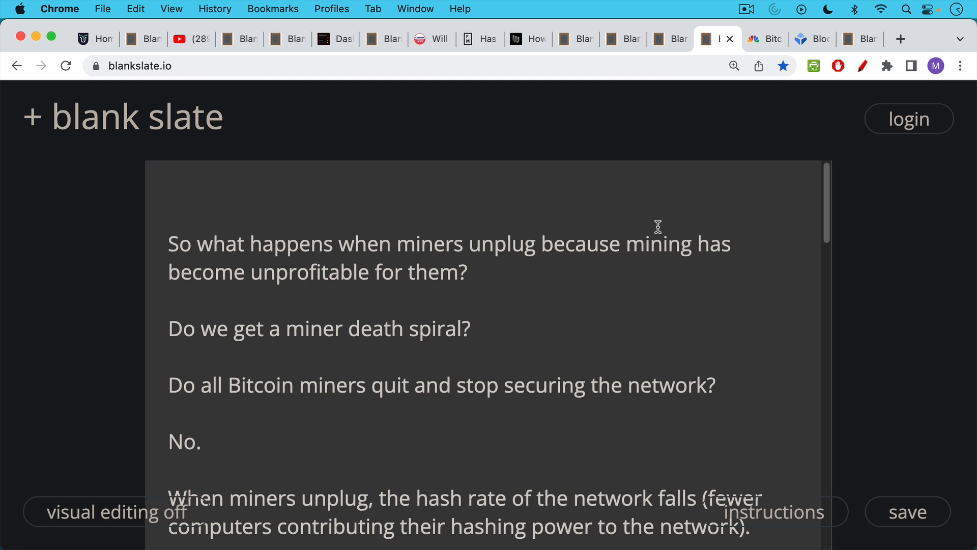
mouse_move(651, 230)
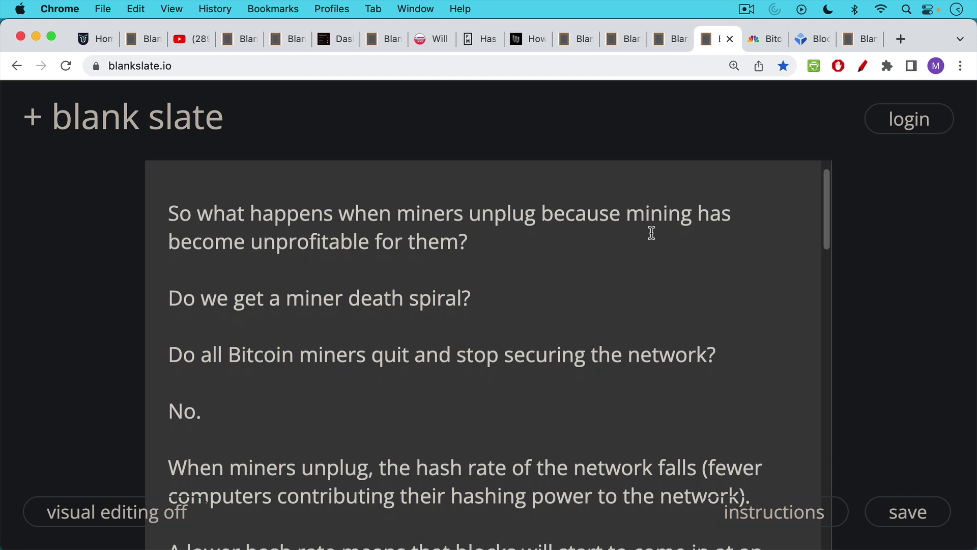
scroll("down", 3)
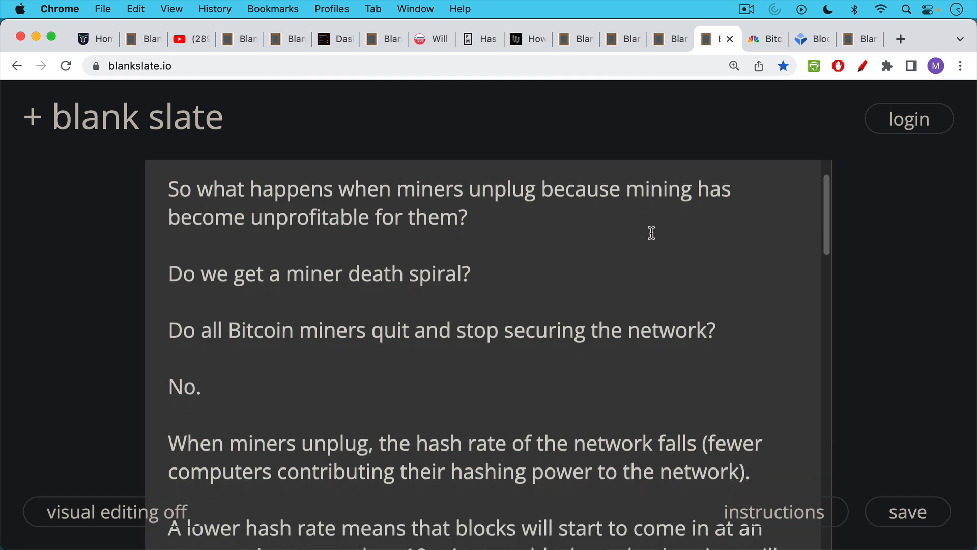
scroll("down", 3)
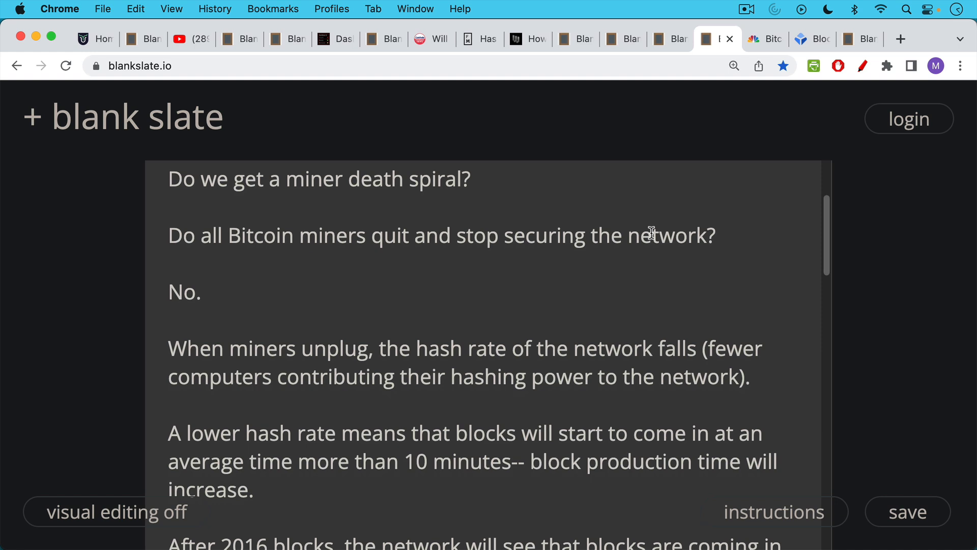
mouse_move(644, 264)
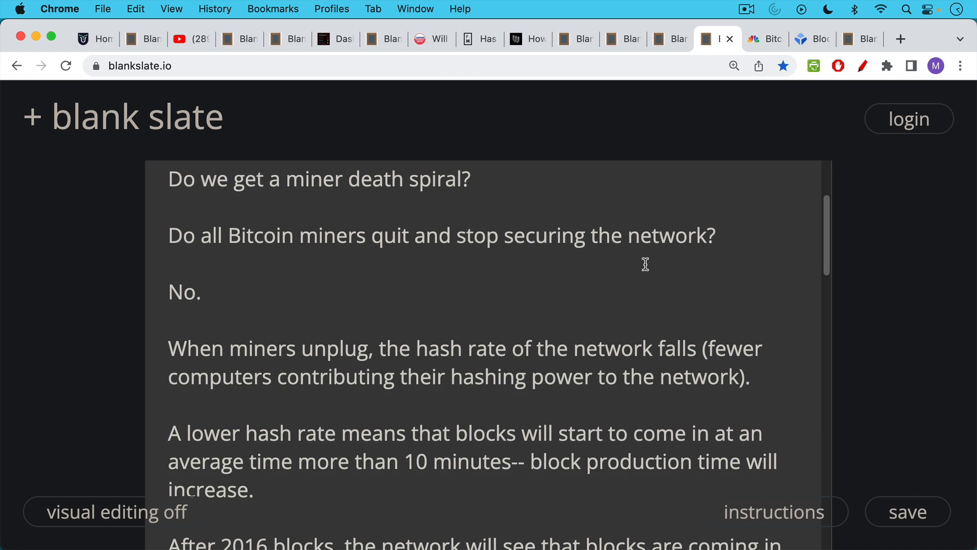
scroll("up", 3)
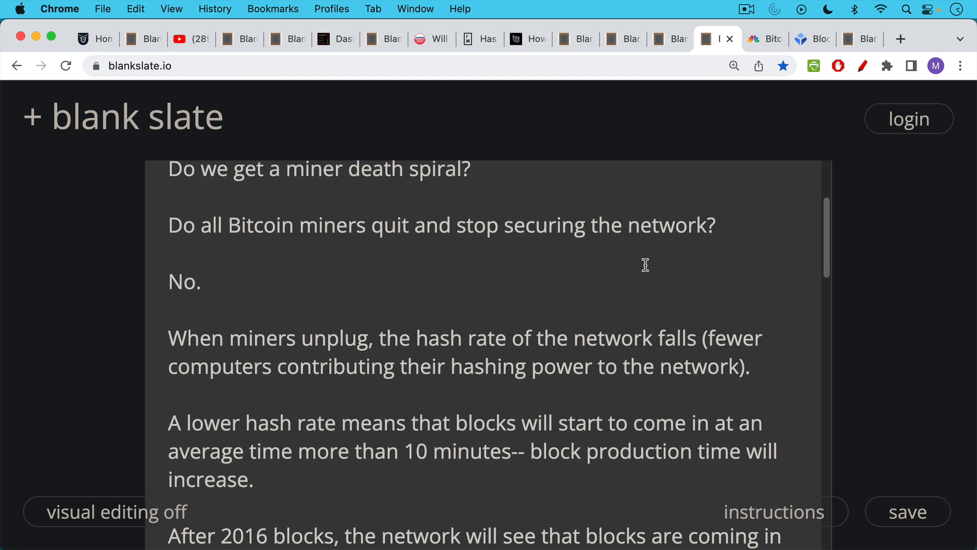
scroll("down", 3)
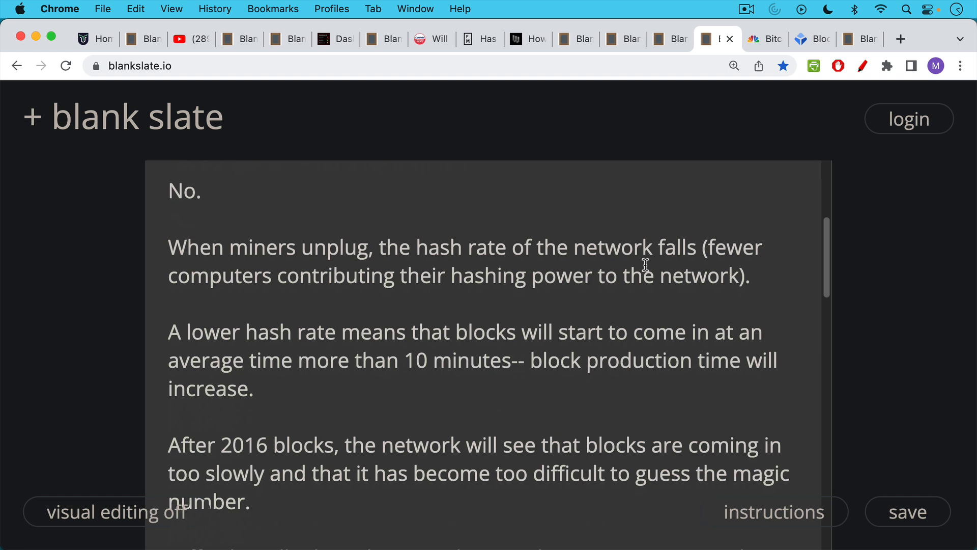
scroll("down", 3)
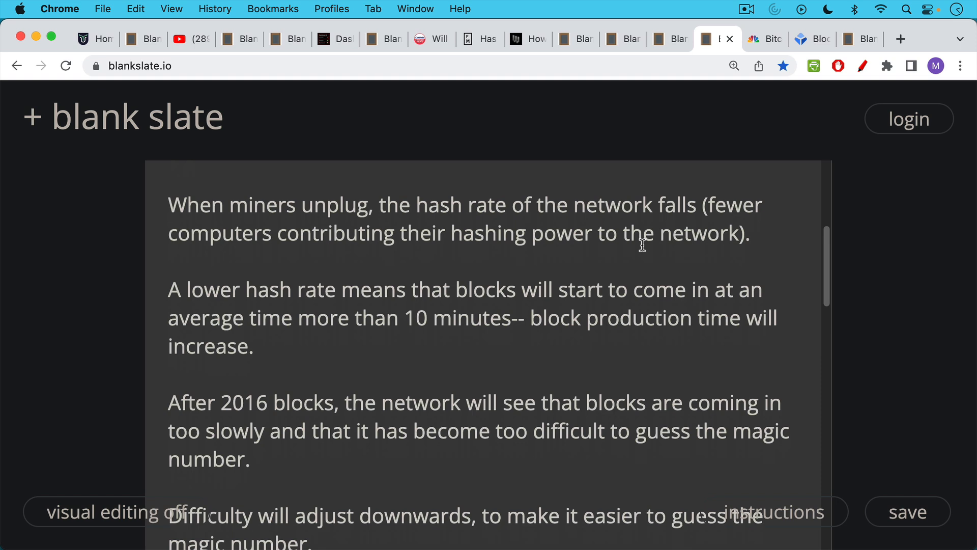
scroll("up", 3)
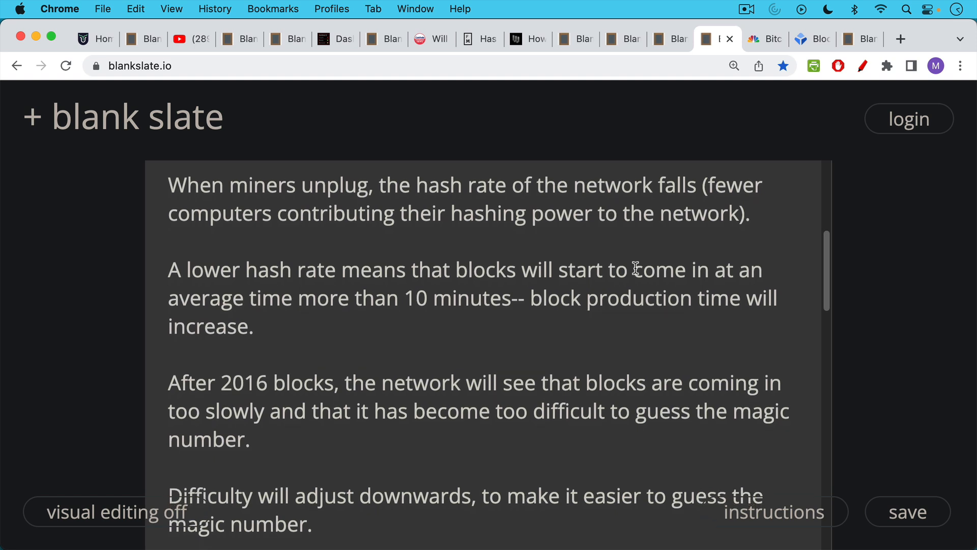
scroll("down", 3)
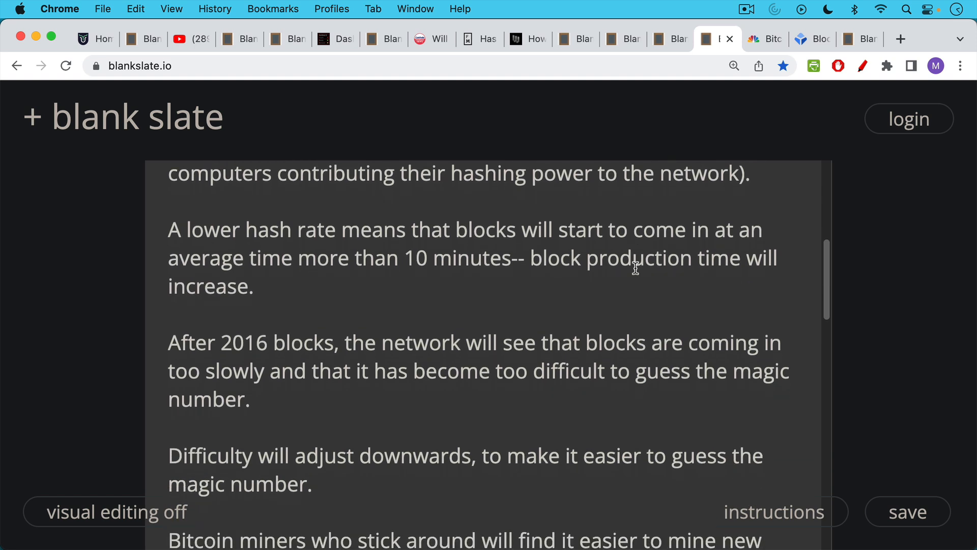
scroll("down", 3)
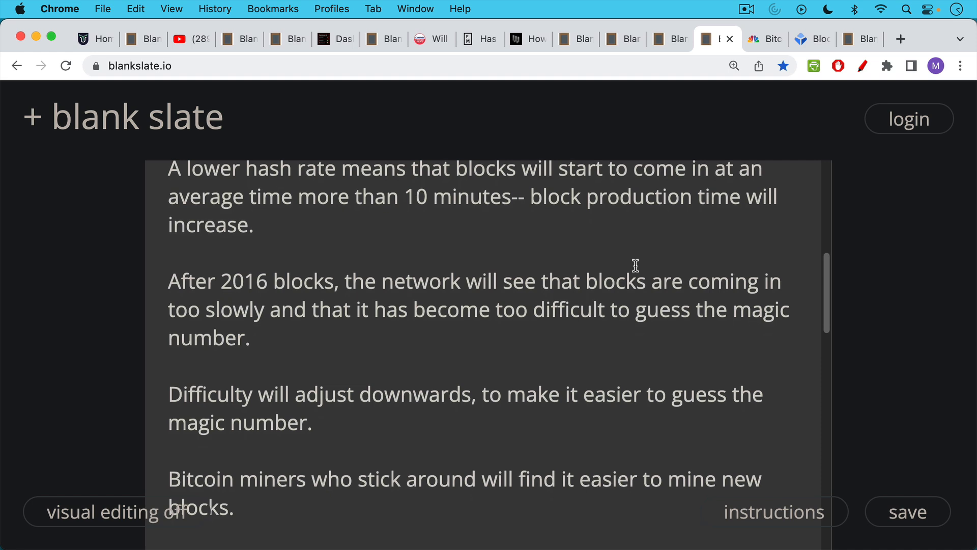
scroll("down", 3)
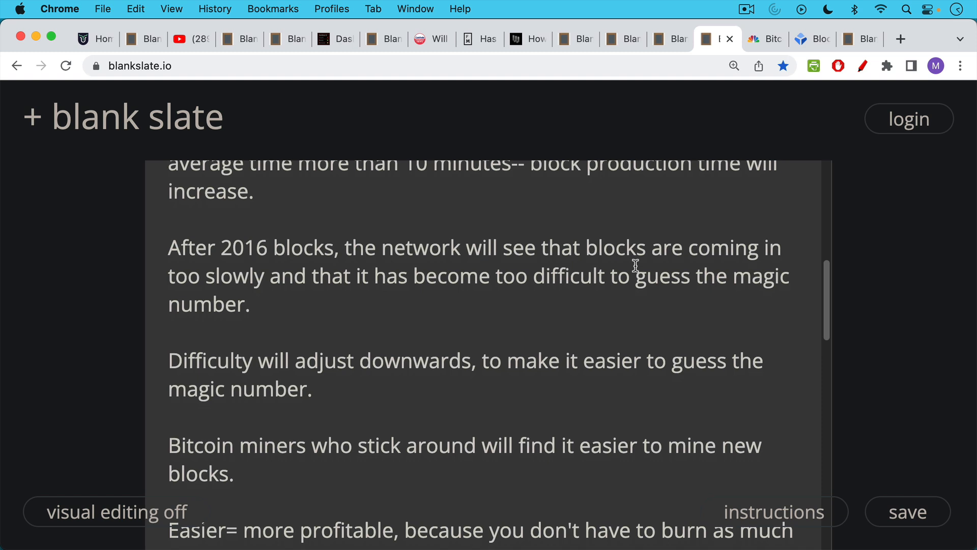
scroll("down", 3)
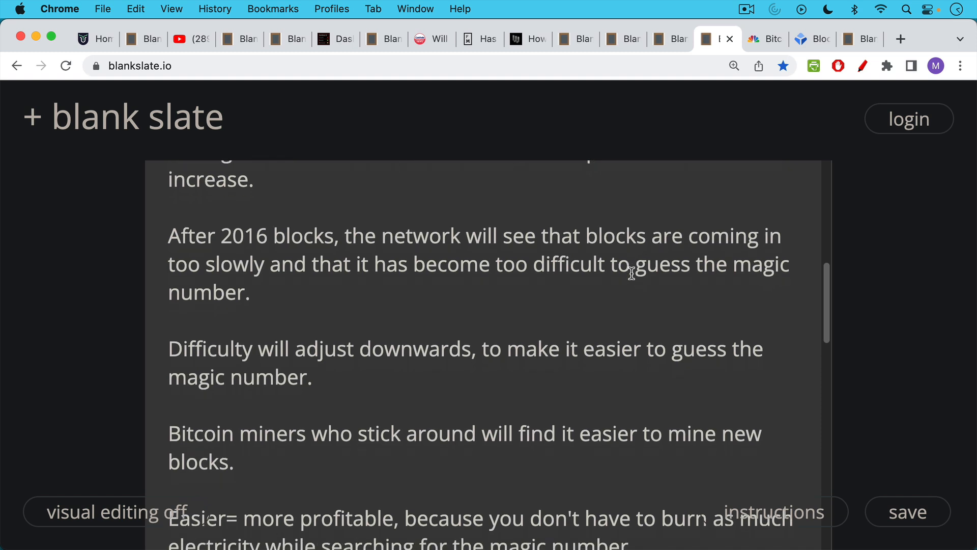
scroll("down", 3)
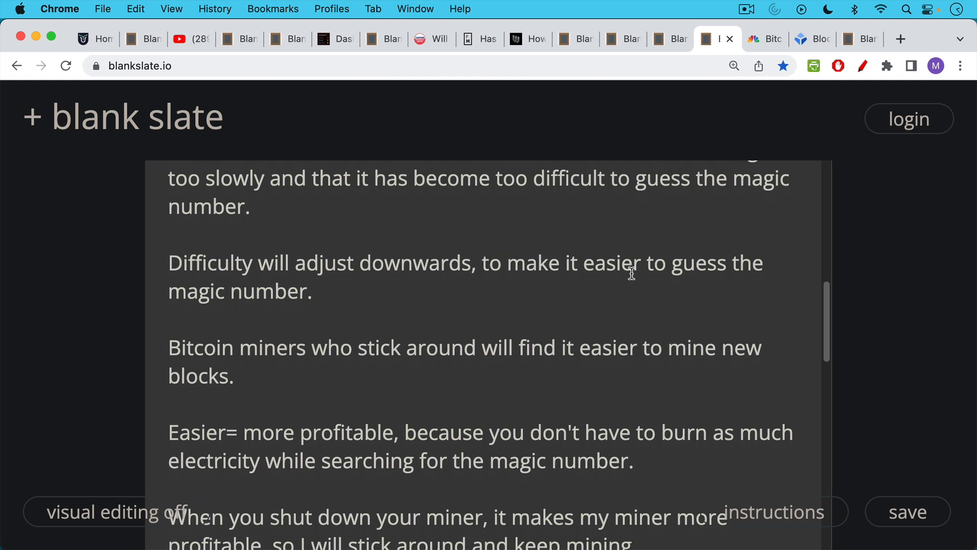
scroll("down", 3)
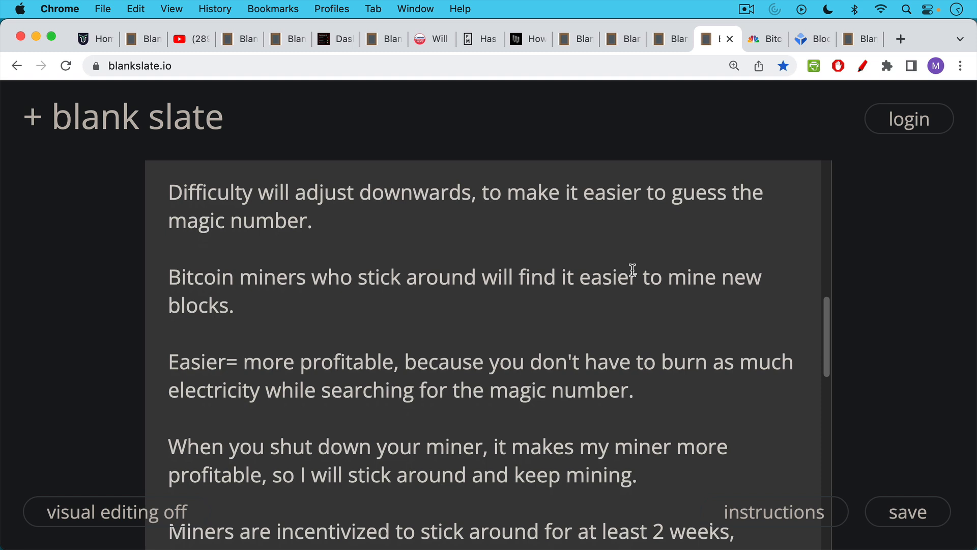
scroll("down", 3)
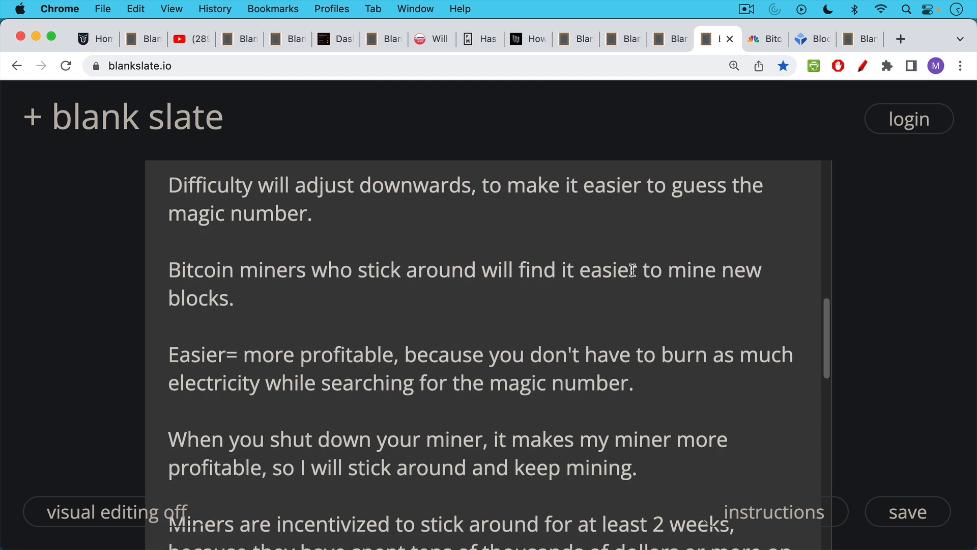
scroll("down", 3)
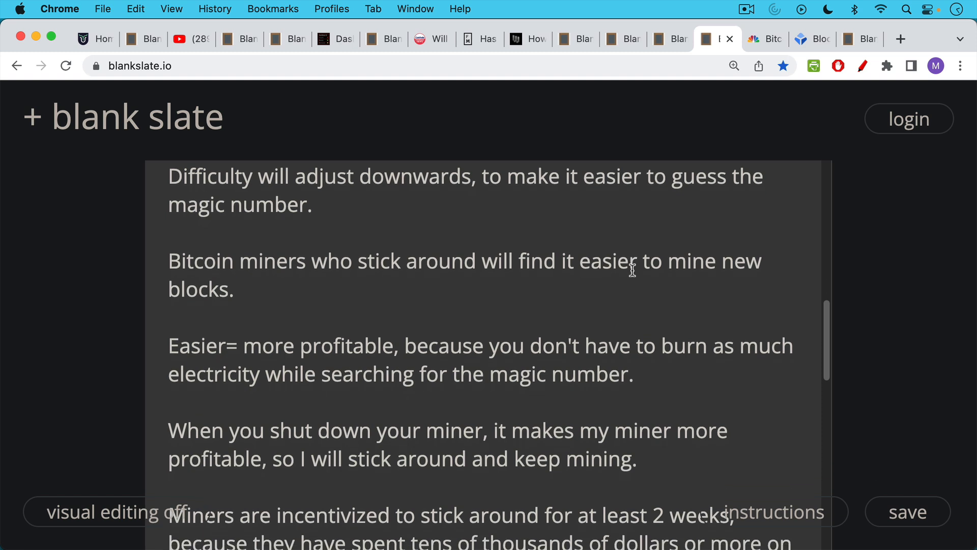
scroll("down", 3)
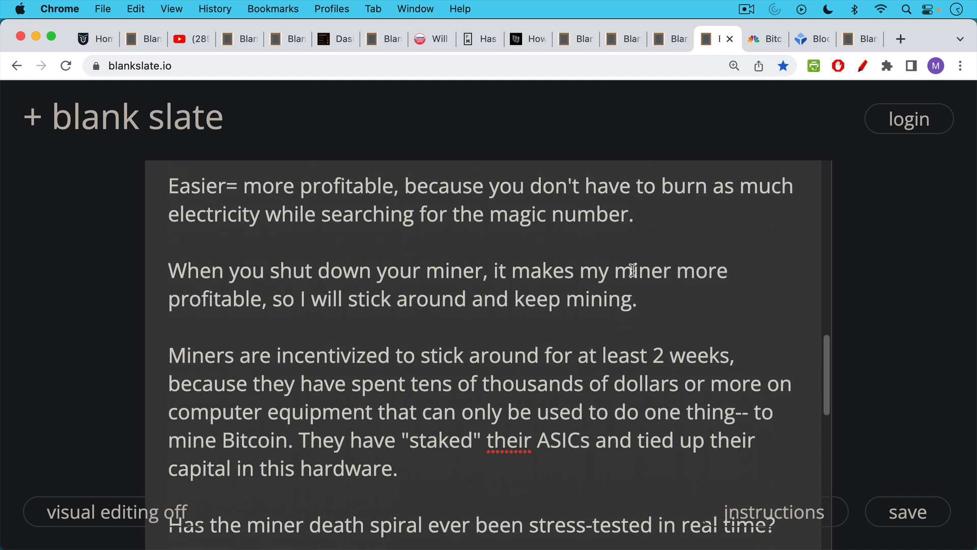
mouse_move(636, 278)
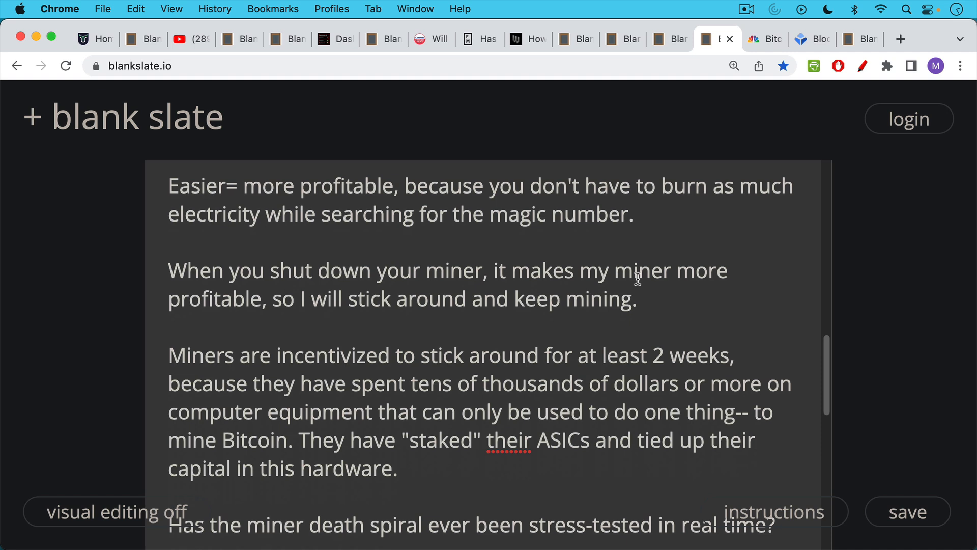
scroll("down", 3)
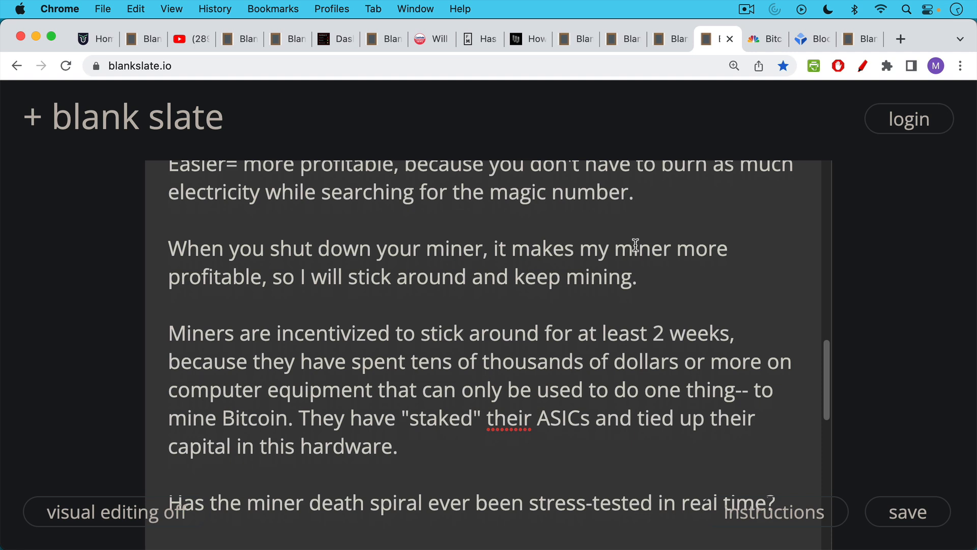
mouse_move(648, 274)
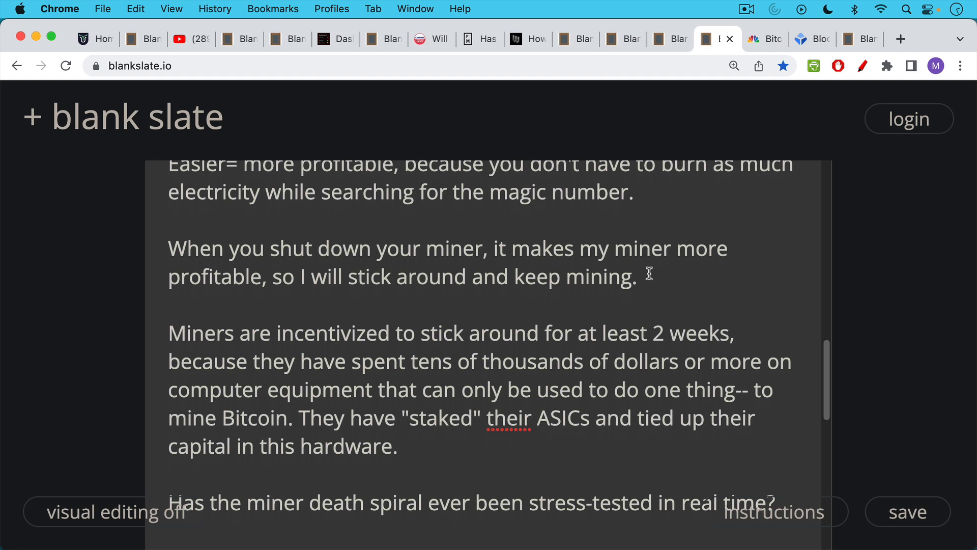
scroll("down", 3)
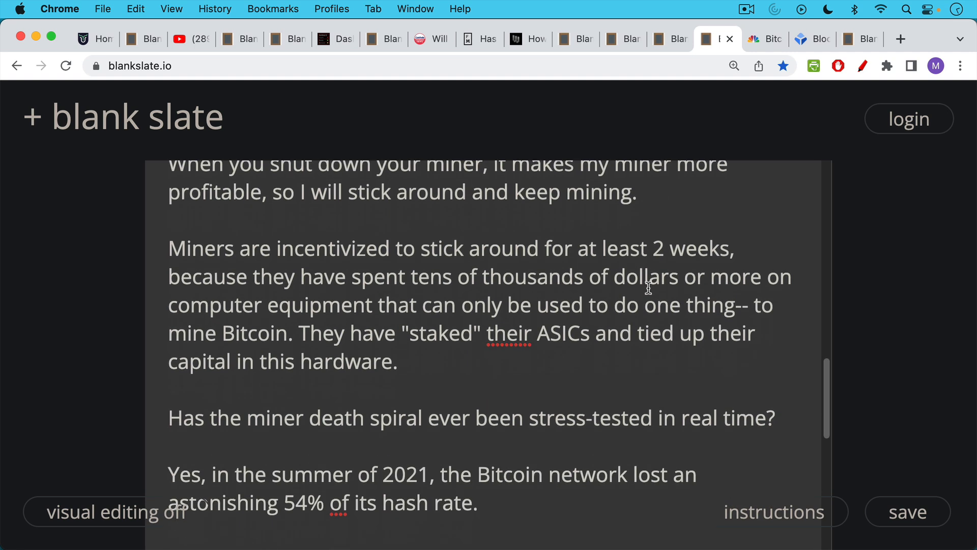
mouse_move(647, 276)
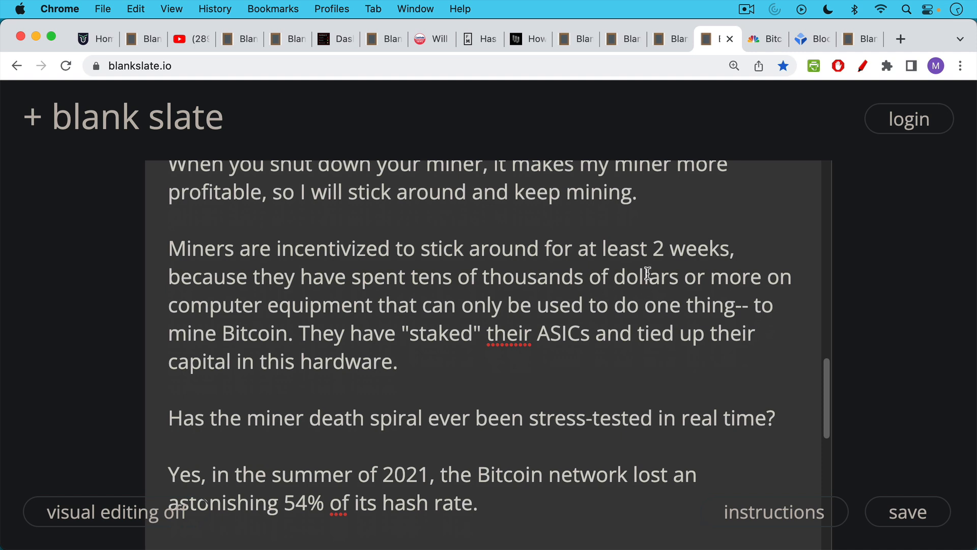
scroll("down", 3)
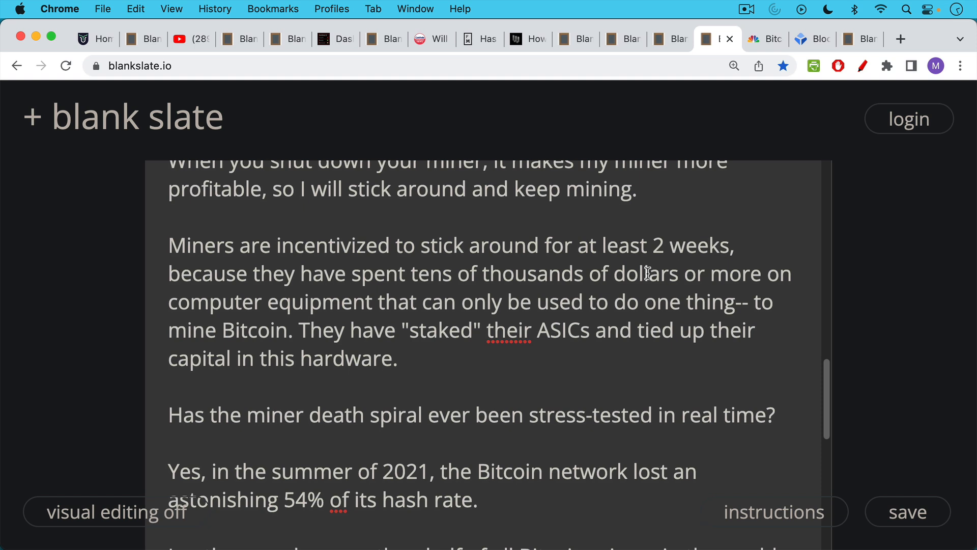
scroll("down", 3)
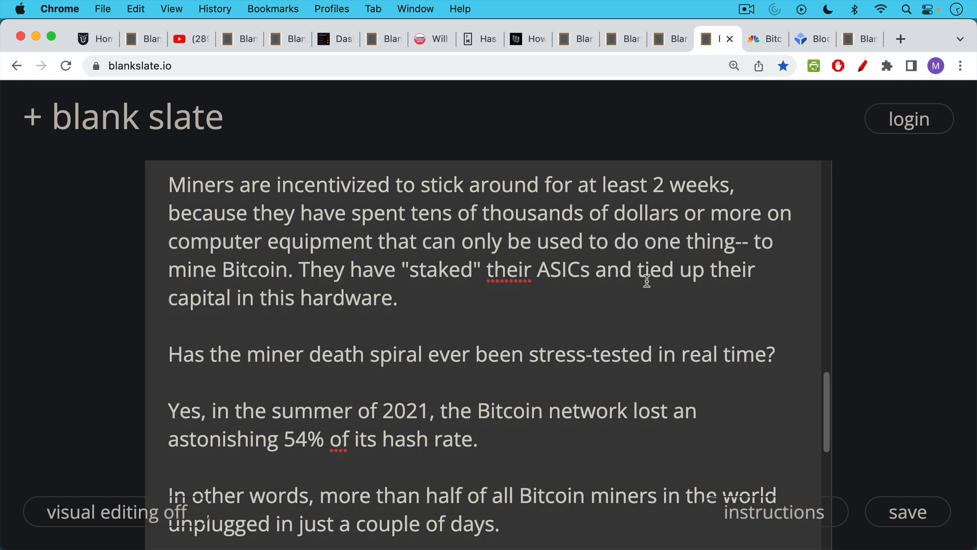
mouse_move(636, 277)
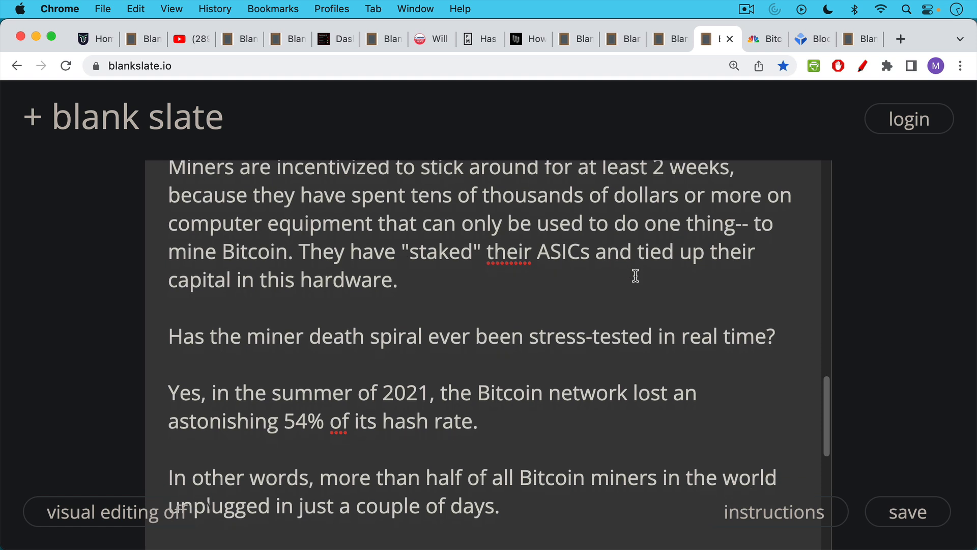
mouse_move(634, 258)
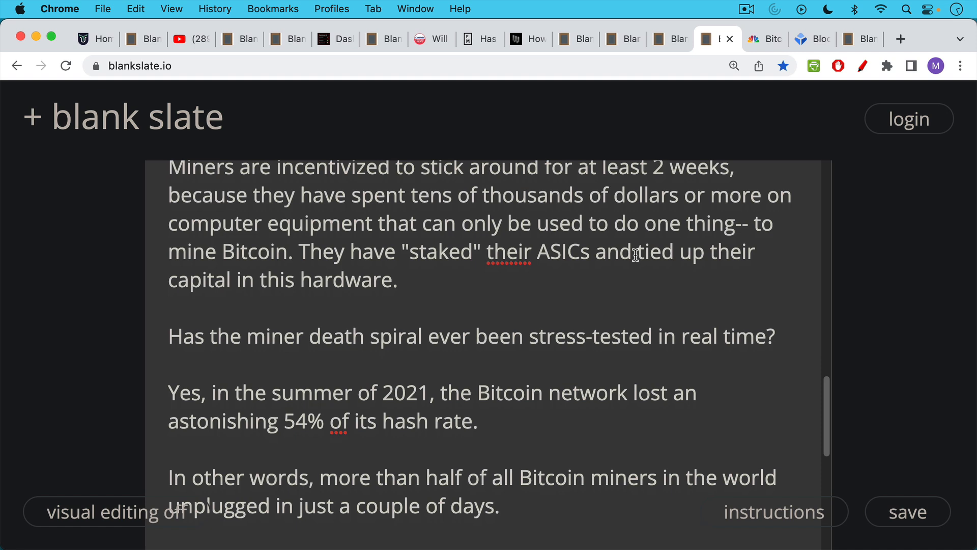
scroll("down", 3)
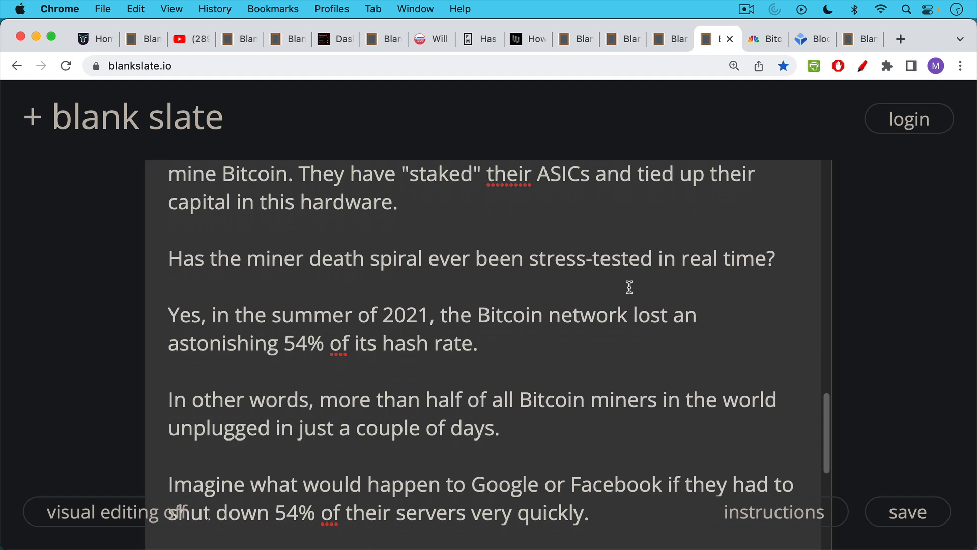
scroll("down", 3)
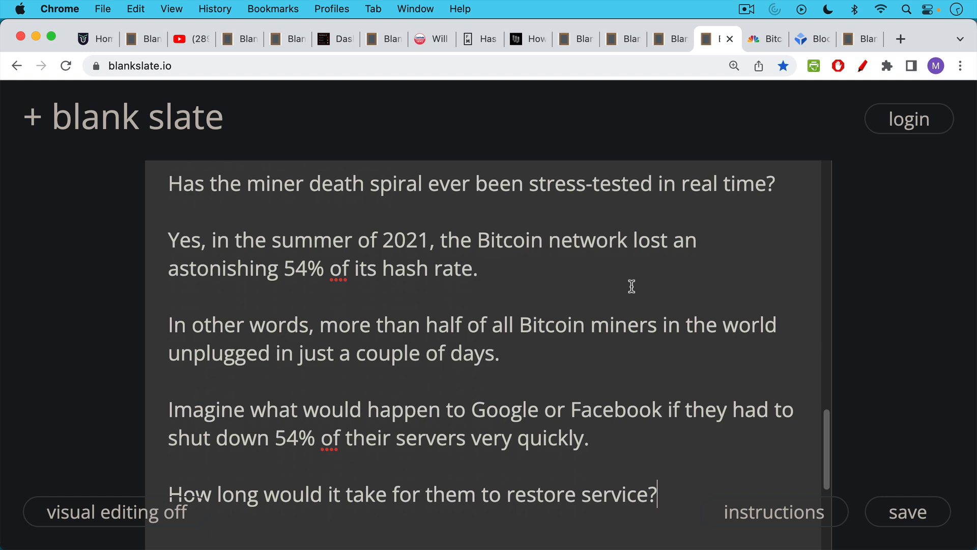
mouse_move(630, 276)
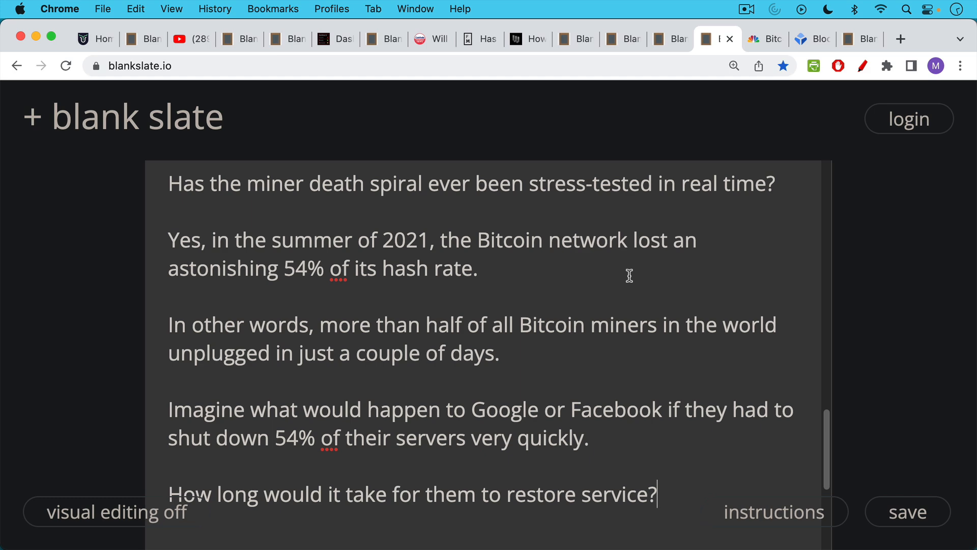
scroll("down", 3)
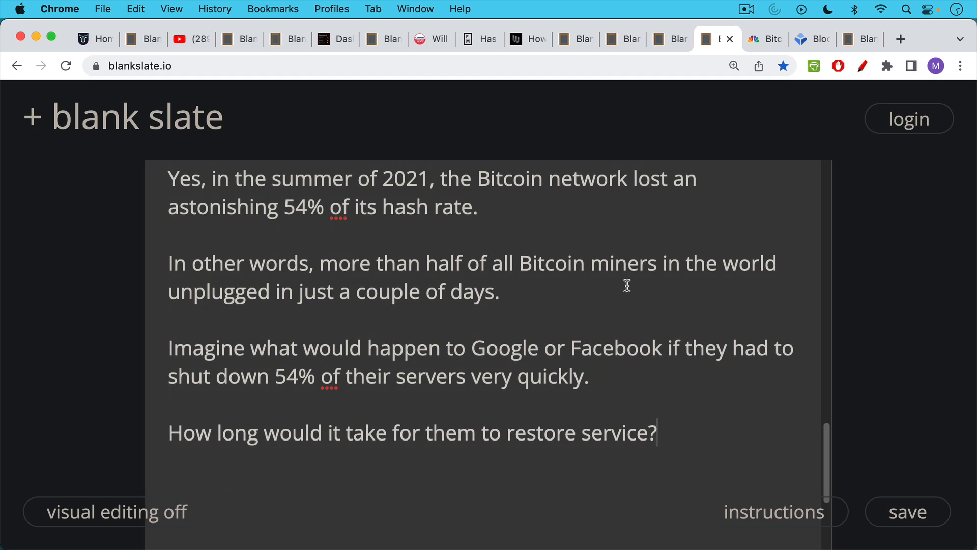
scroll("up", 3)
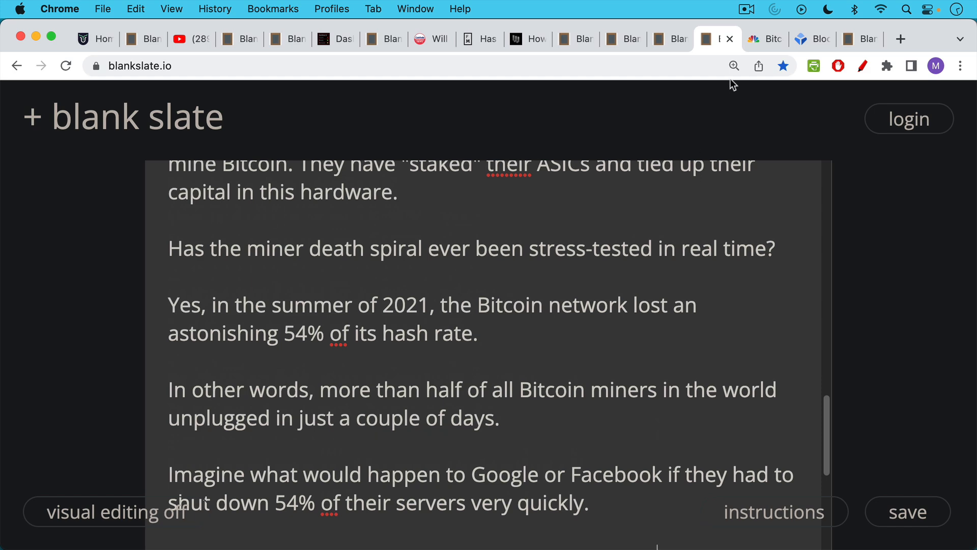
Switch to the CNBC mining article and highlight the 28% difficulty drop
left_click(761, 39)
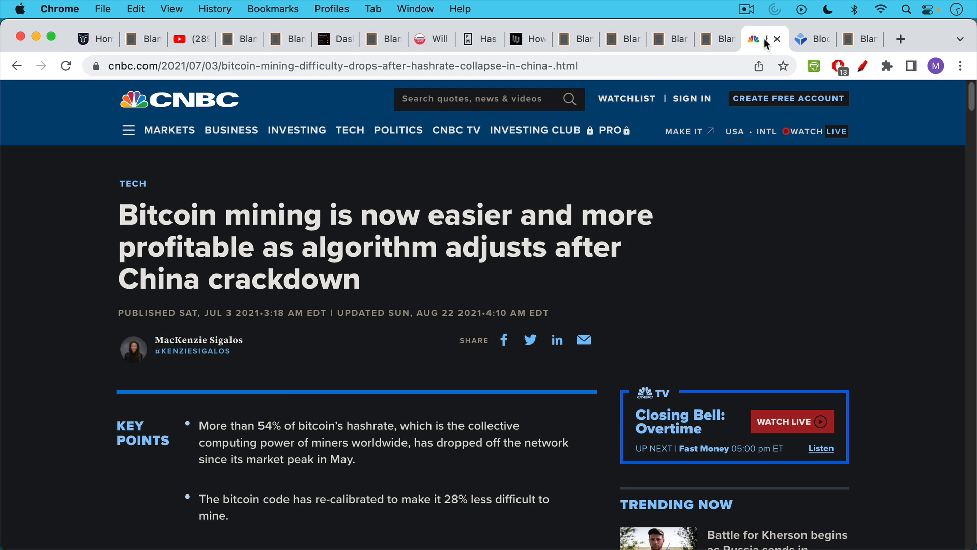
mouse_move(663, 256)
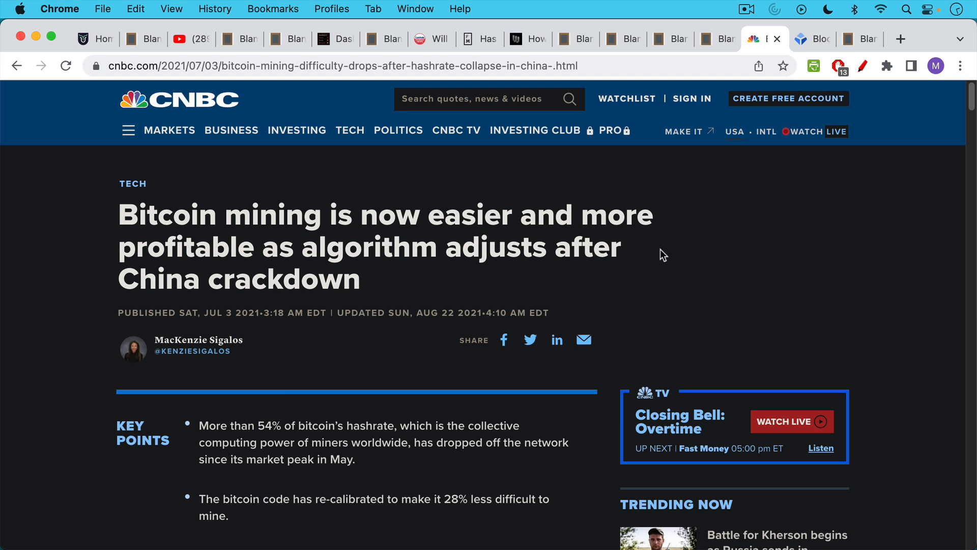
scroll("down", 3)
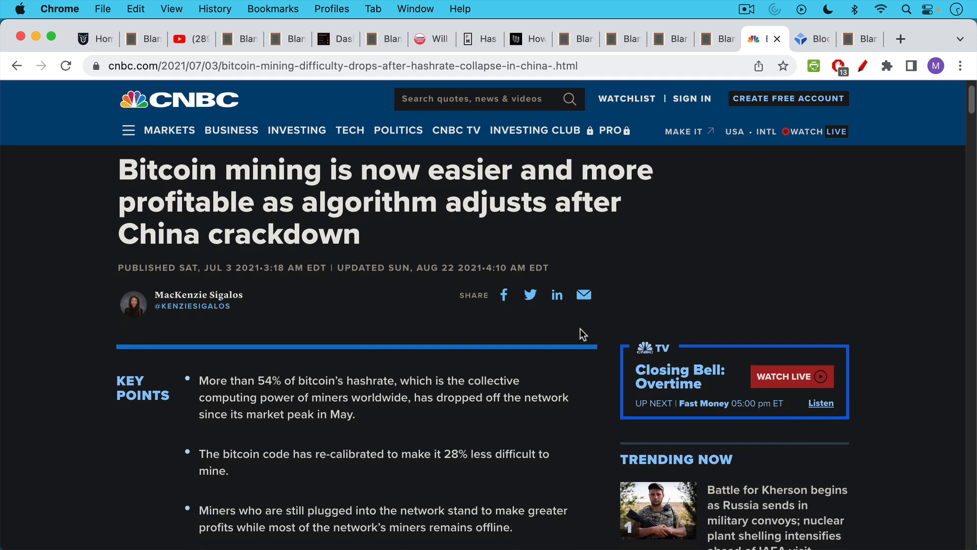
double_click(454, 453)
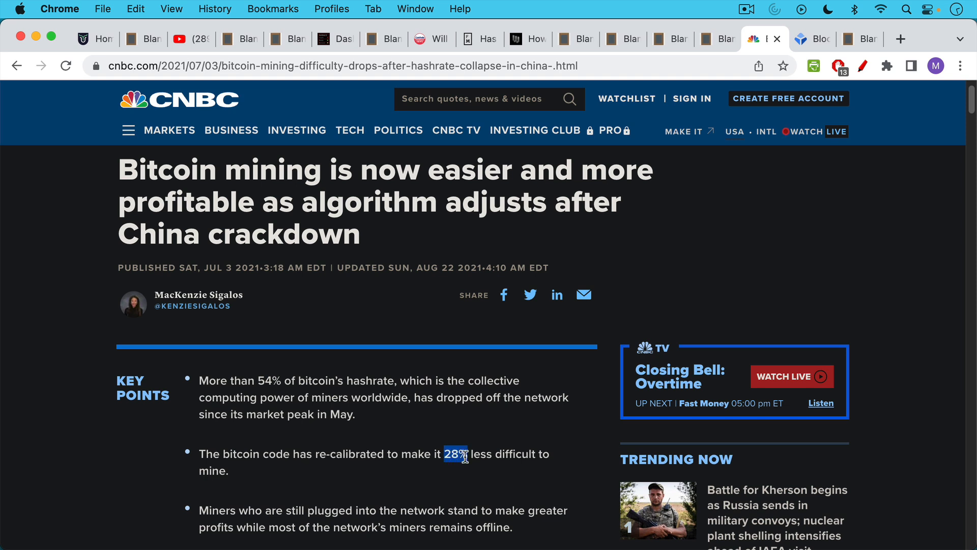
mouse_move(529, 330)
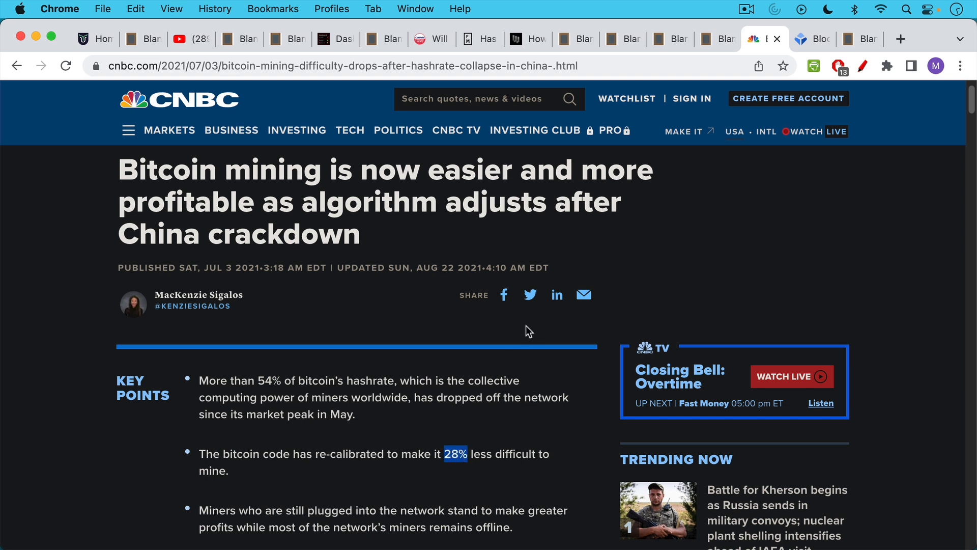
mouse_move(511, 340)
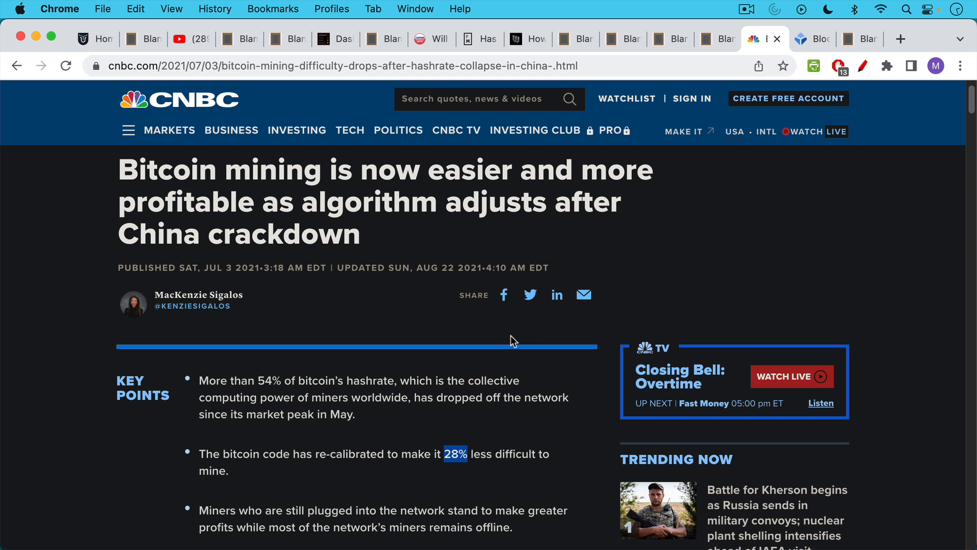
mouse_move(511, 335)
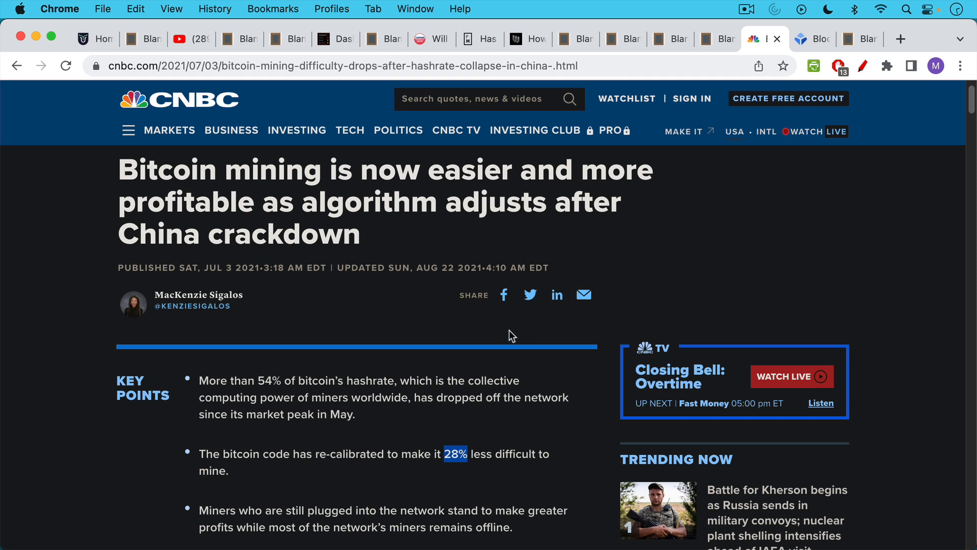
mouse_move(510, 366)
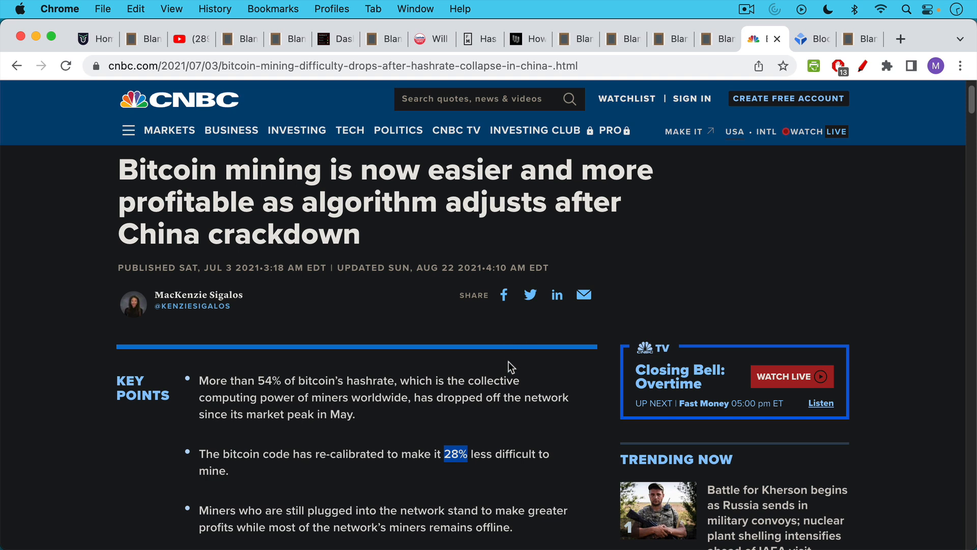
mouse_move(492, 268)
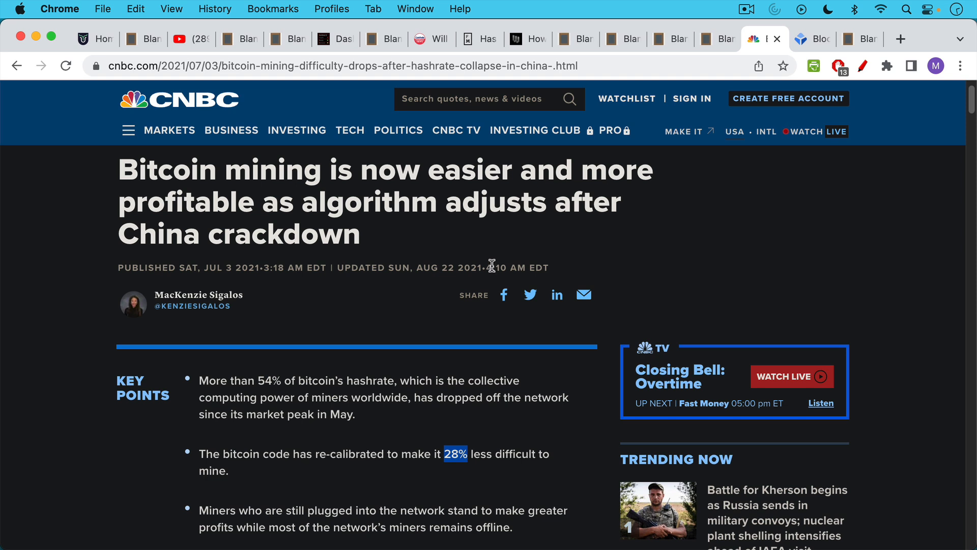
mouse_move(562, 208)
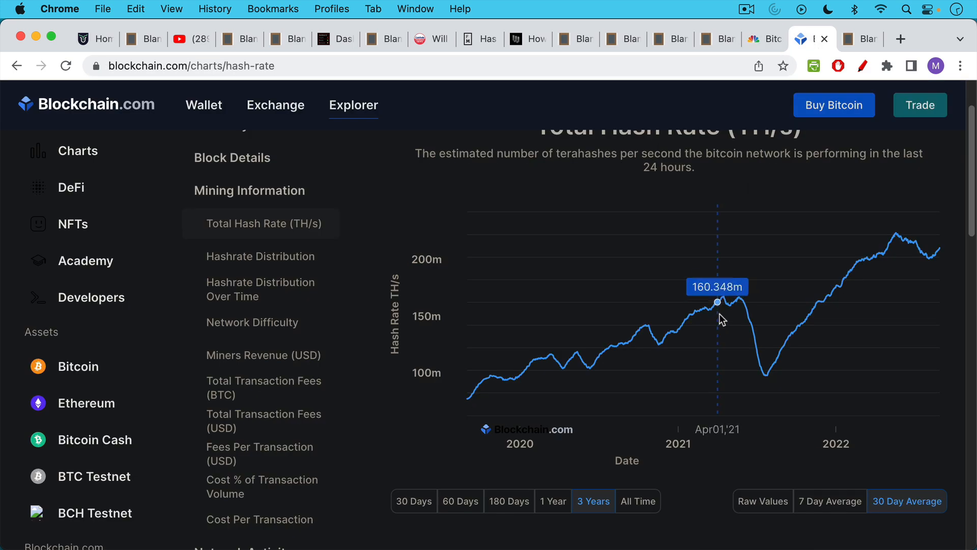
mouse_move(740, 310)
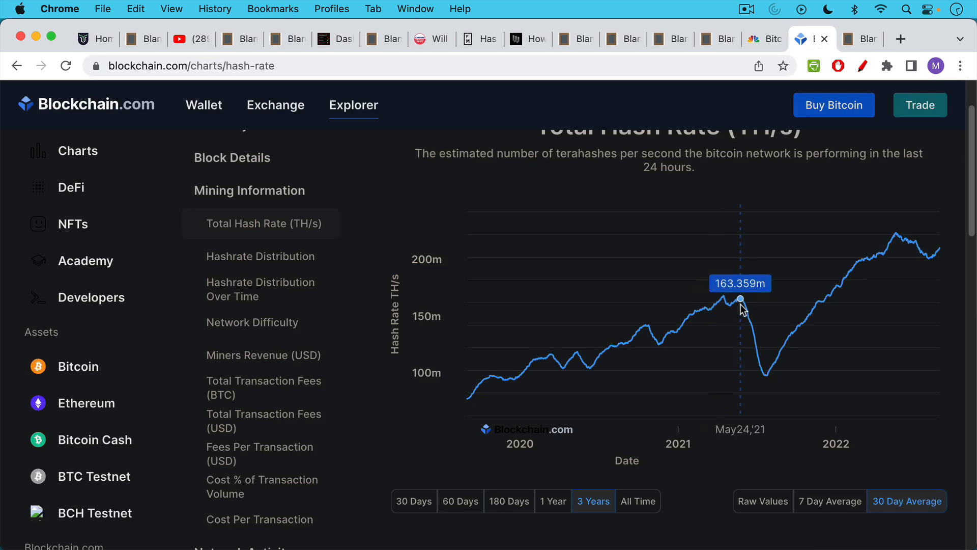
mouse_move(768, 380)
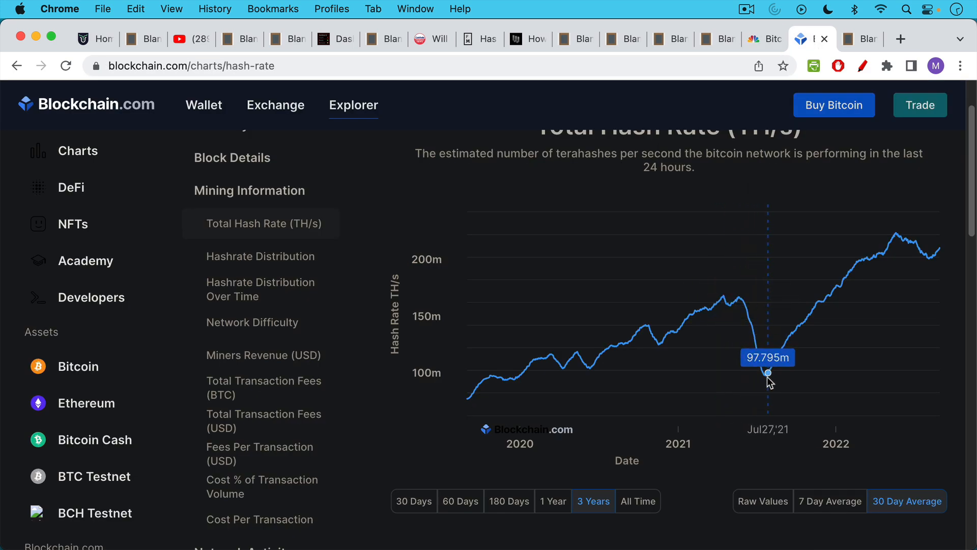
mouse_move(722, 299)
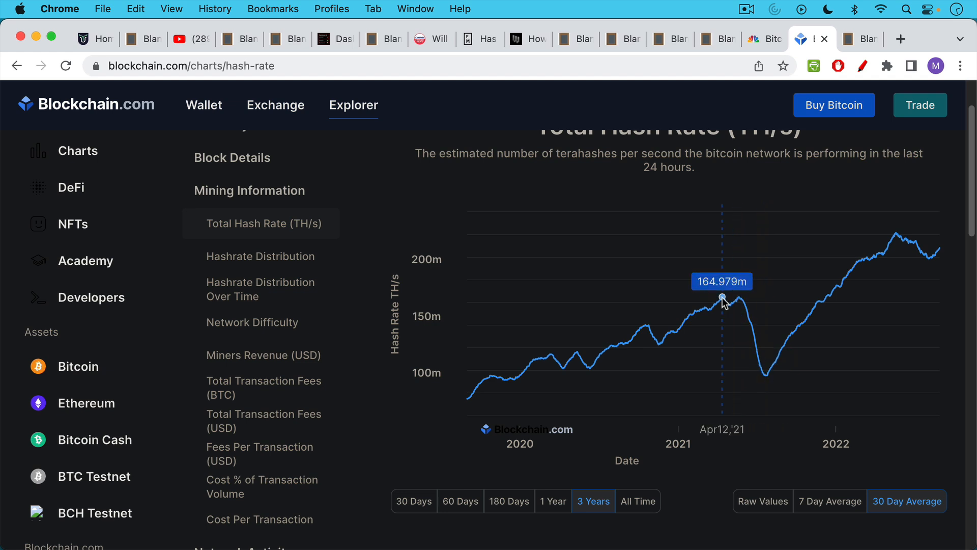
mouse_move(725, 298)
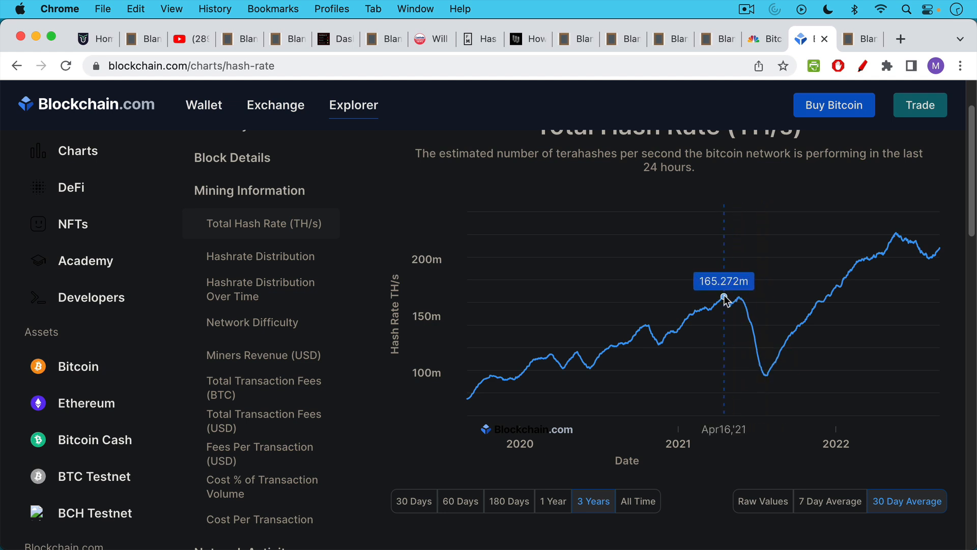
mouse_move(721, 299)
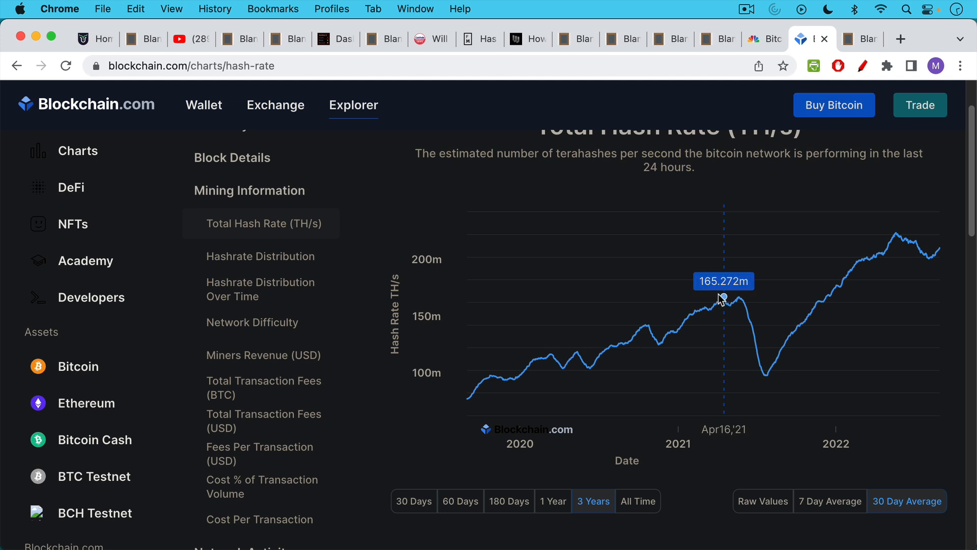
mouse_move(743, 302)
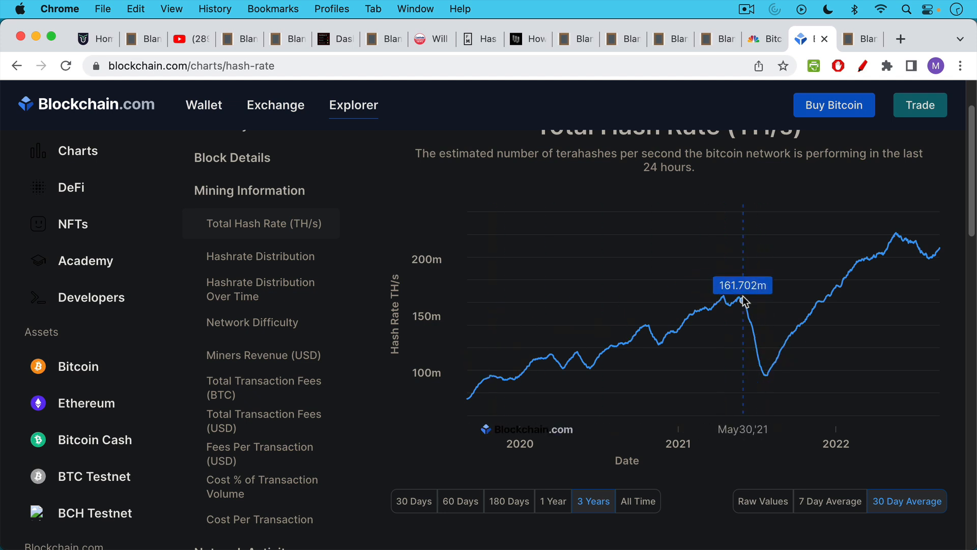
mouse_move(728, 303)
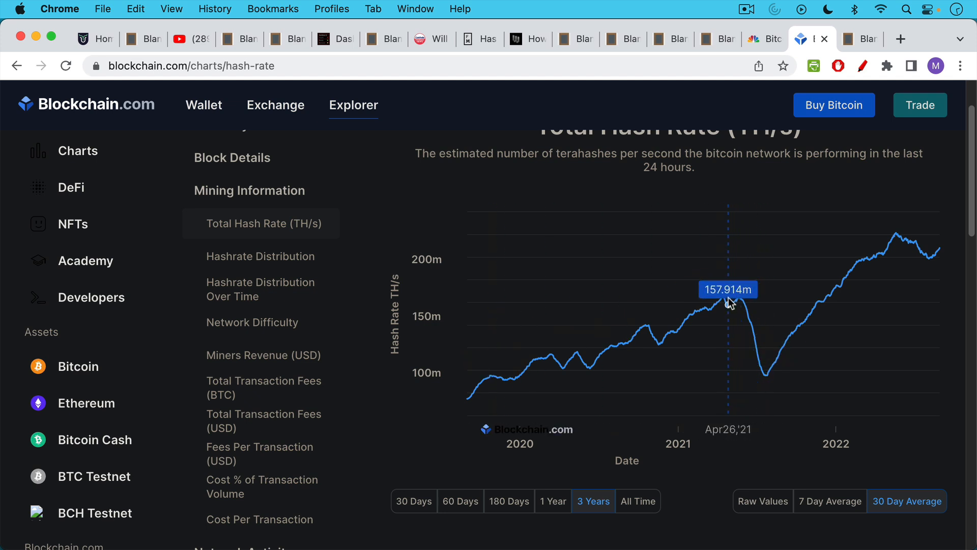
mouse_move(738, 300)
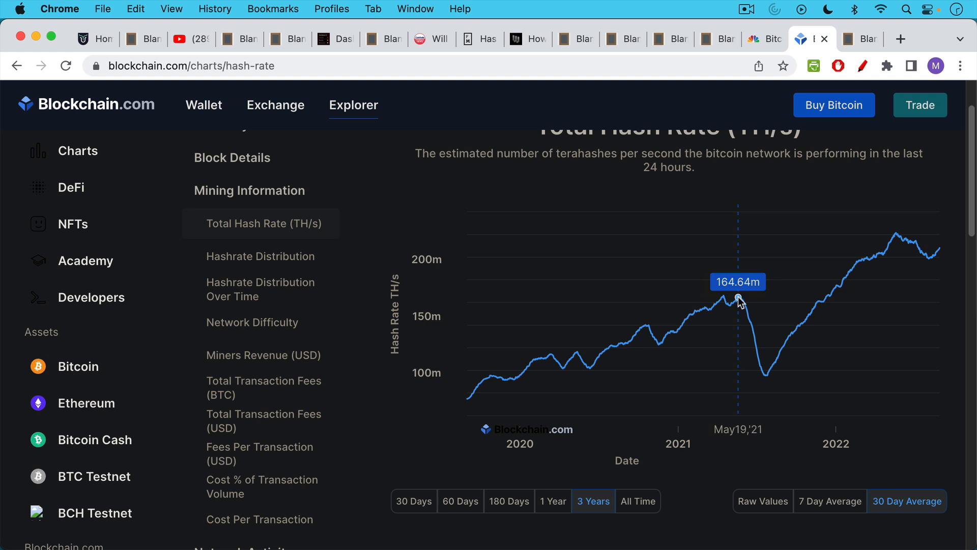
mouse_move(763, 376)
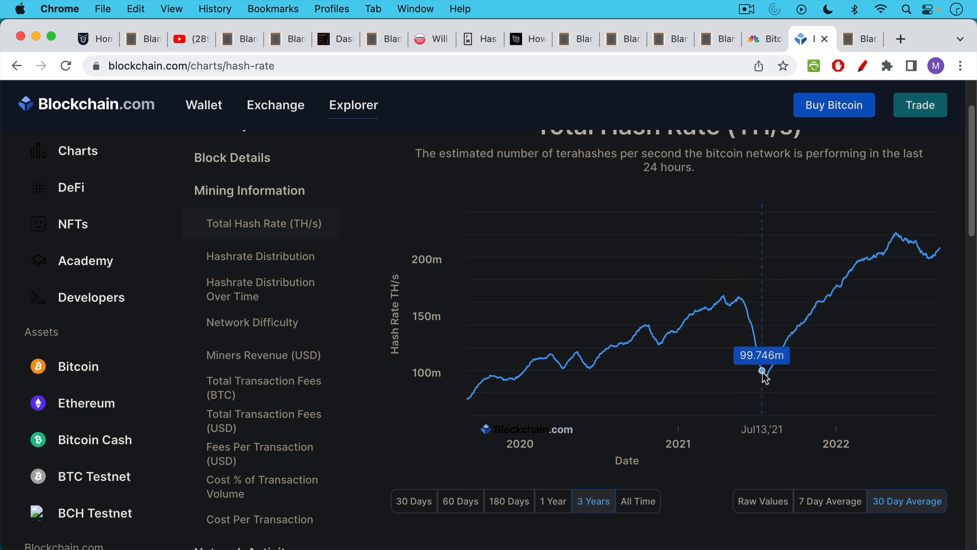
mouse_move(766, 381)
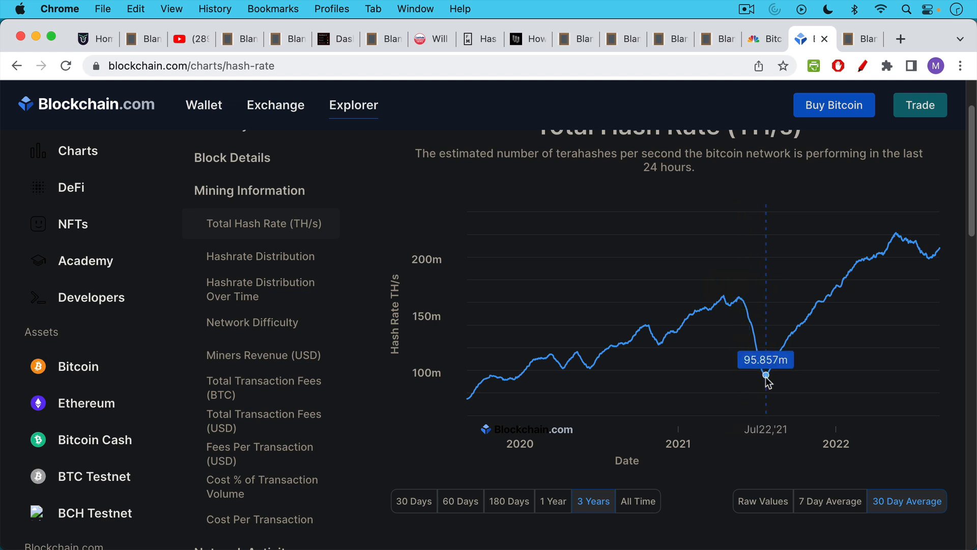
mouse_move(817, 305)
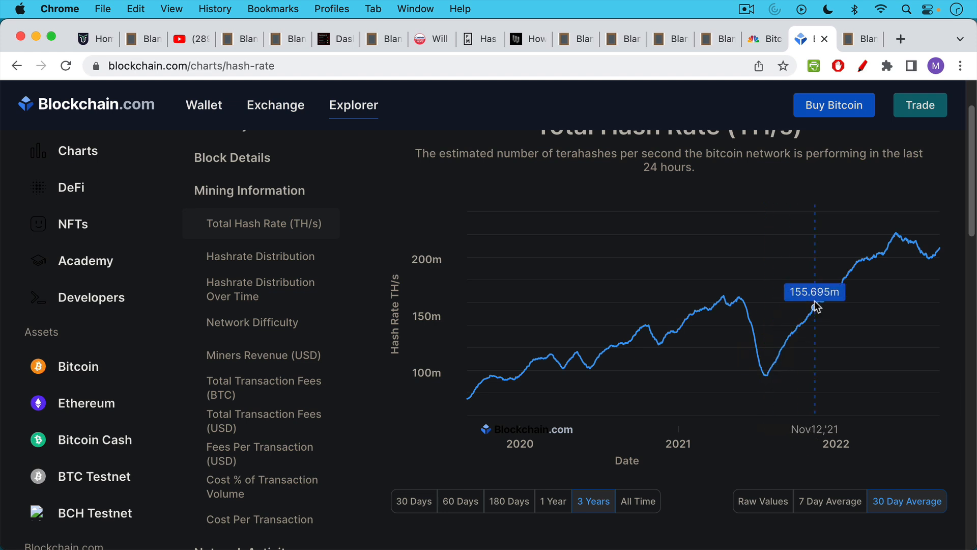
mouse_move(765, 376)
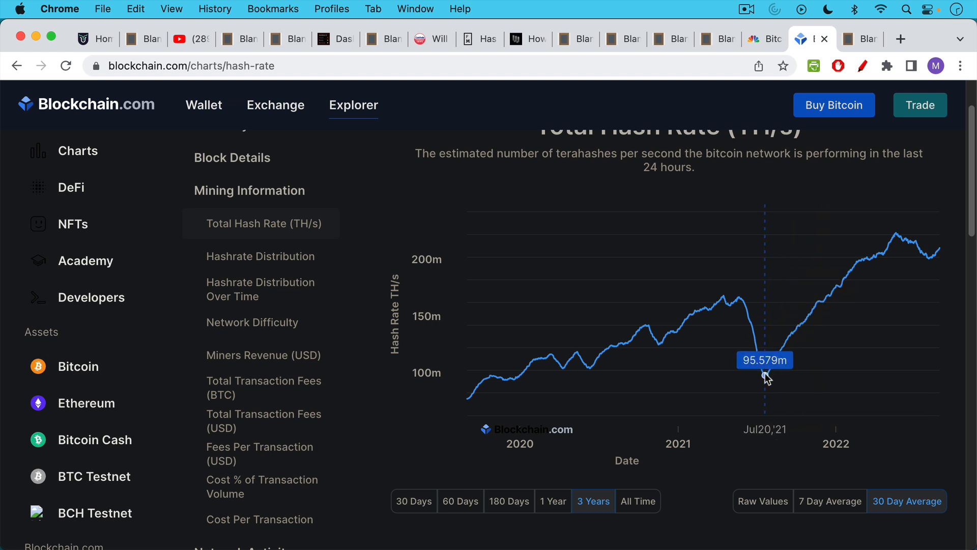
mouse_move(810, 313)
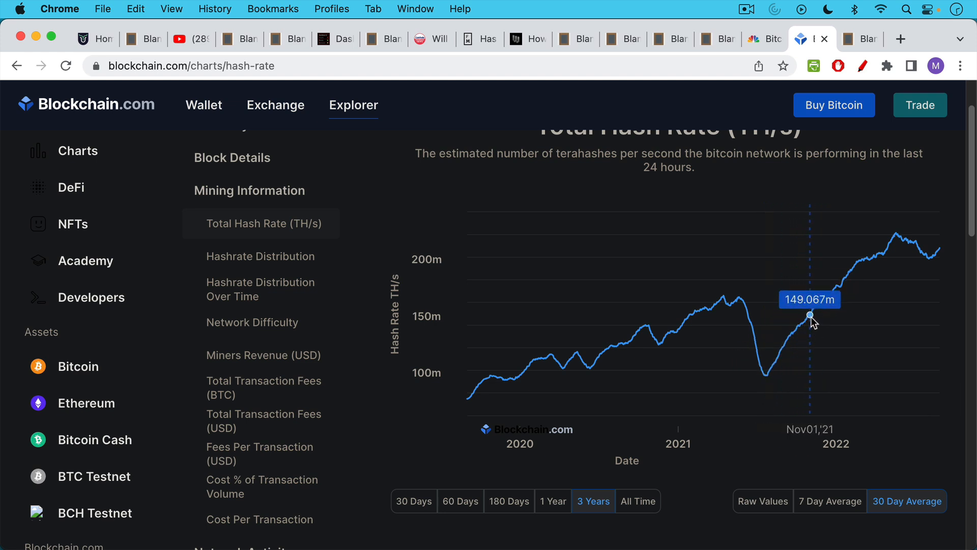
mouse_move(830, 306)
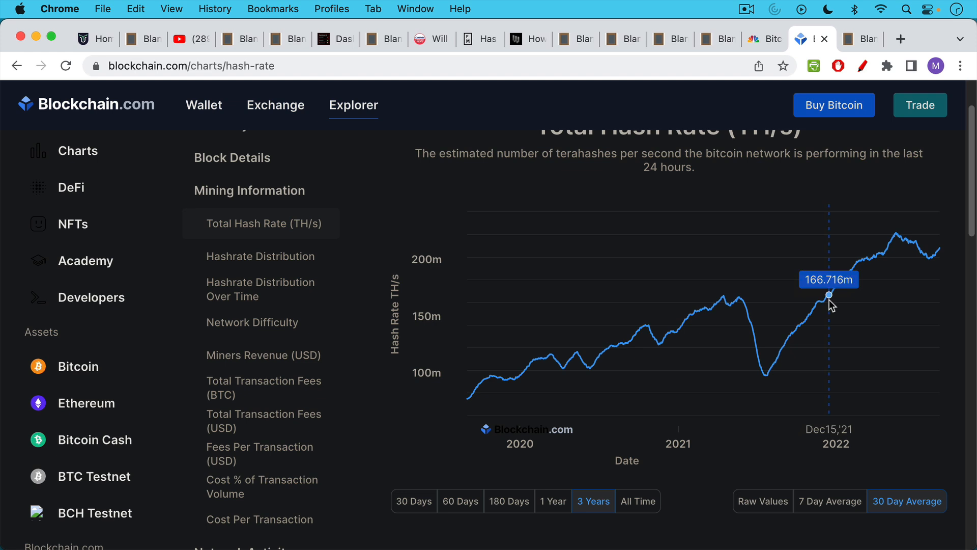
mouse_move(830, 299)
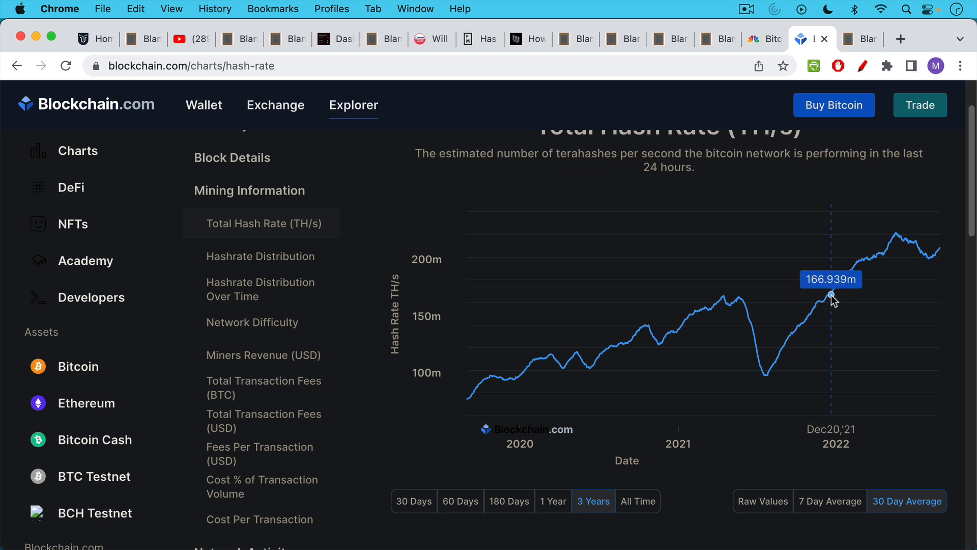
mouse_move(890, 245)
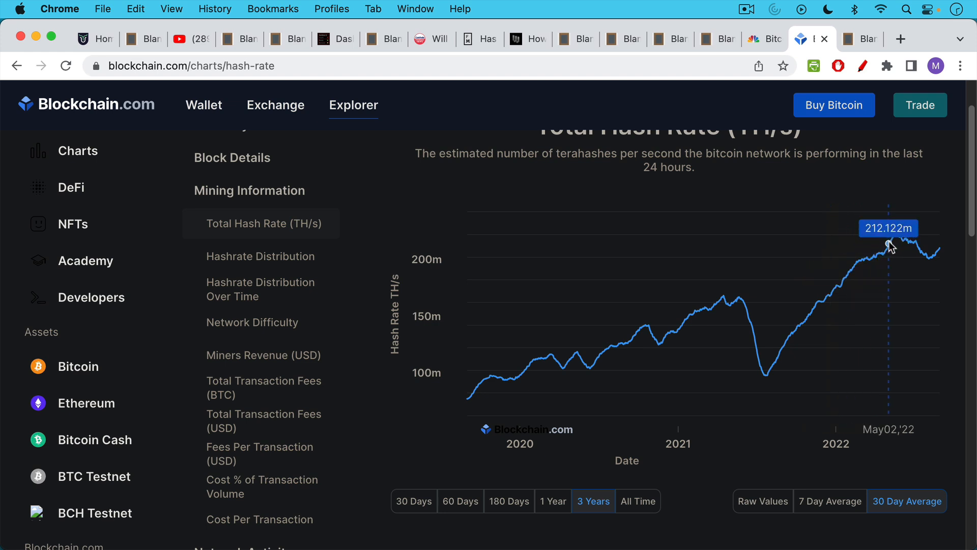
mouse_move(896, 239)
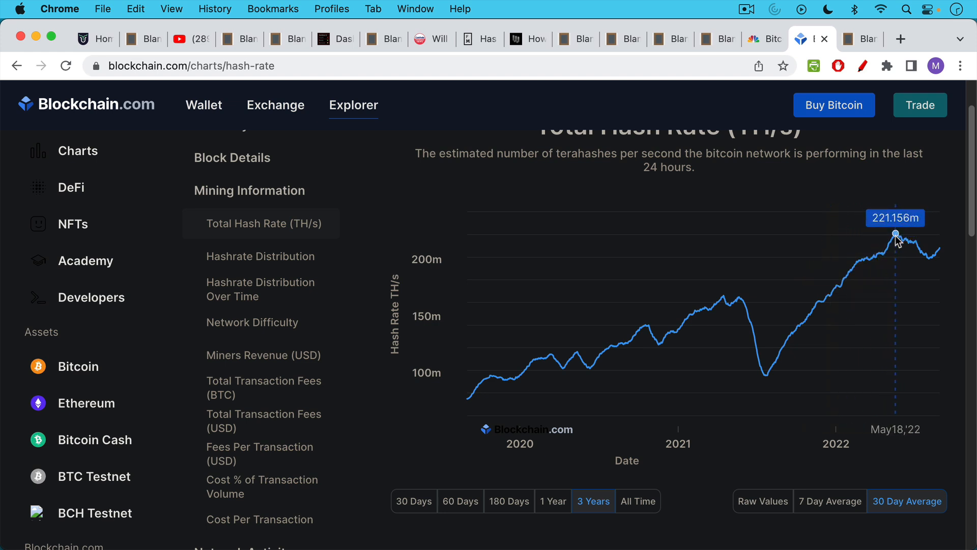
mouse_move(886, 242)
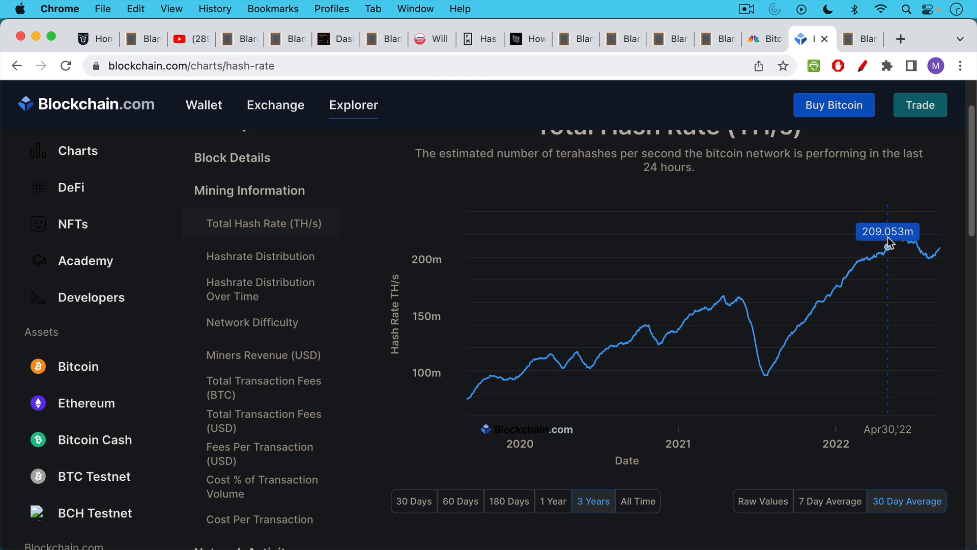
mouse_move(855, 158)
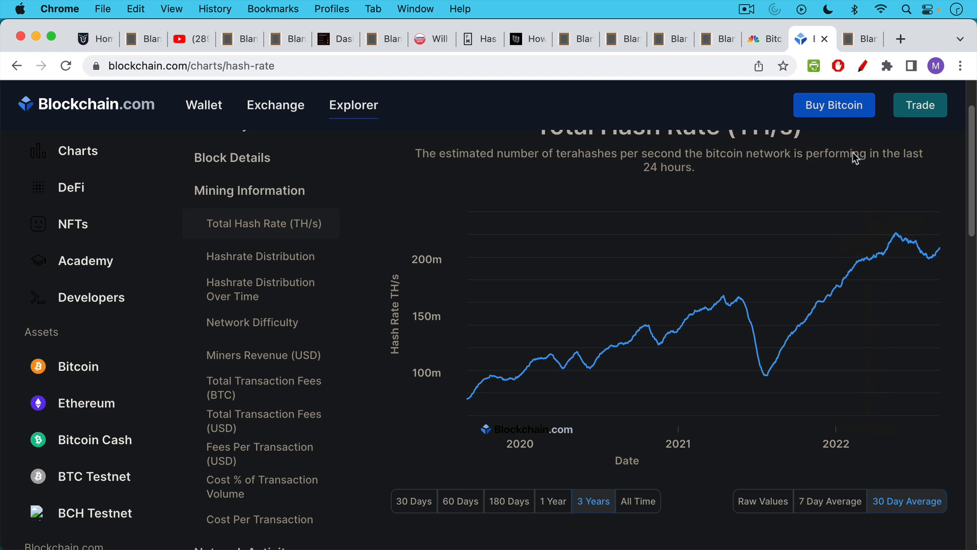
Return to the death spiral note and read past the quote to 'LOL' and $1 profitability
left_click(859, 39)
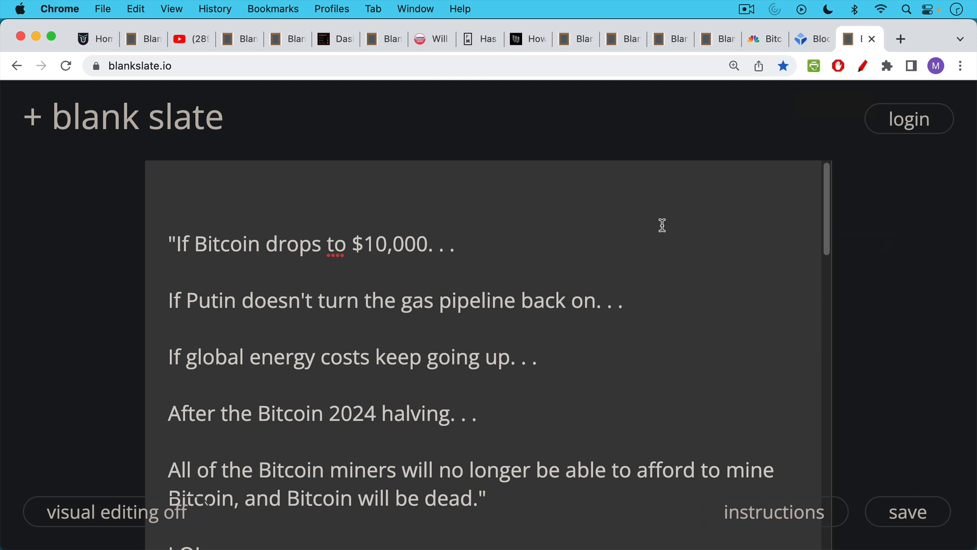
scroll("down", 3)
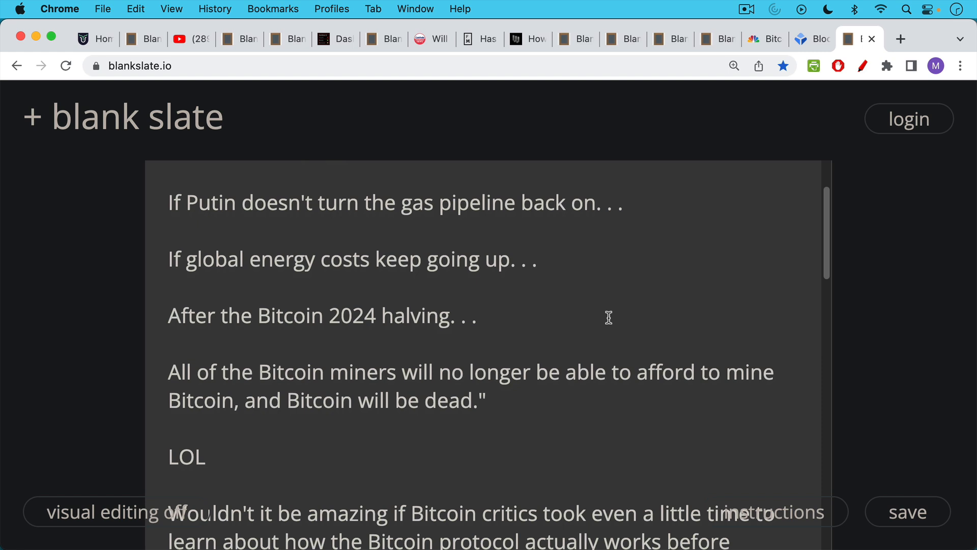
mouse_move(602, 333)
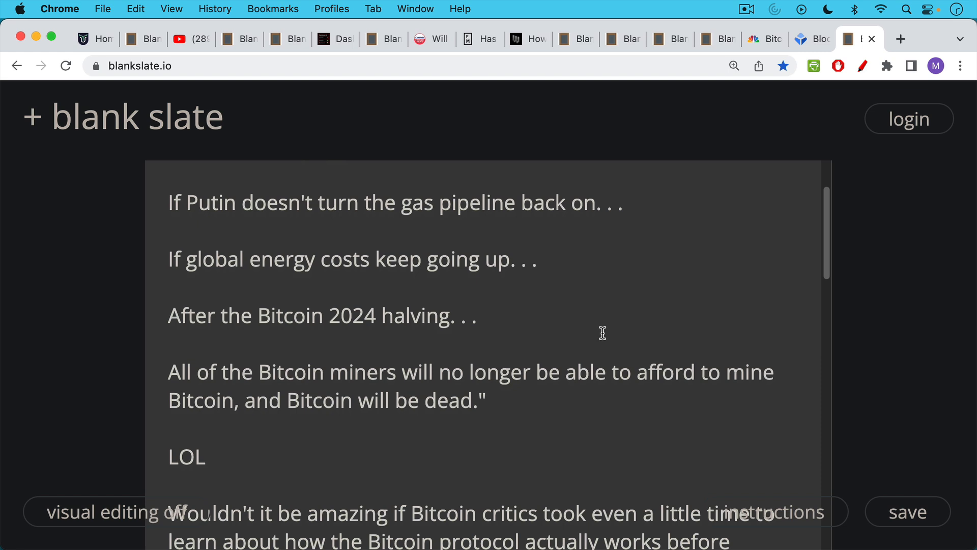
scroll("down", 3)
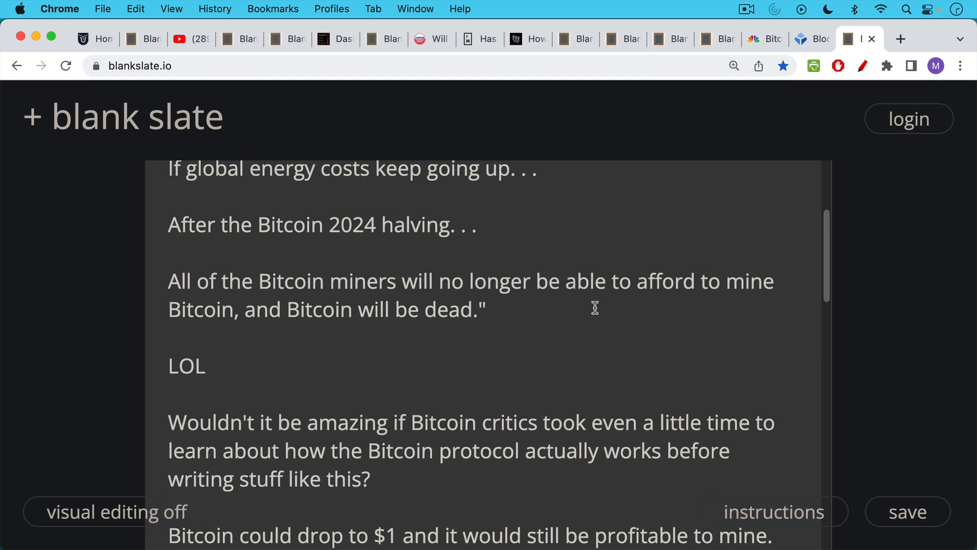
scroll("up", 3)
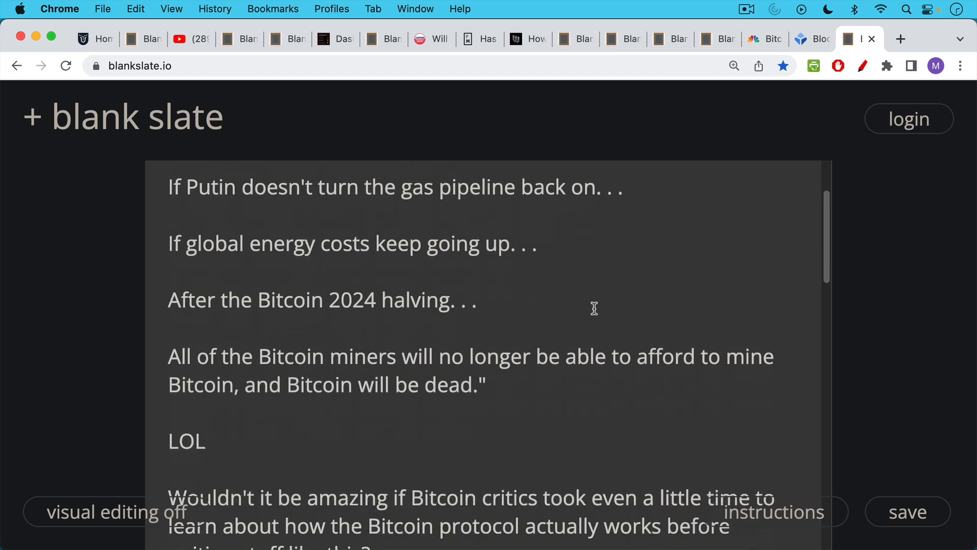
scroll("down", 3)
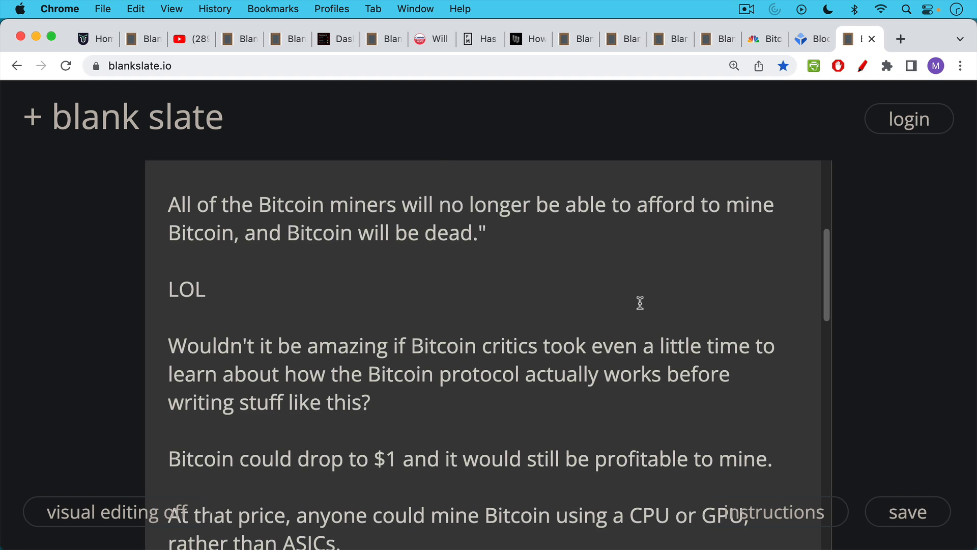
mouse_move(569, 330)
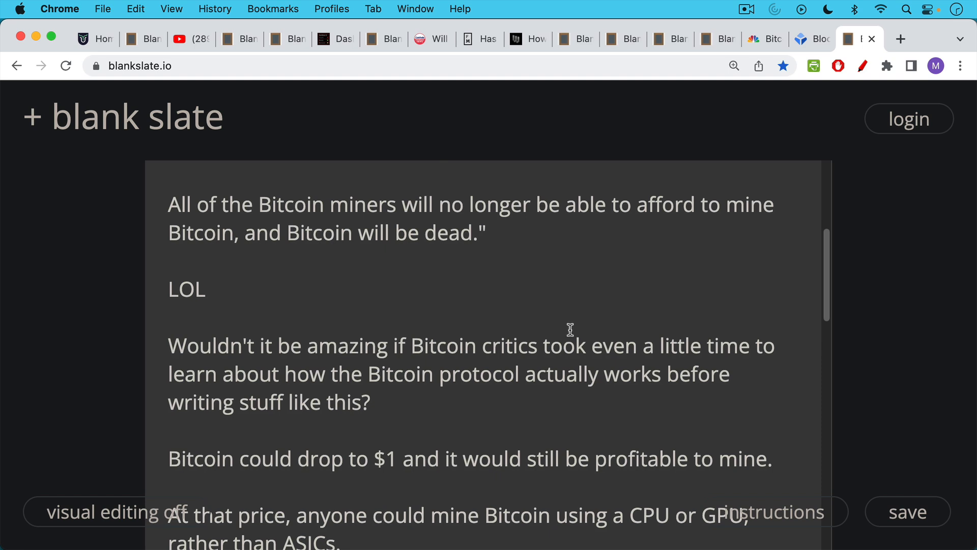
scroll("down", 3)
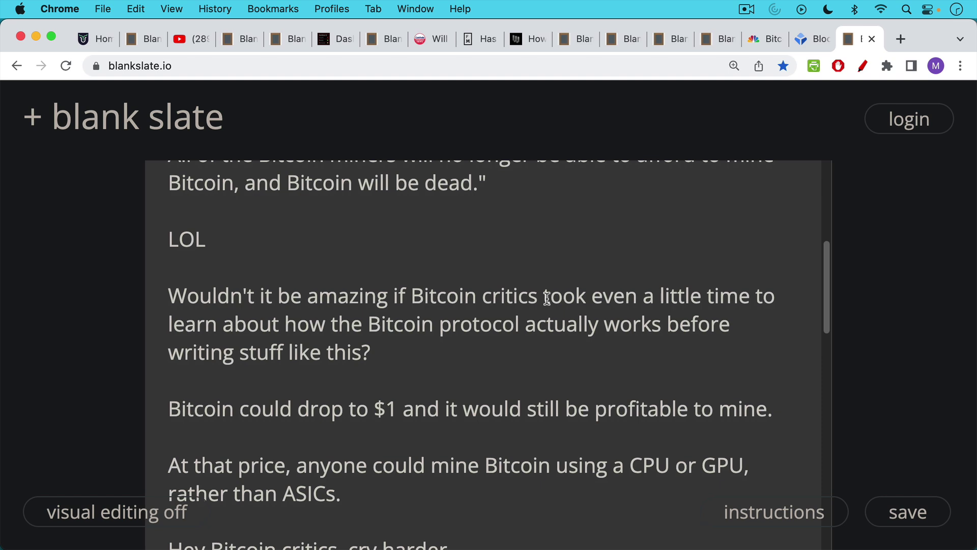
scroll("down", 3)
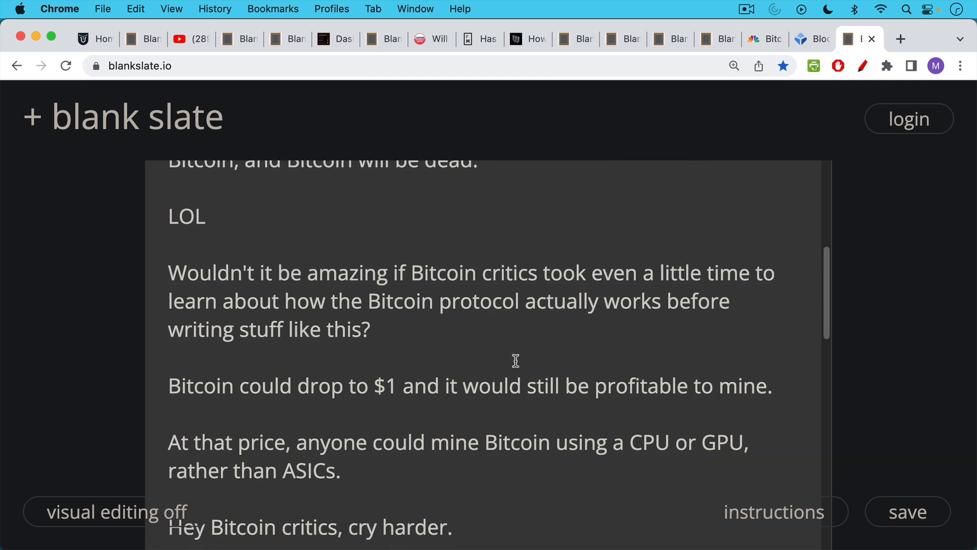
scroll("up", 3)
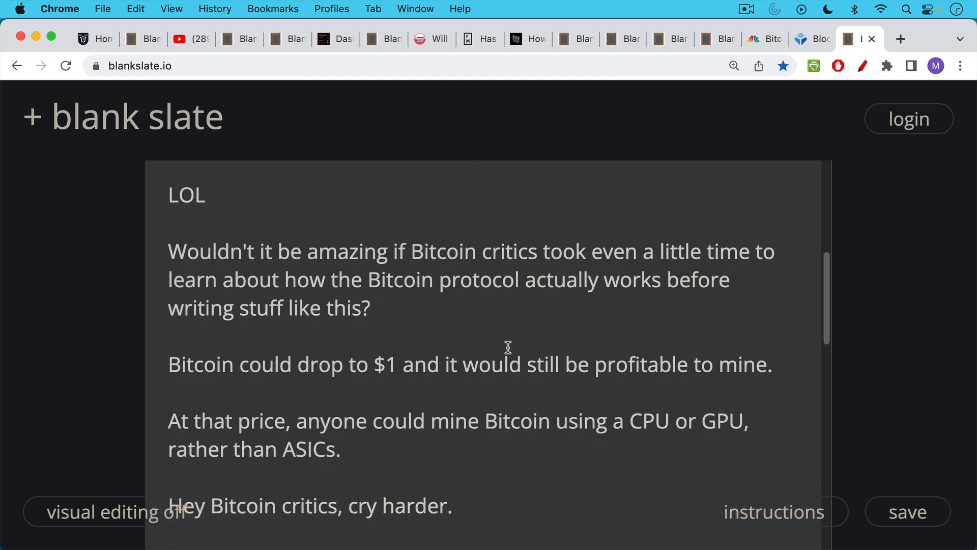
mouse_move(495, 364)
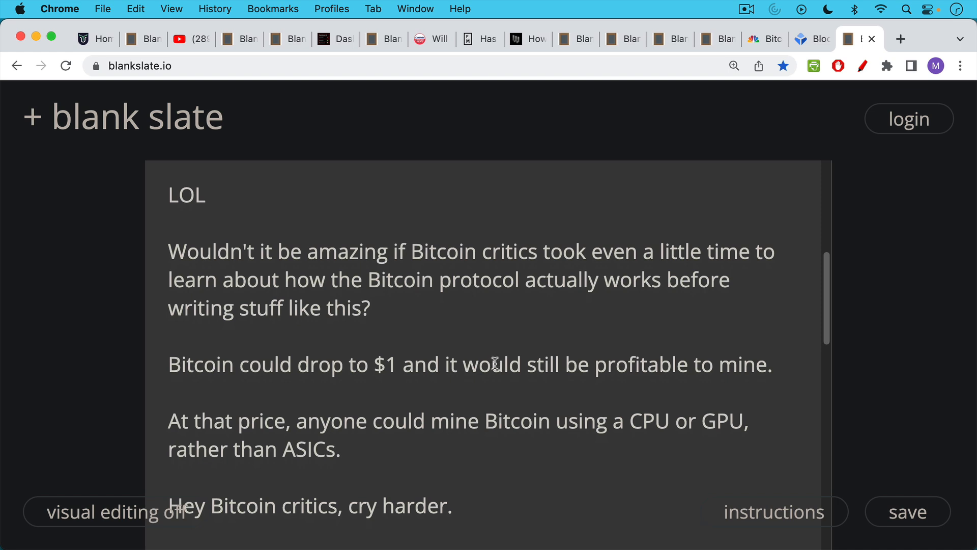
mouse_move(496, 350)
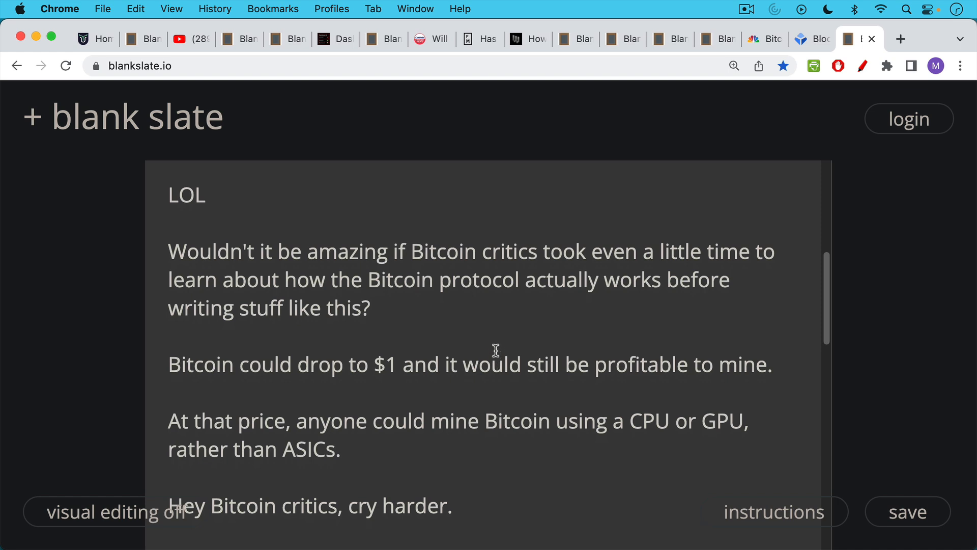
mouse_move(481, 373)
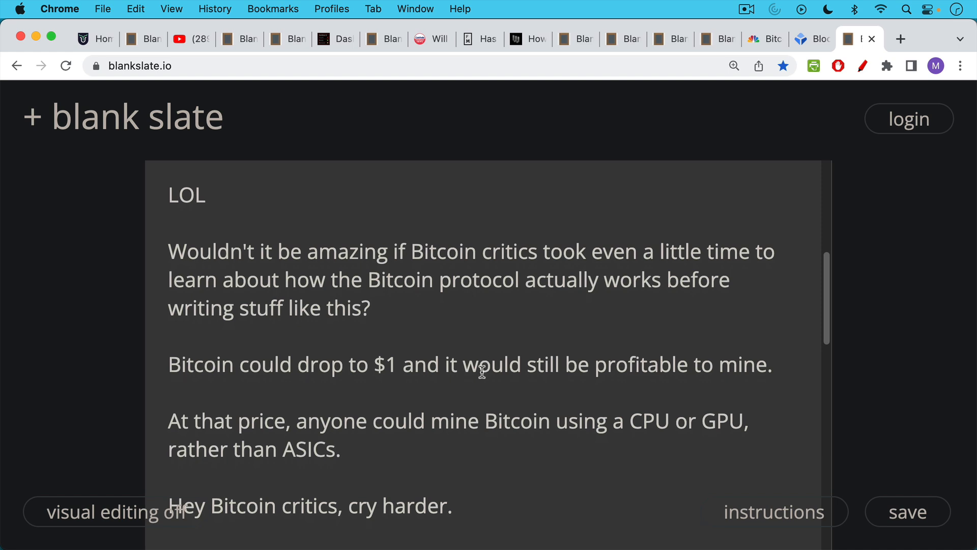
scroll("down", 3)
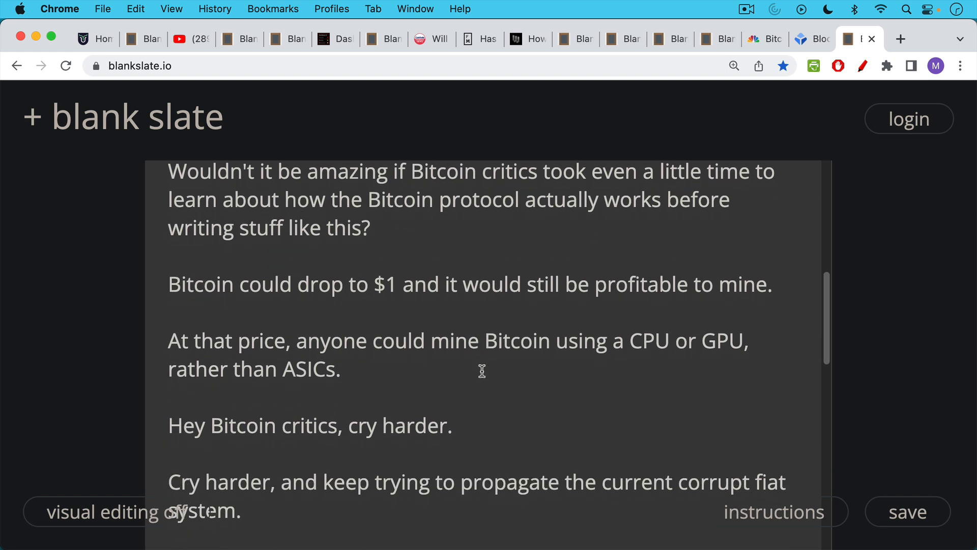
mouse_move(481, 320)
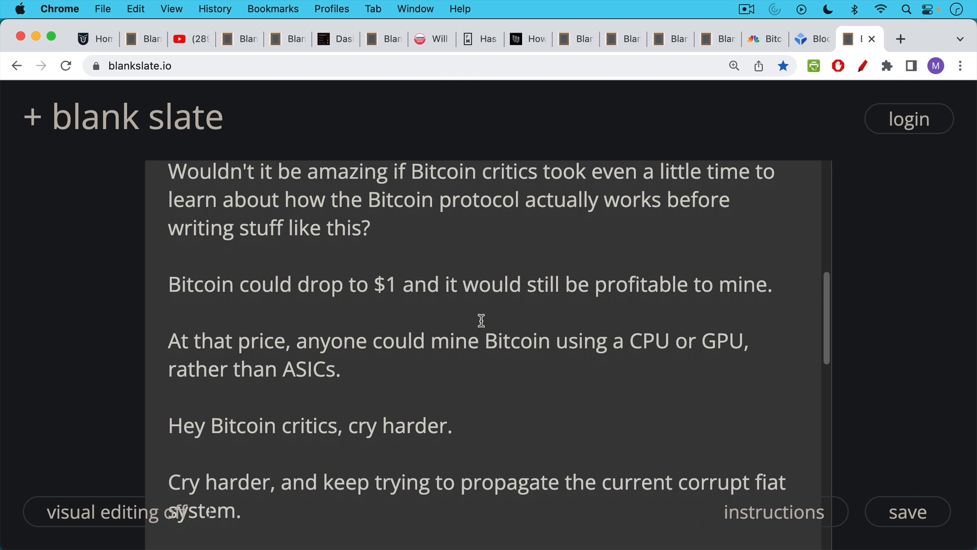
scroll("down", 3)
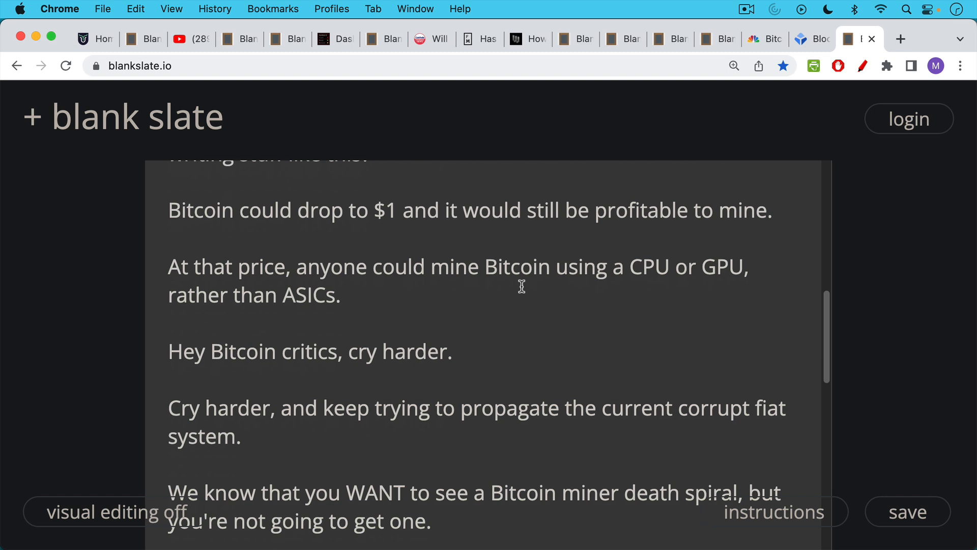
mouse_move(517, 294)
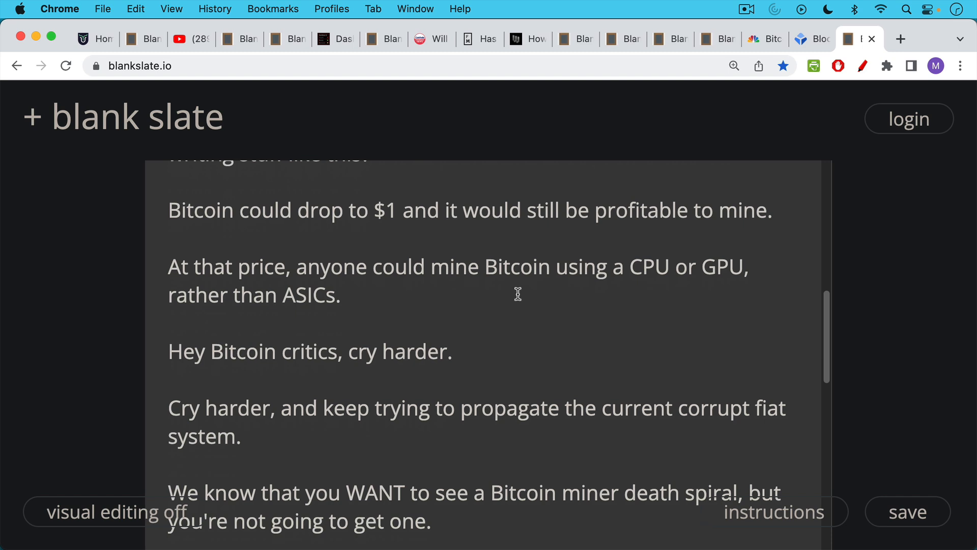
mouse_move(521, 347)
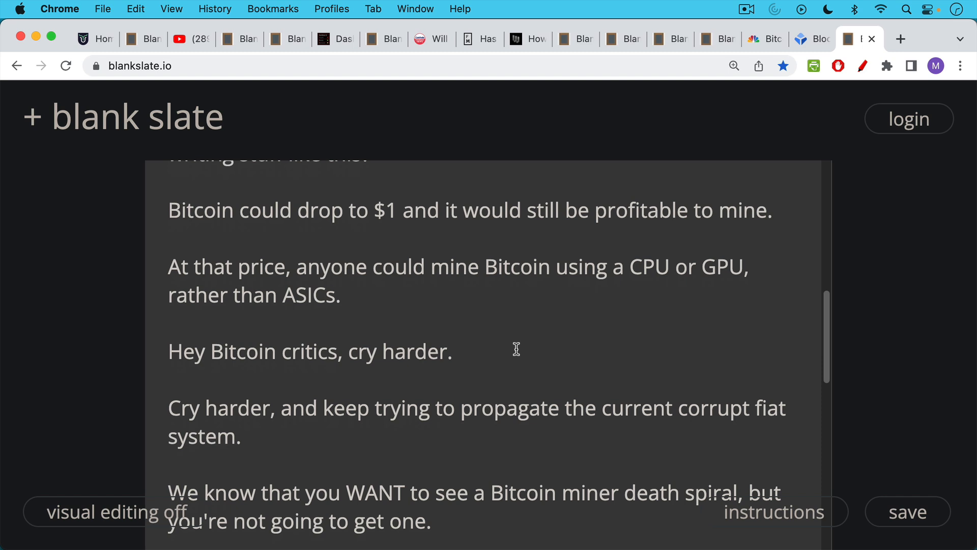
scroll("down", 3)
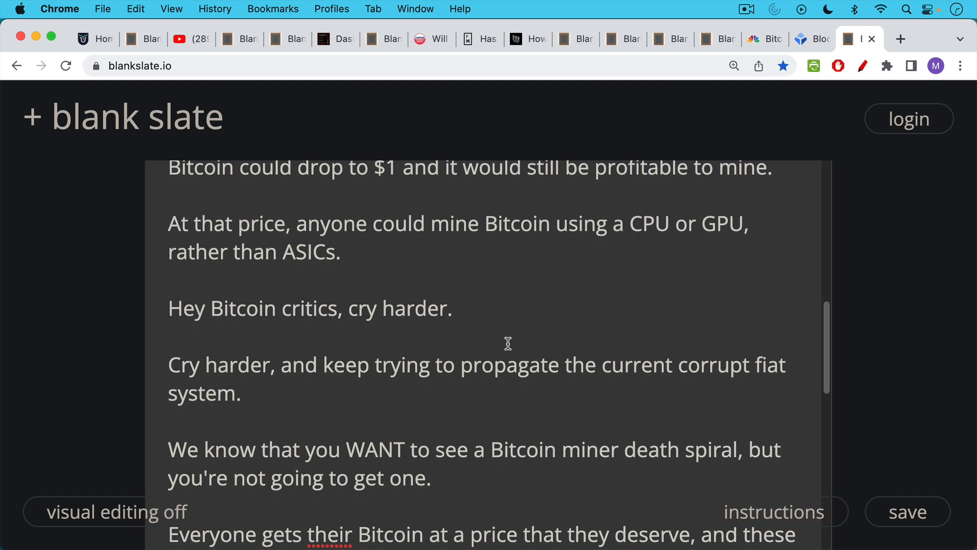
scroll("down", 3)
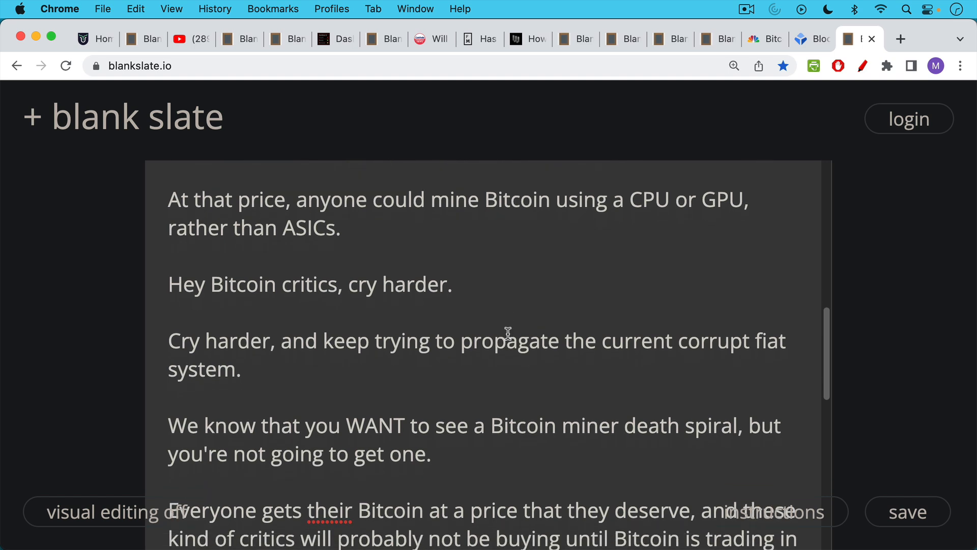
scroll("down", 3)
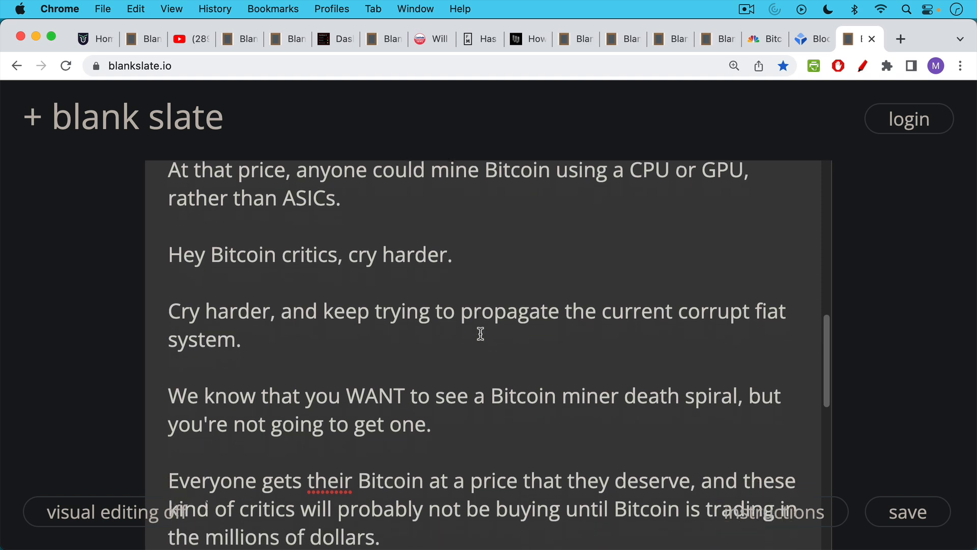
scroll("down", 3)
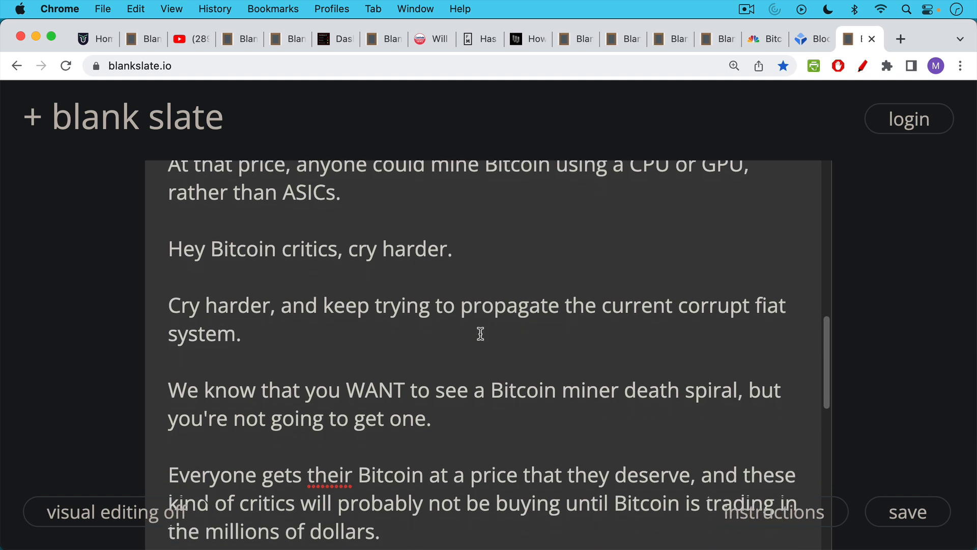
scroll("down", 3)
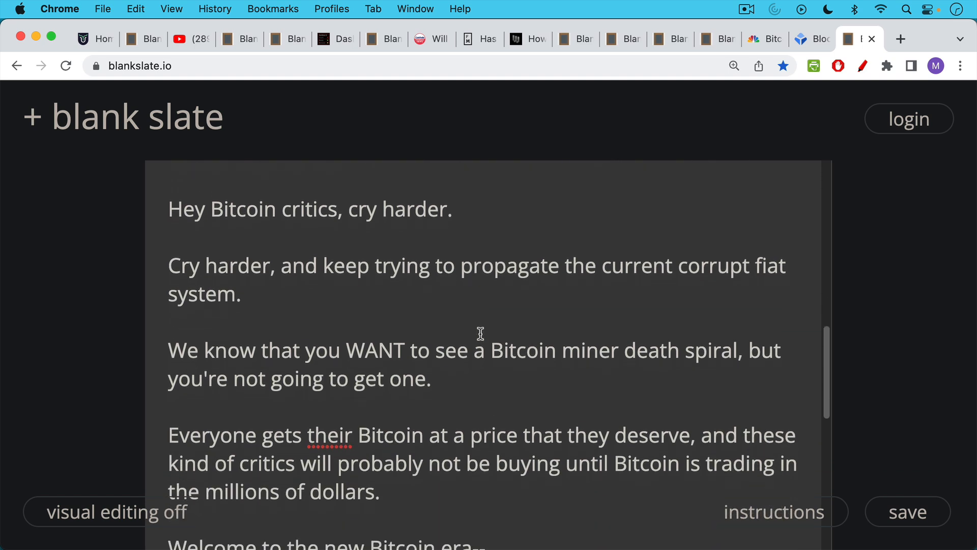
scroll("up", 3)
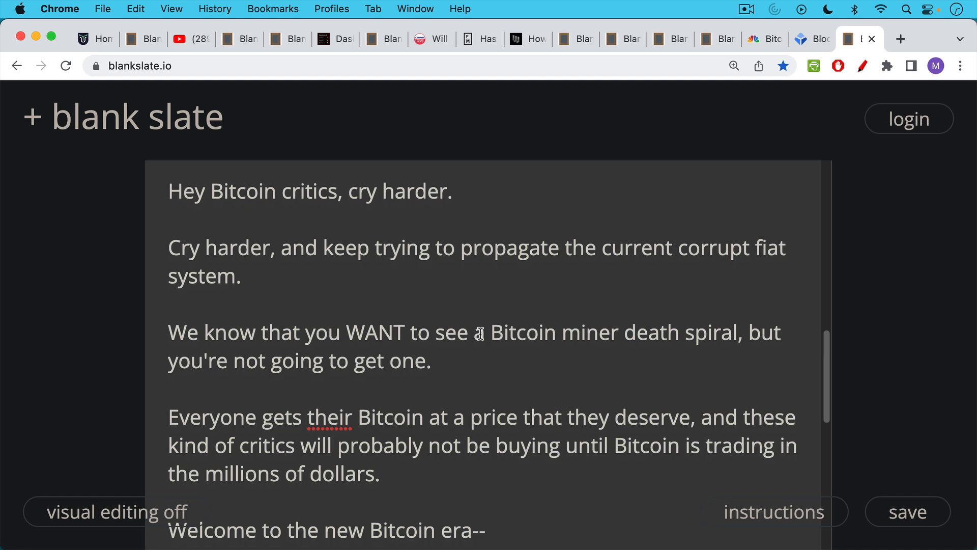
mouse_move(479, 336)
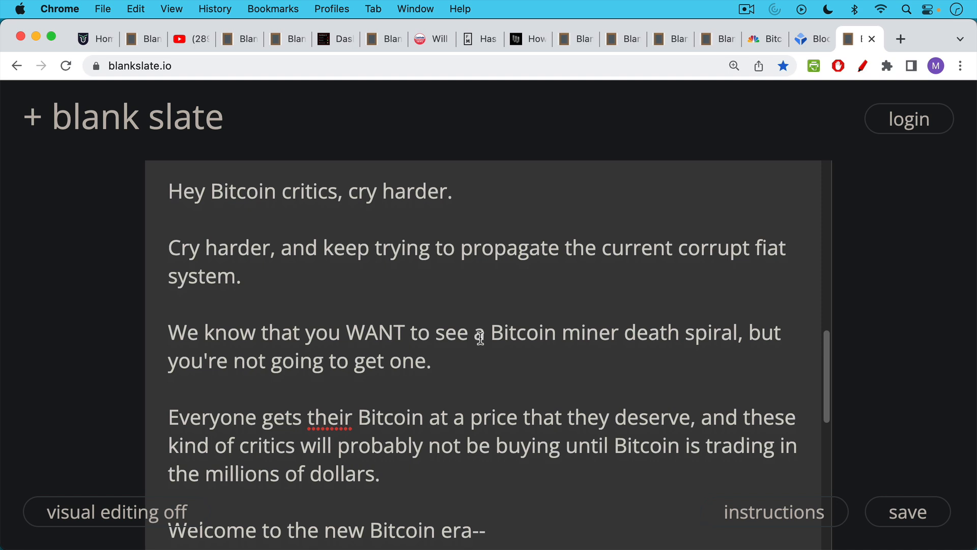
scroll("down", 3)
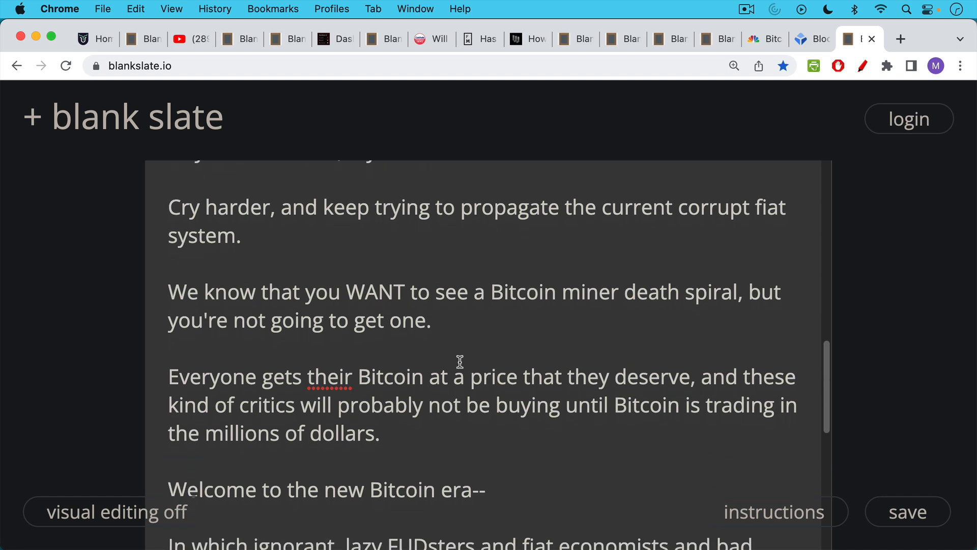
mouse_move(461, 343)
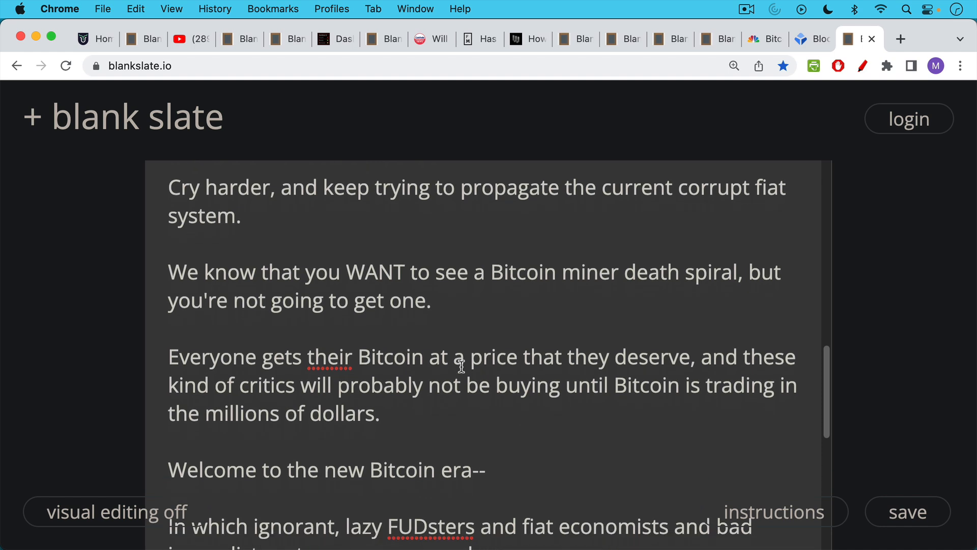
scroll("down", 3)
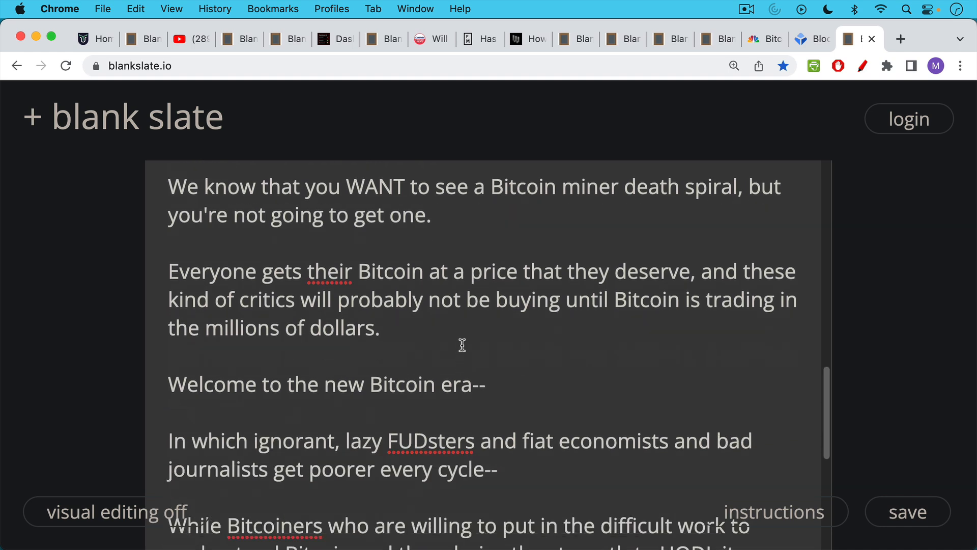
scroll("down", 3)
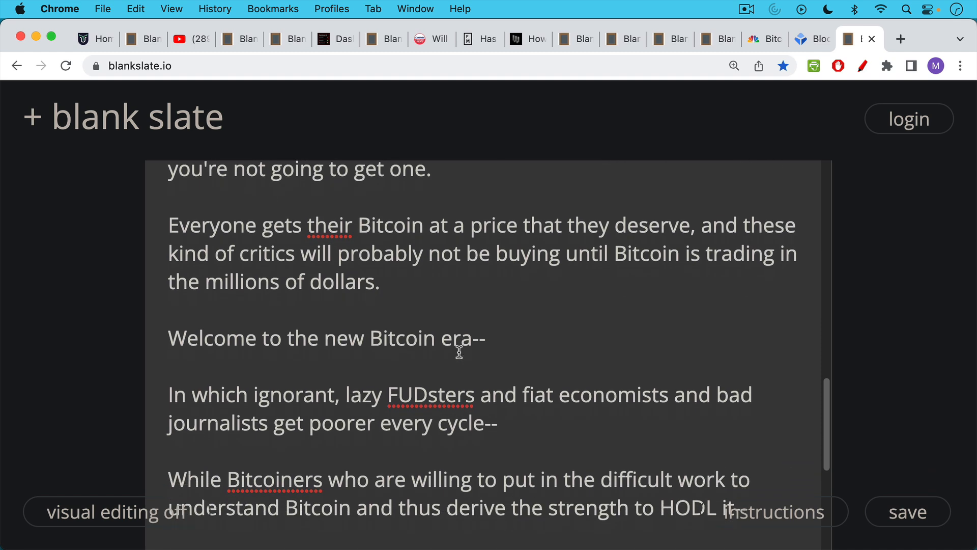
mouse_move(453, 339)
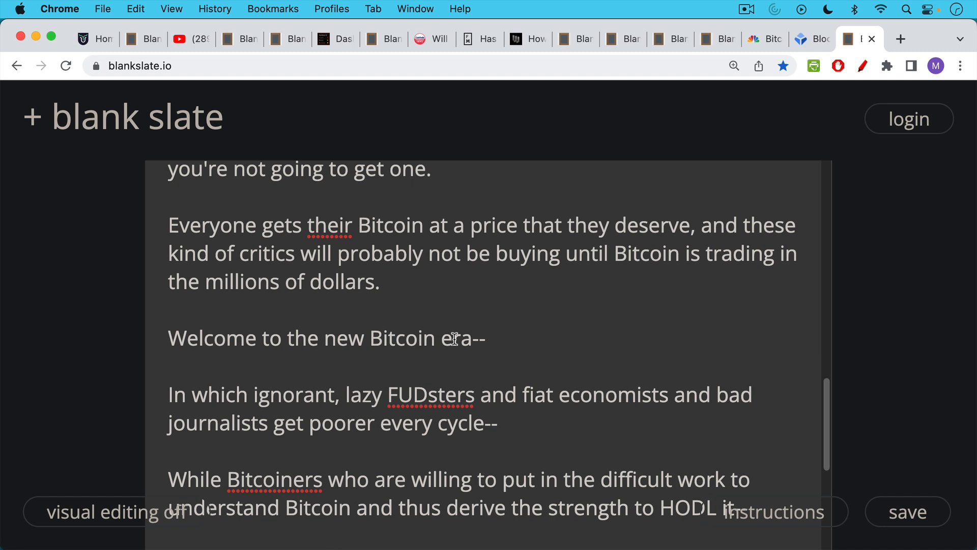
mouse_move(457, 352)
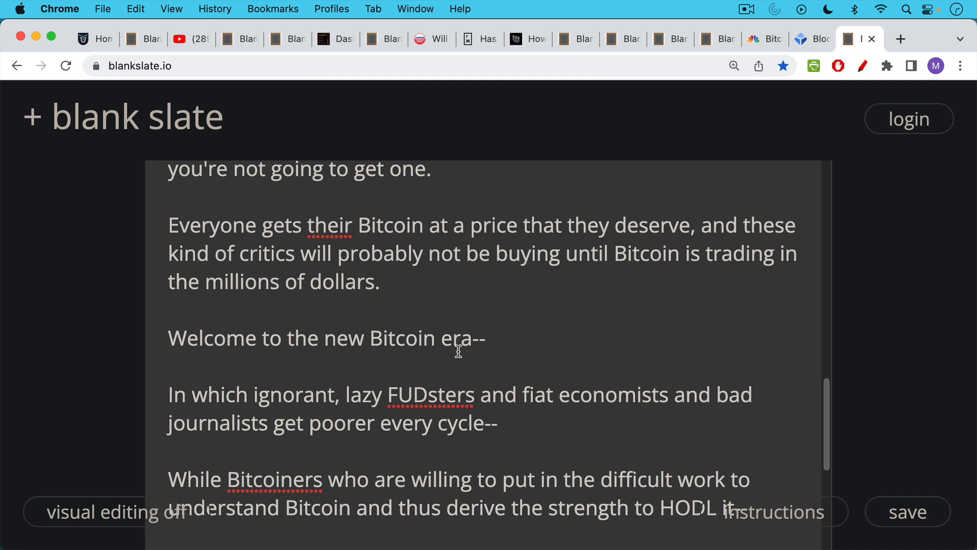
mouse_move(458, 359)
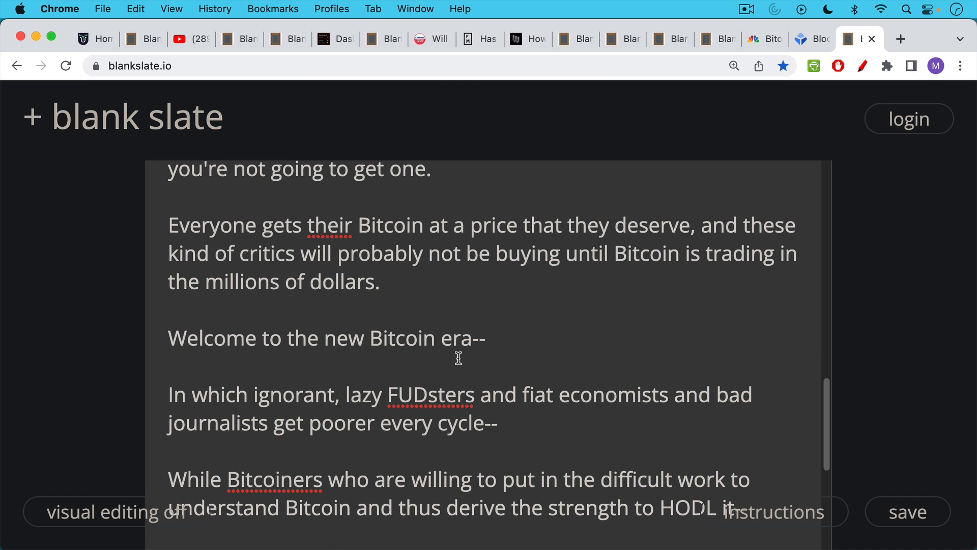
scroll("down", 3)
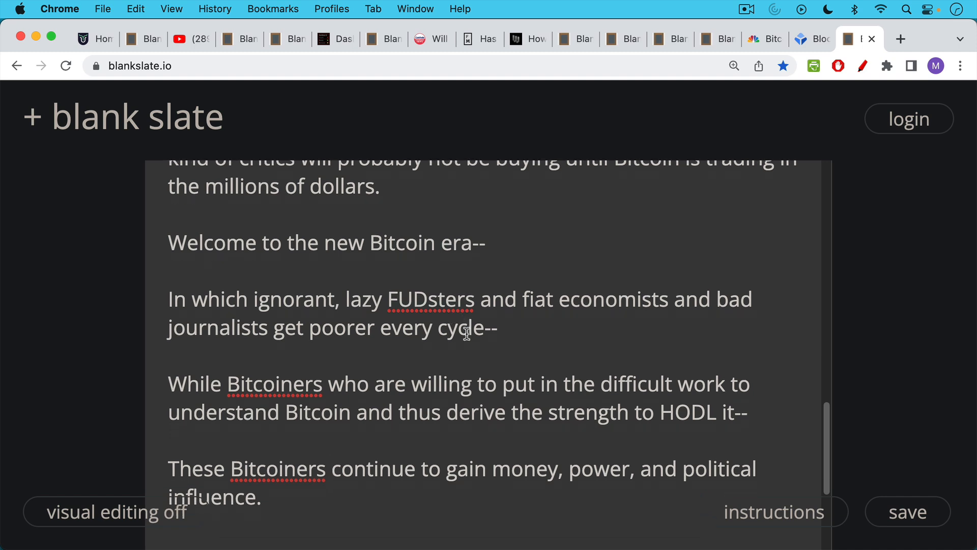
scroll("down", 3)
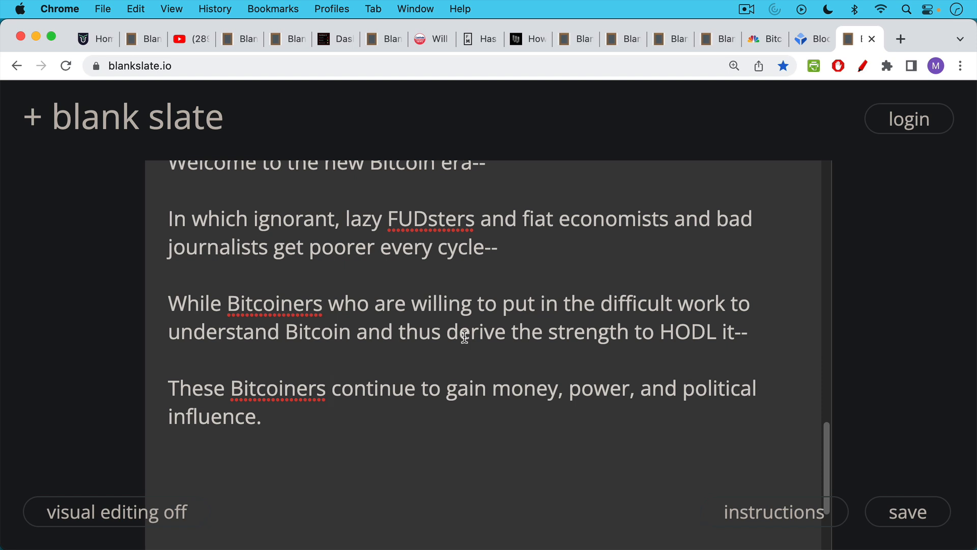
left_click(331, 387)
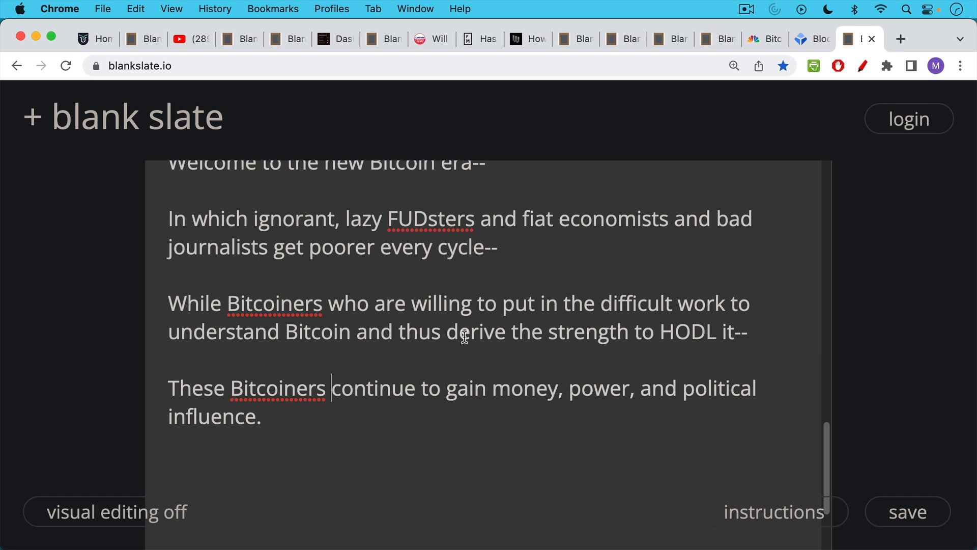
mouse_move(813, 55)
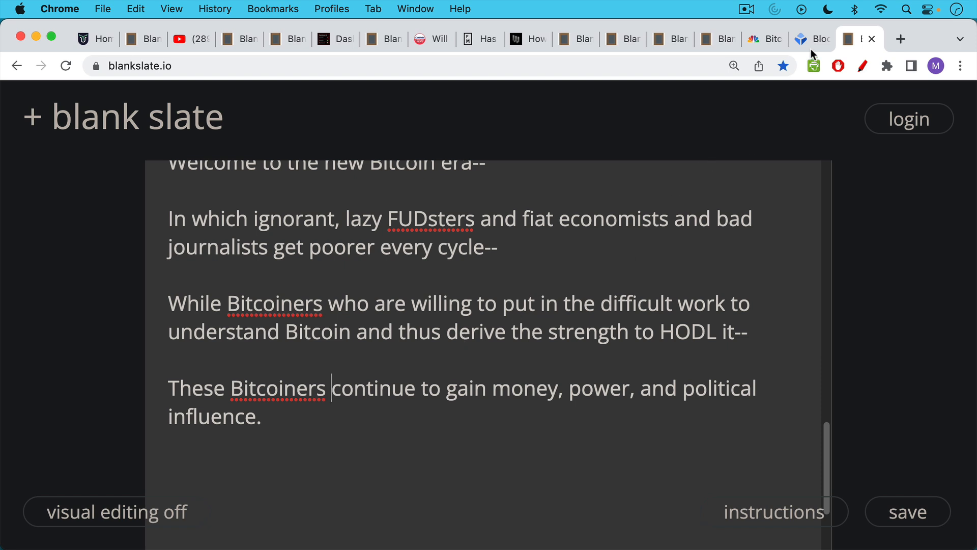
Switch to the Blockchain.com three-year total hash rate chart, showing 219.437m TH/s around May 2022
left_click(810, 38)
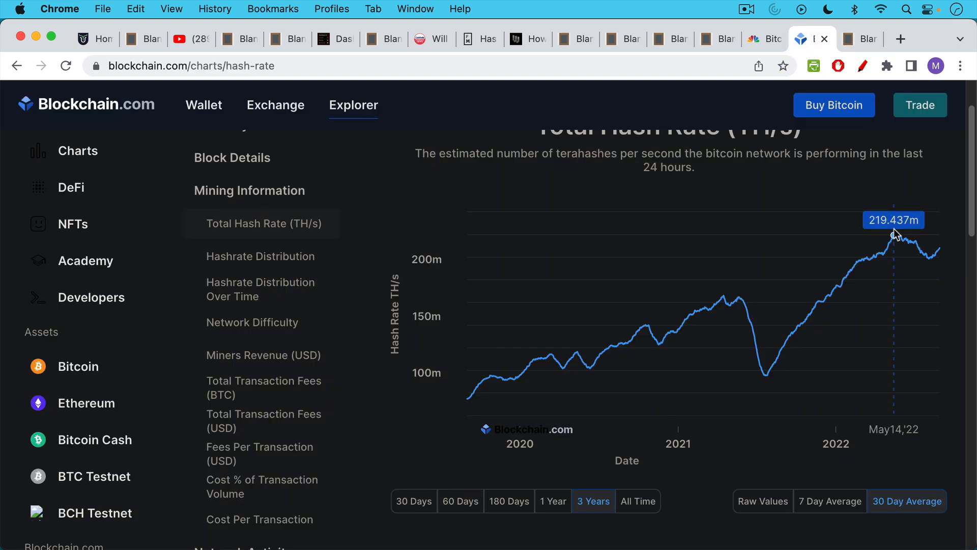
mouse_move(899, 237)
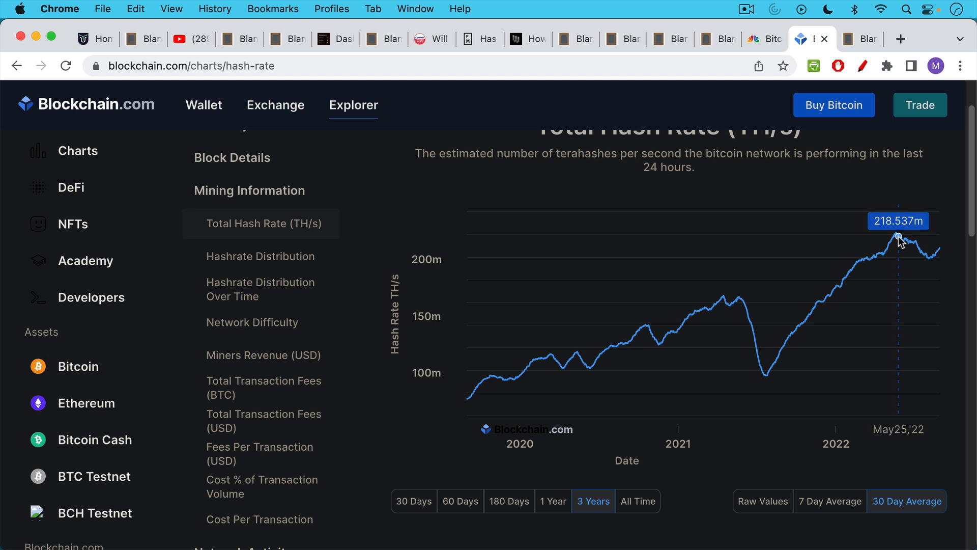
mouse_move(939, 251)
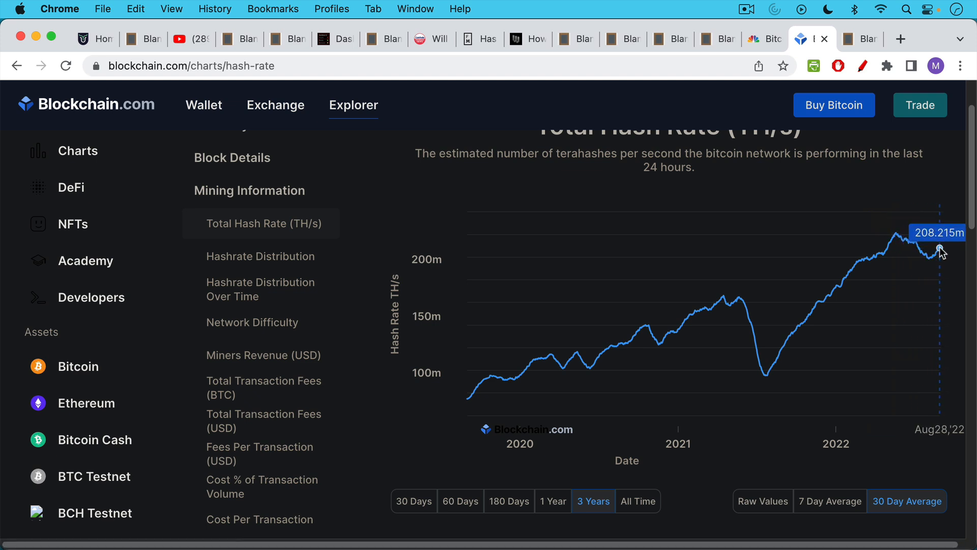
mouse_move(741, 303)
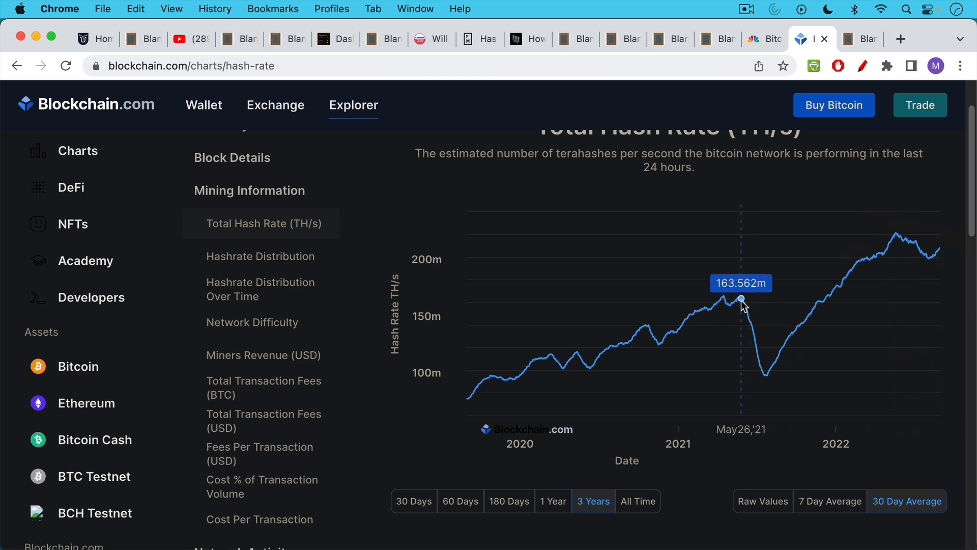